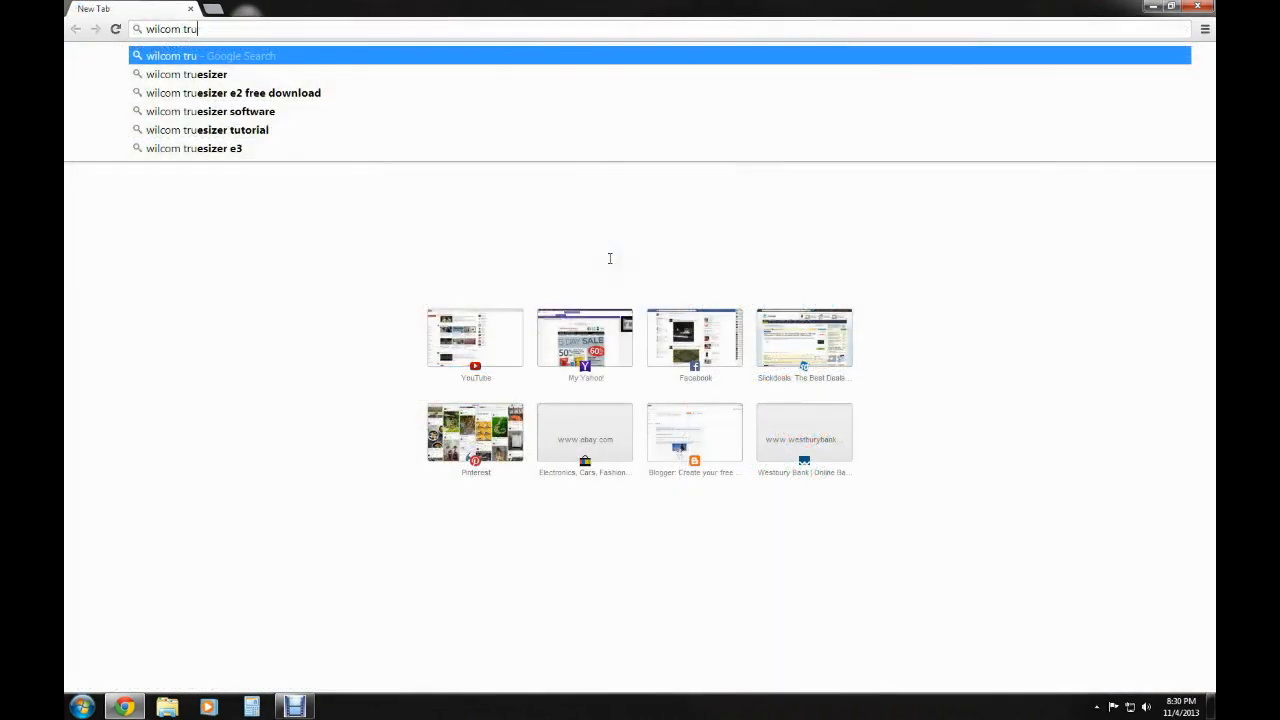
# Search for 'wilcom truesizer' and open the TrueSizer result on wilcom.com
pyautogui.press('Return')
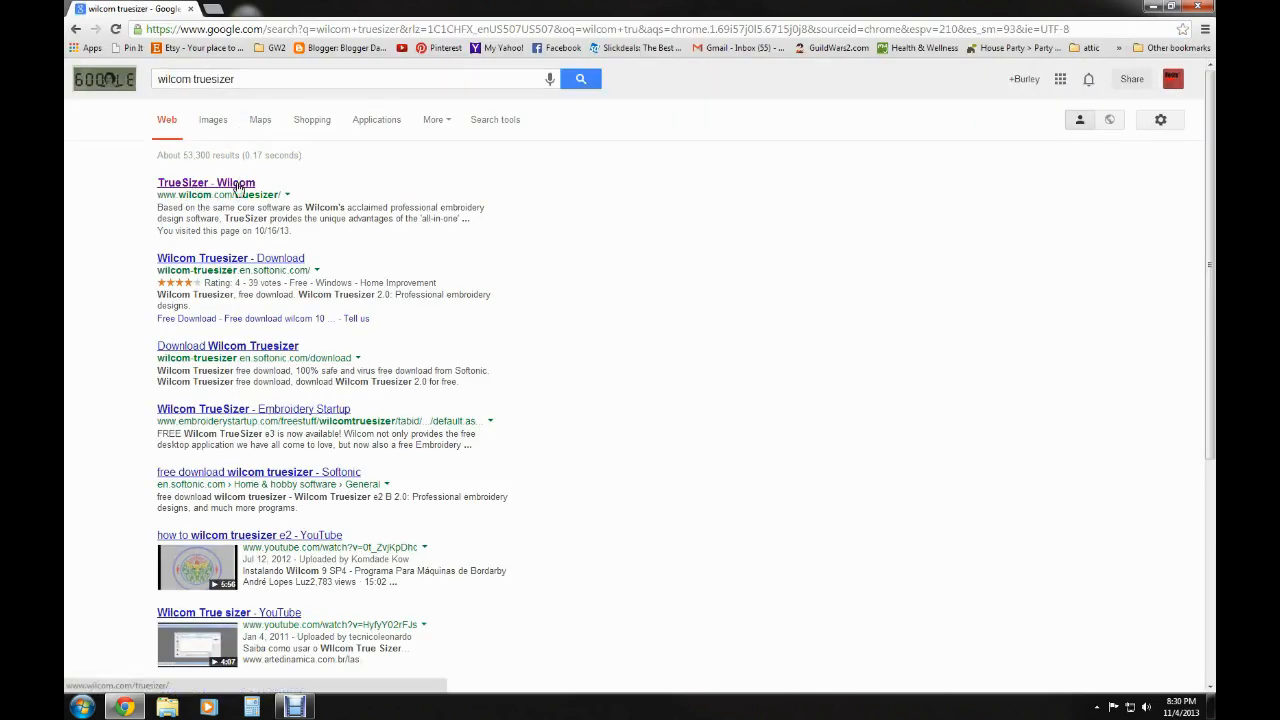
pyautogui.click(205, 182)
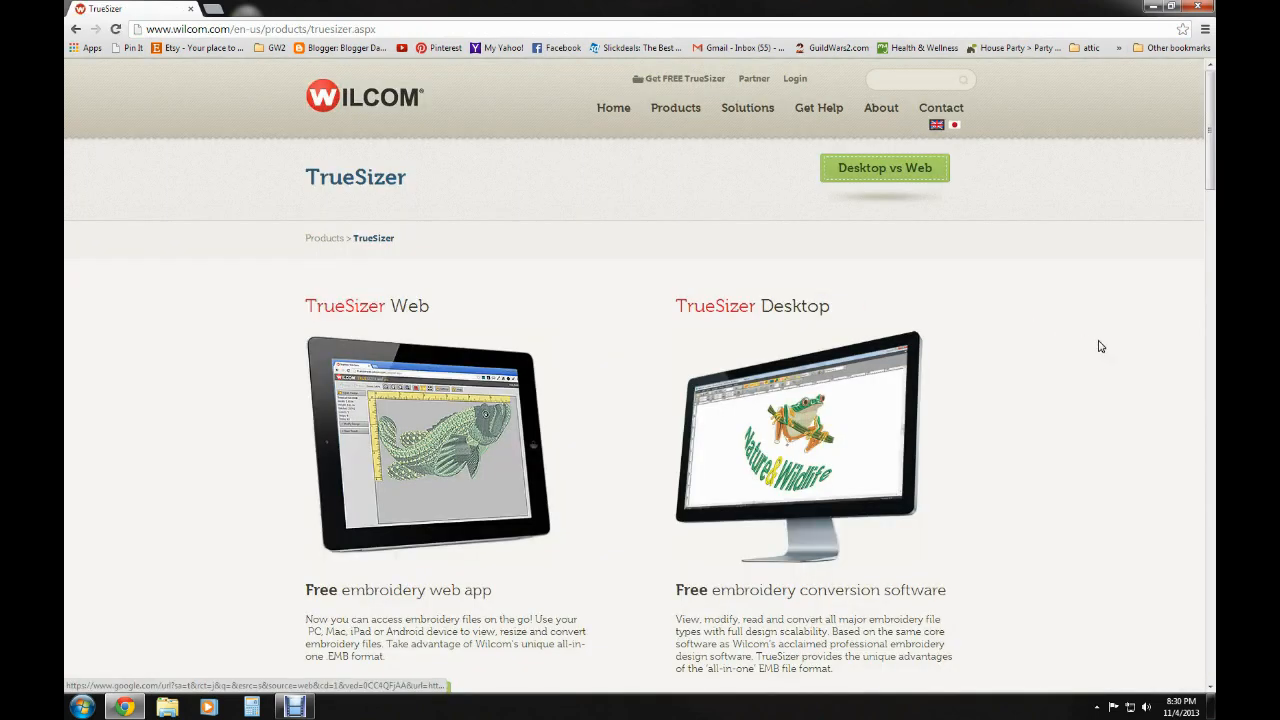
pyautogui.scroll(-3)
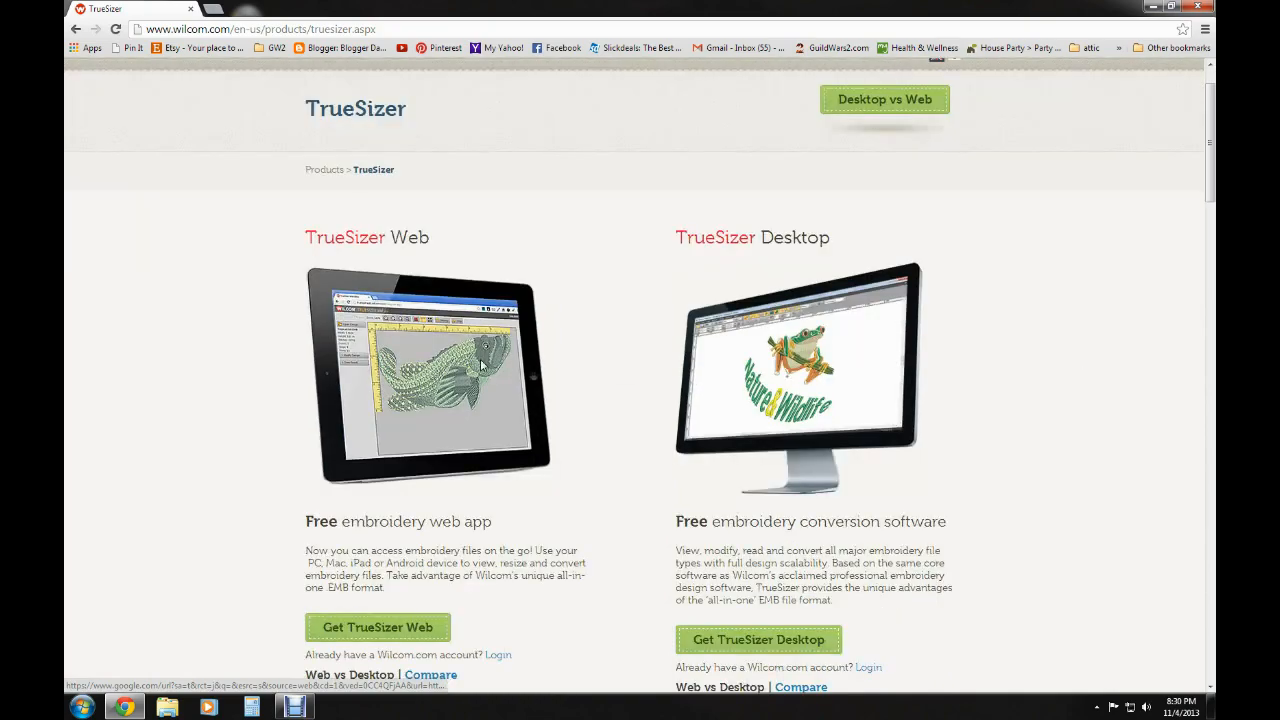
pyautogui.moveTo(555, 557)
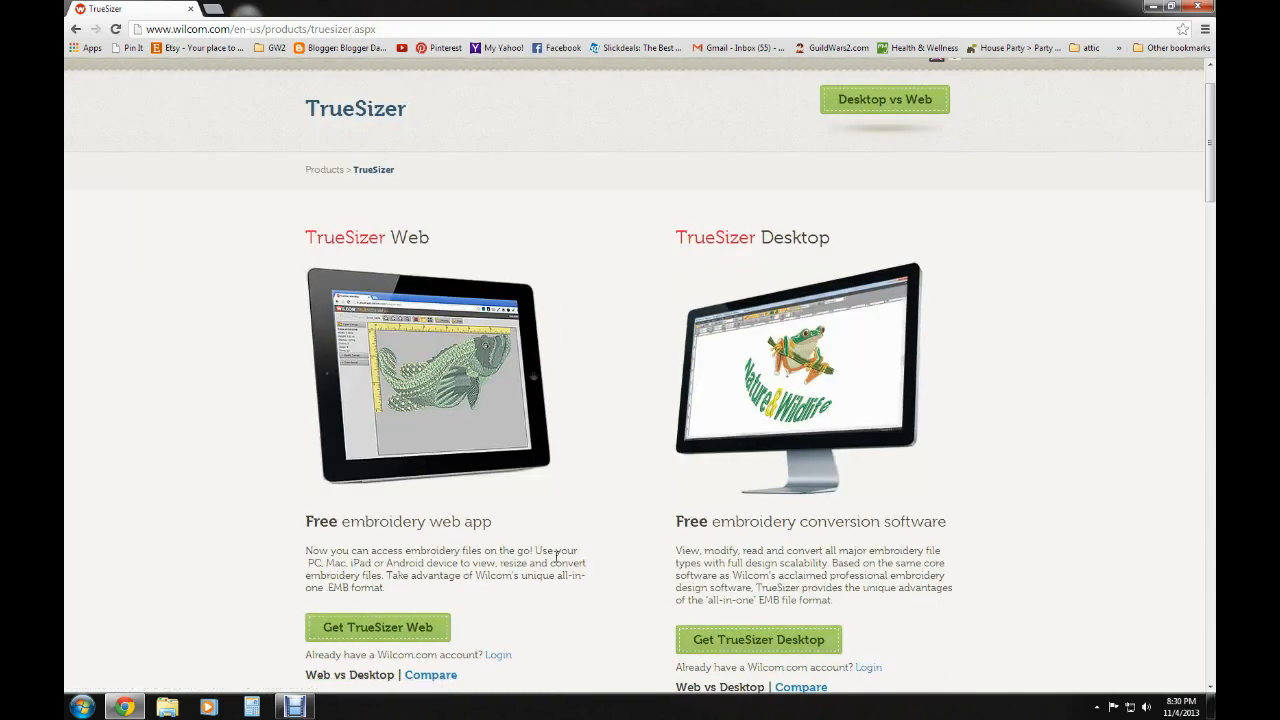
pyautogui.scroll(-3)
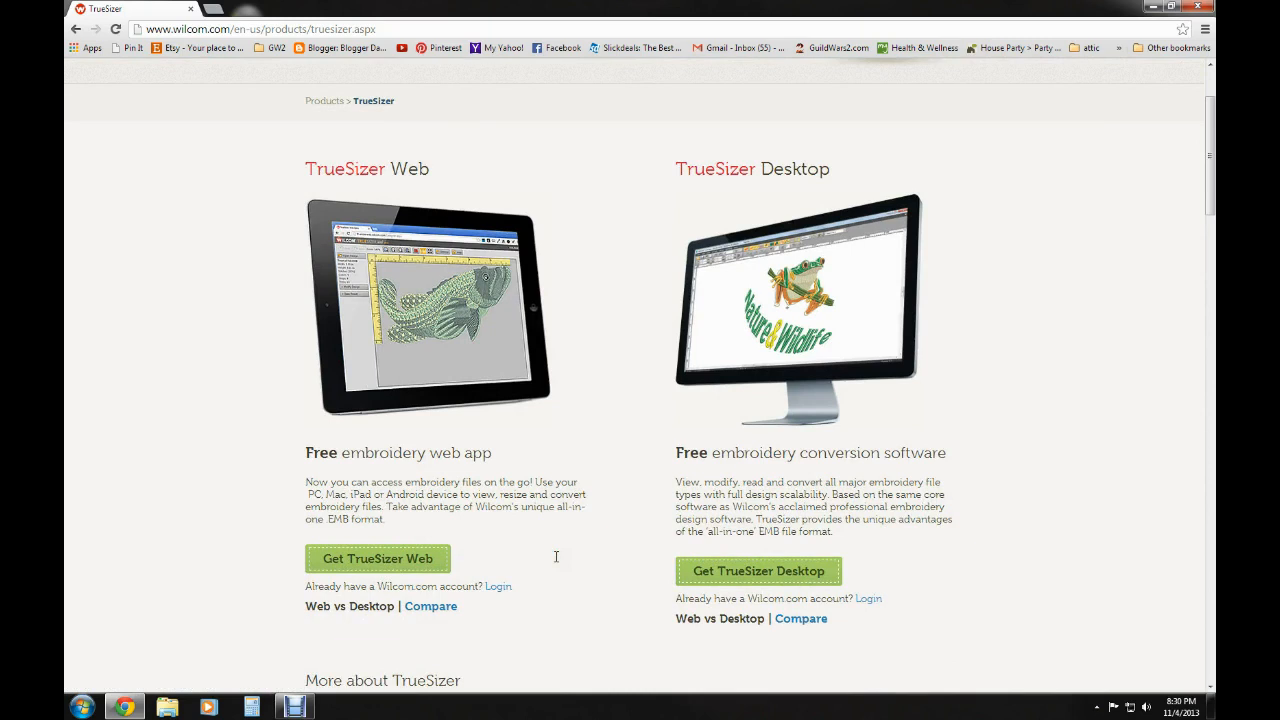
pyautogui.scroll(-3)
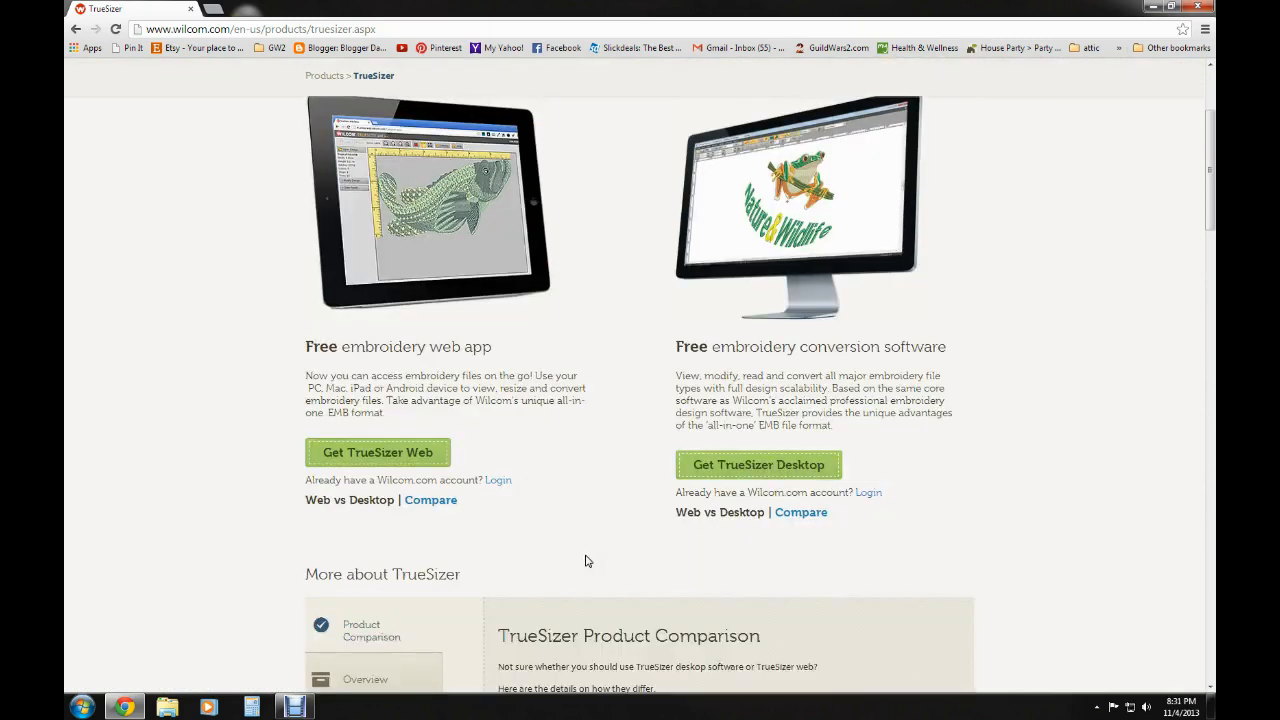
pyautogui.moveTo(430, 500)
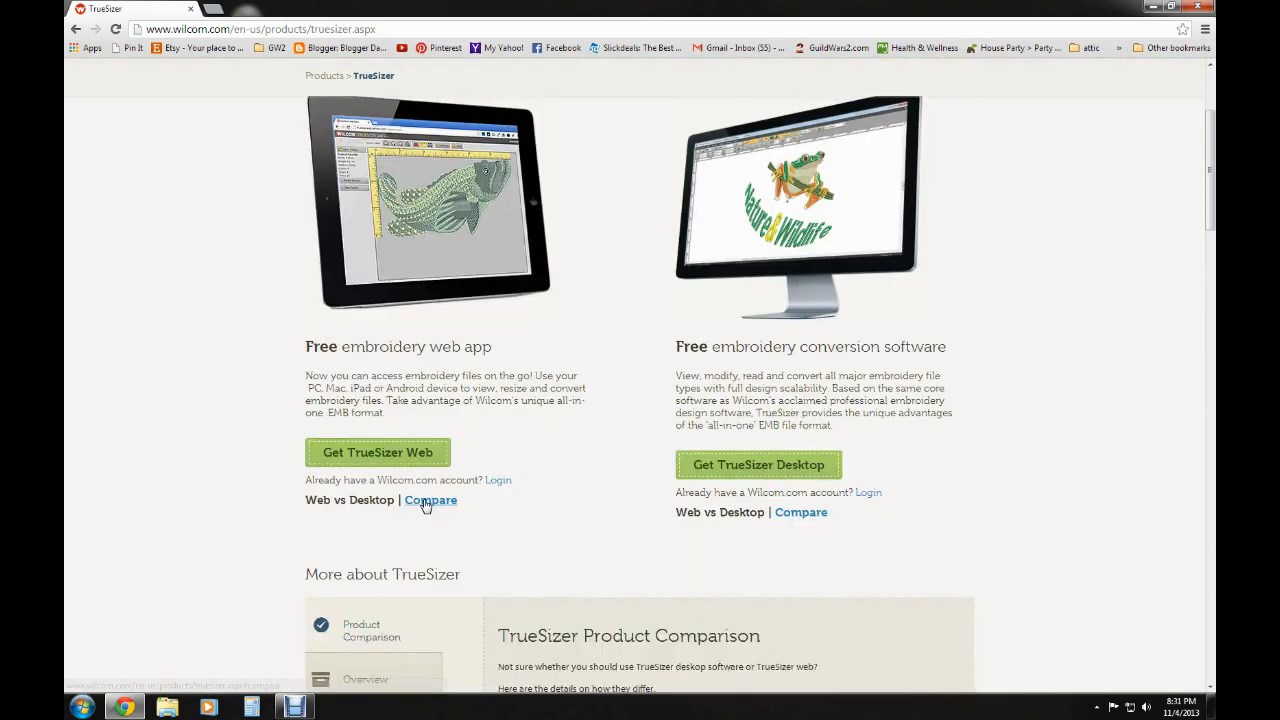
# Review the TrueSizer Web versus Desktop comparison table down to the Desktop download link
pyautogui.click(430, 500)
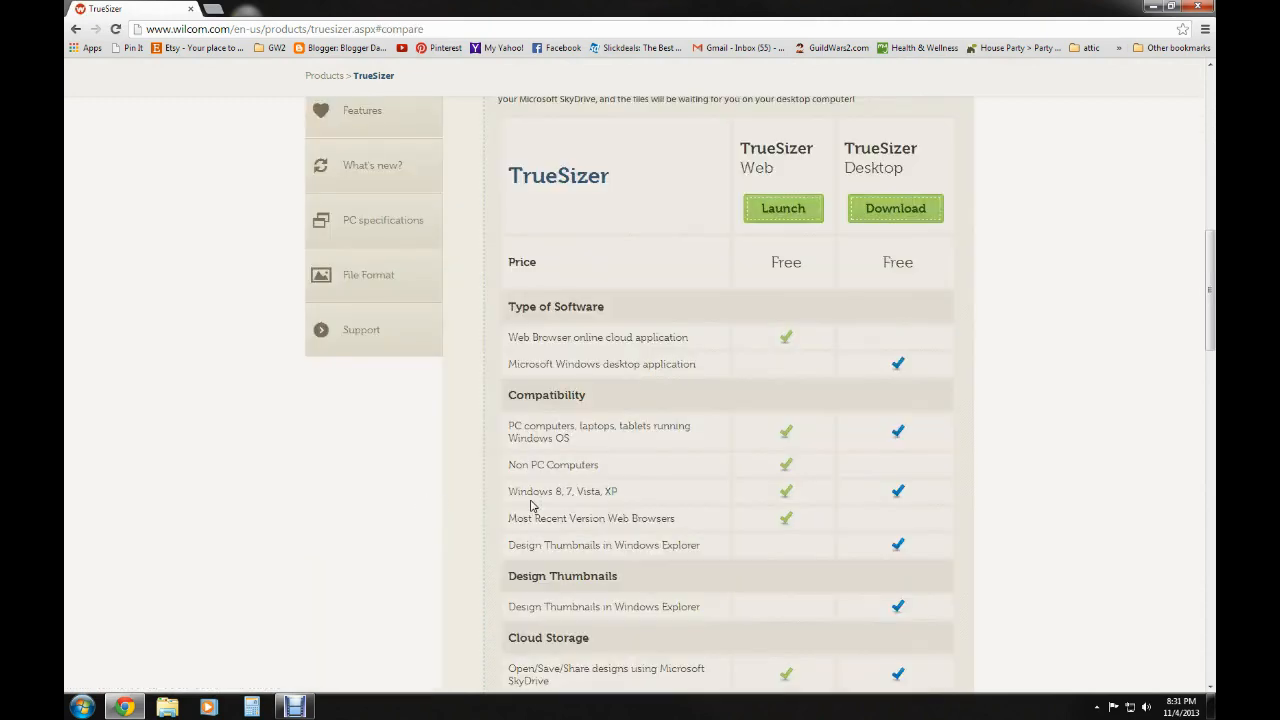
pyautogui.moveTo(887, 290)
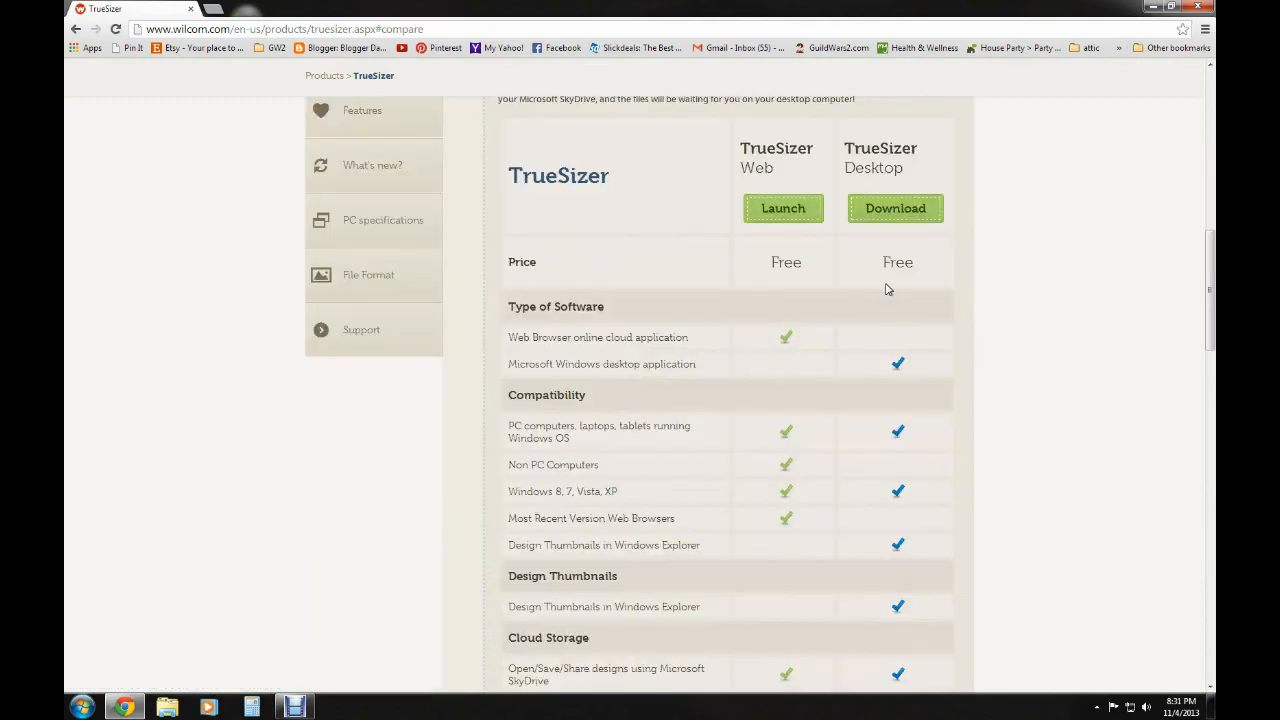
pyautogui.moveTo(900, 307)
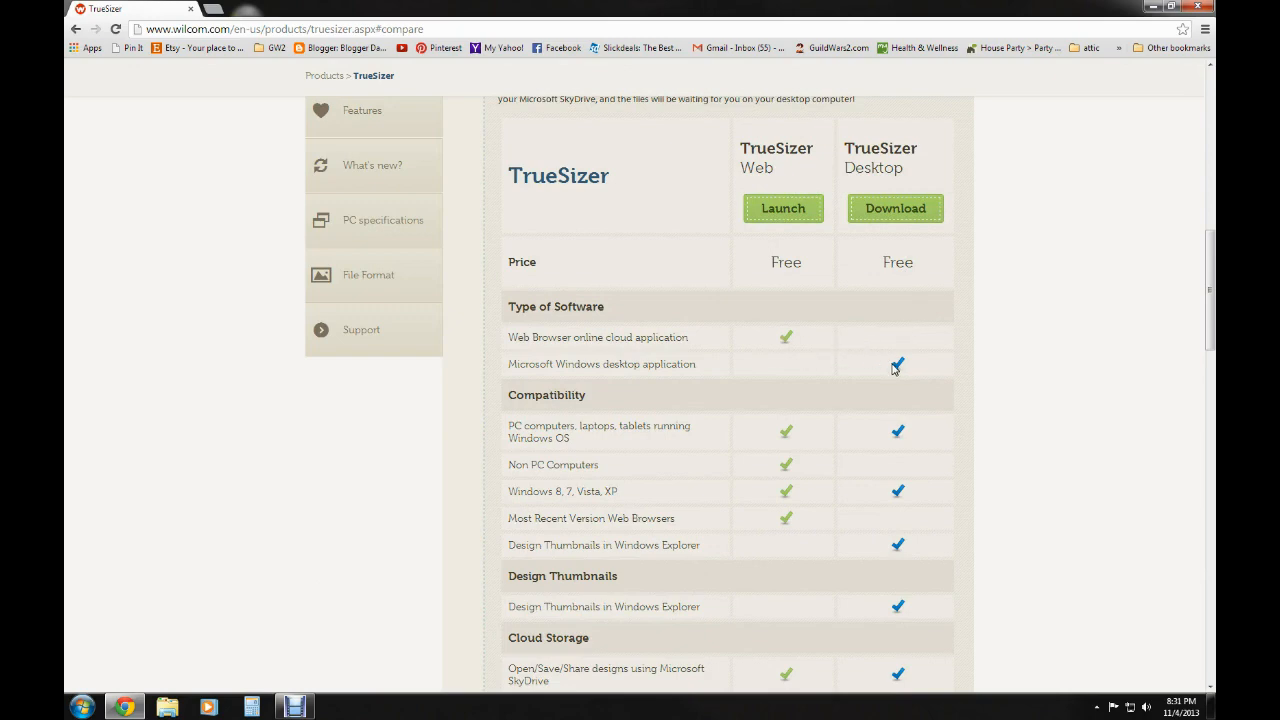
pyautogui.scroll(-3)
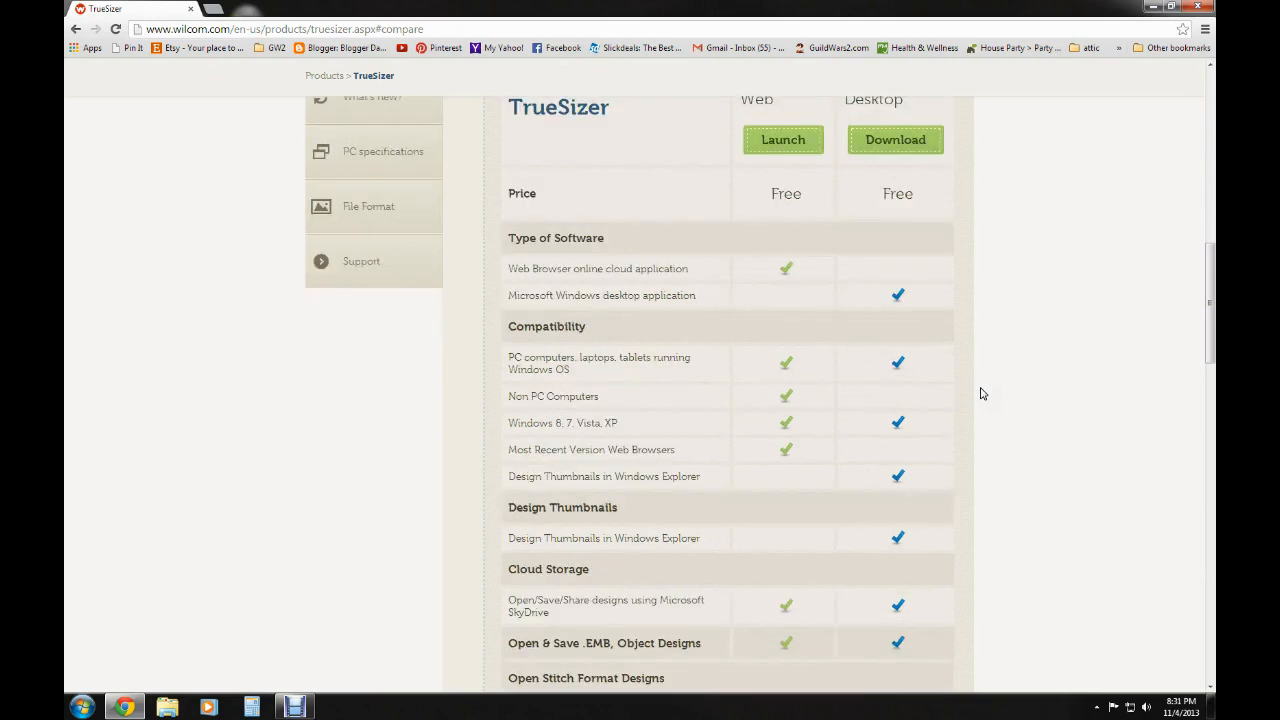
pyautogui.moveTo(866, 397)
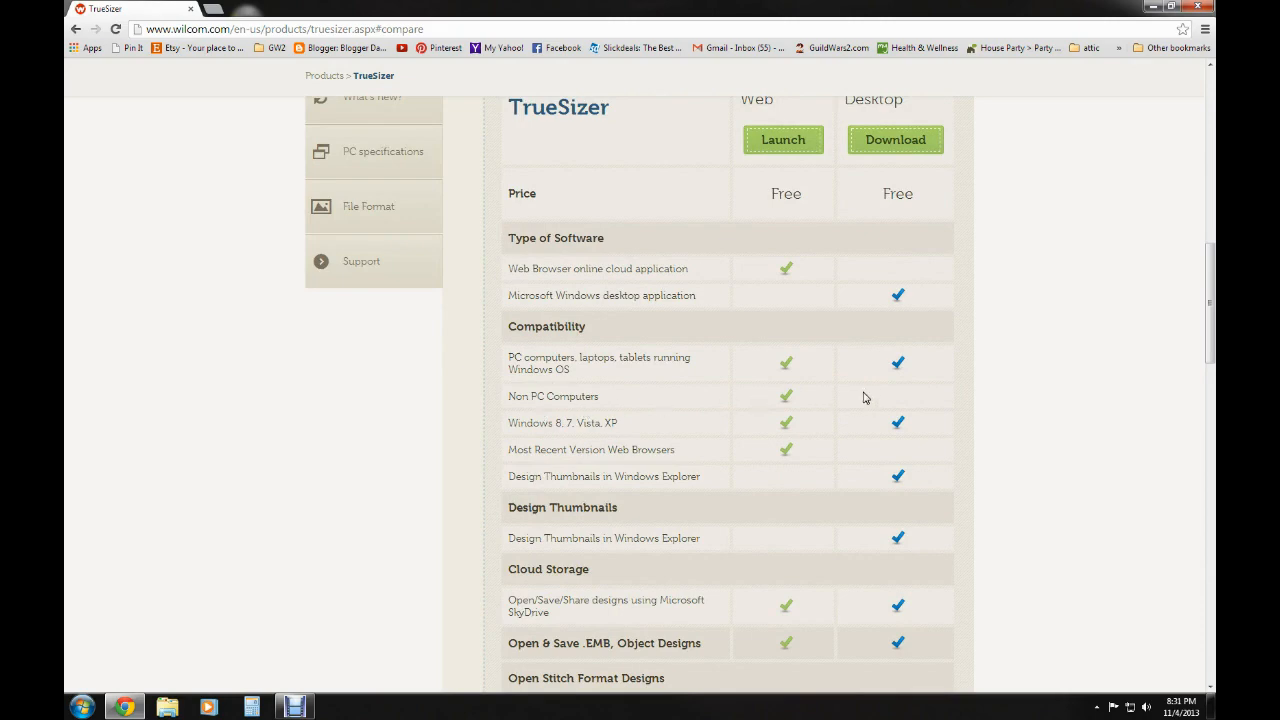
pyautogui.moveTo(870, 400)
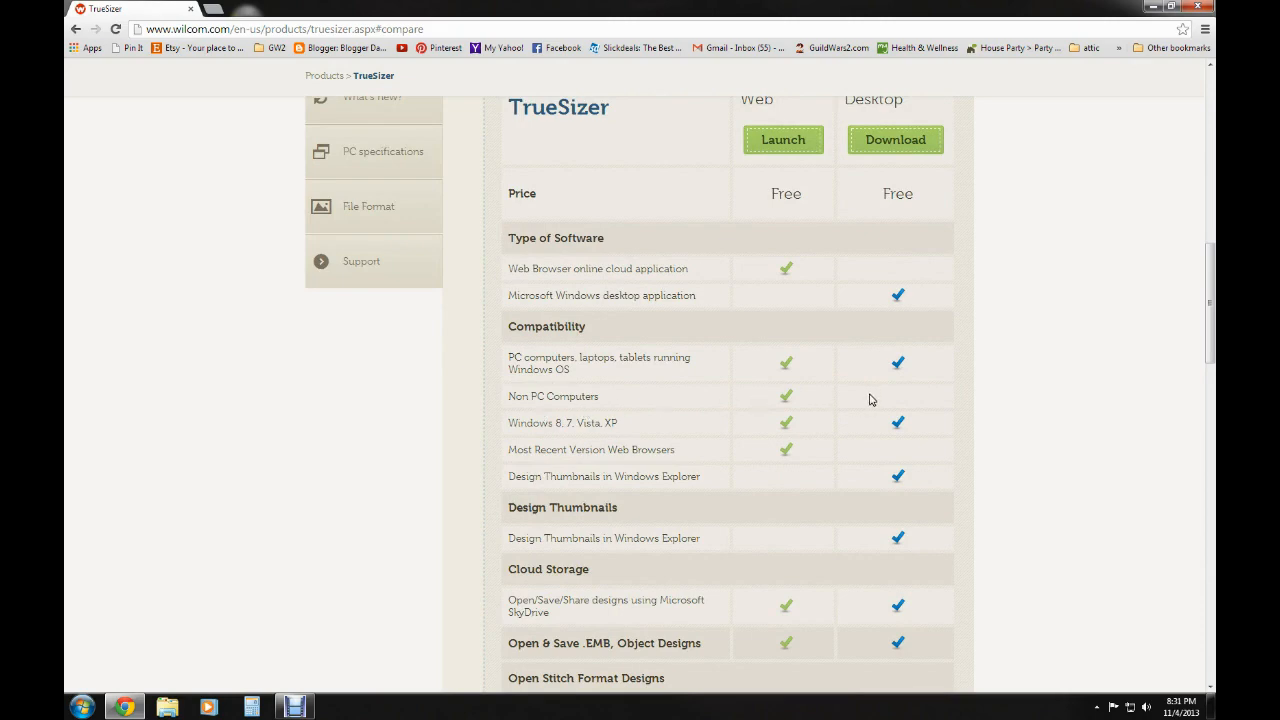
pyautogui.moveTo(840, 448)
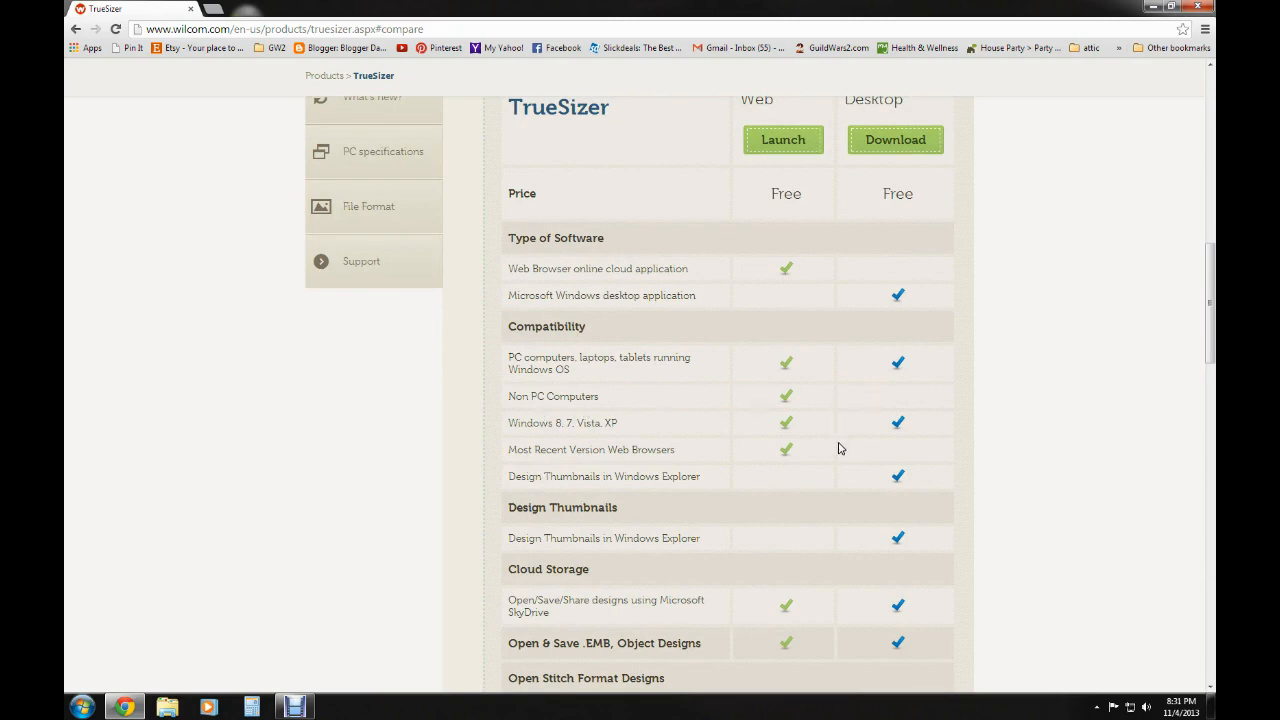
pyautogui.scroll(-3)
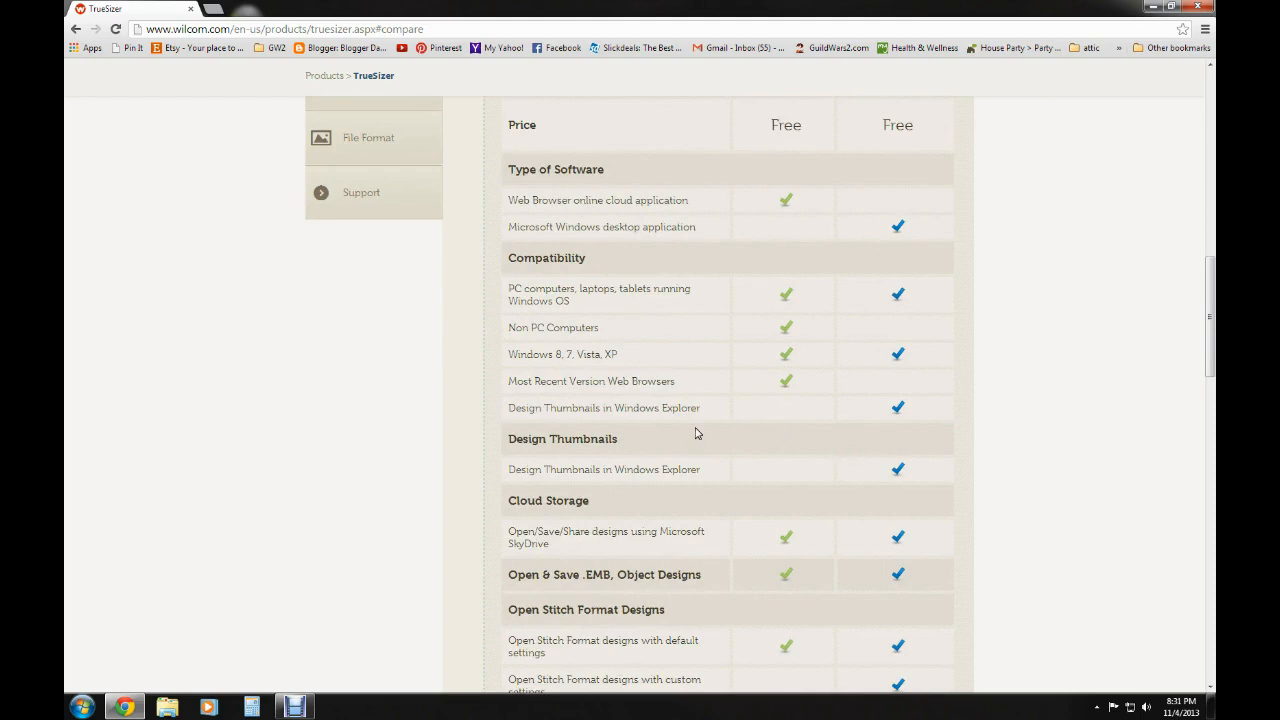
pyautogui.scroll(-3)
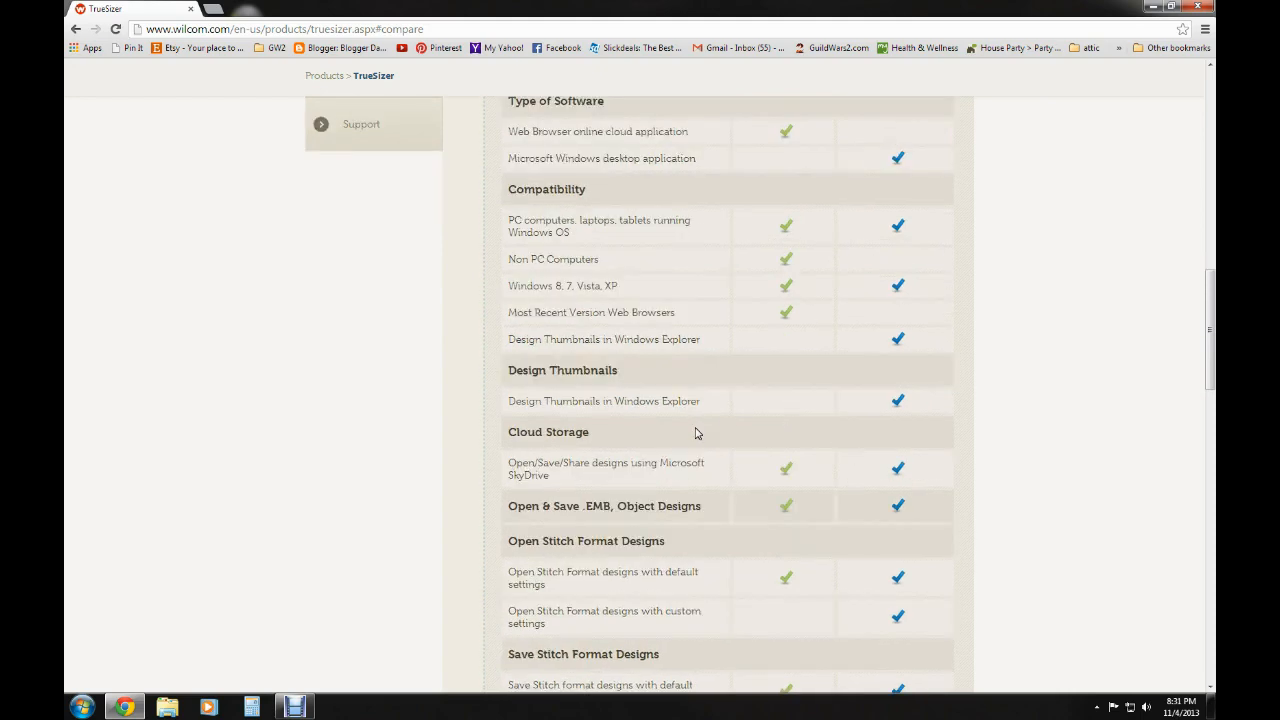
pyautogui.moveTo(799, 427)
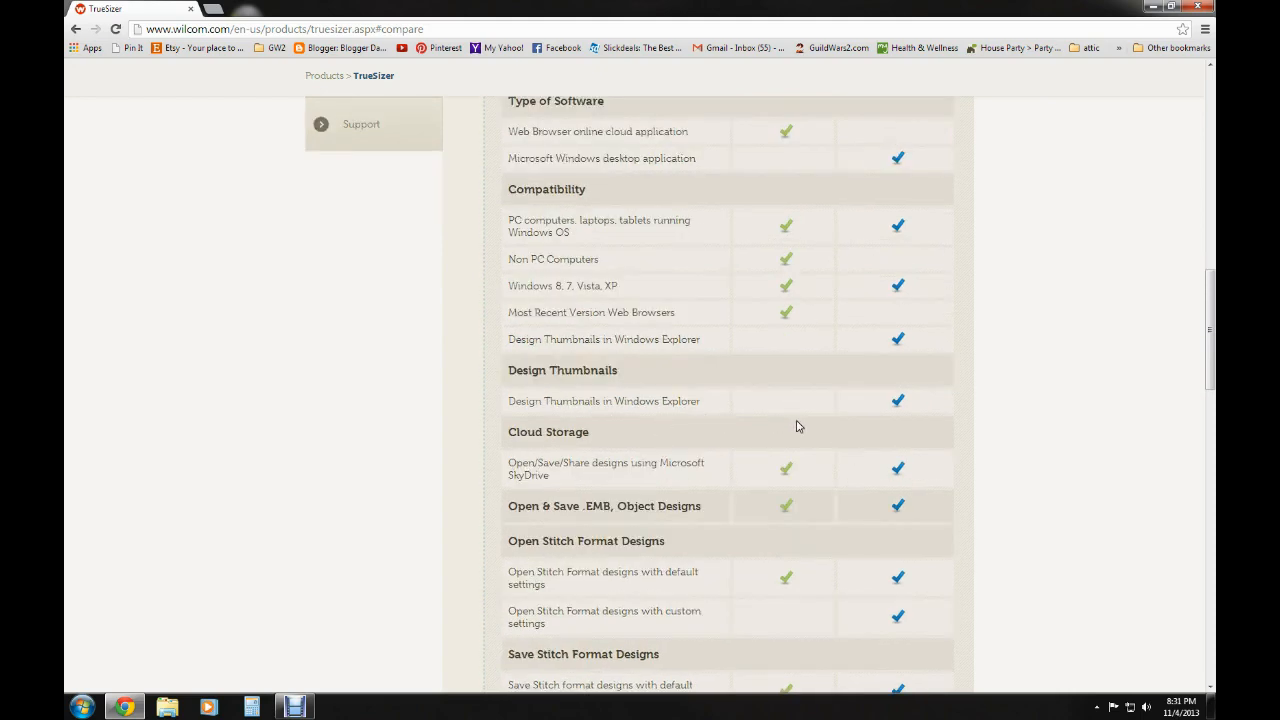
pyautogui.scroll(-3)
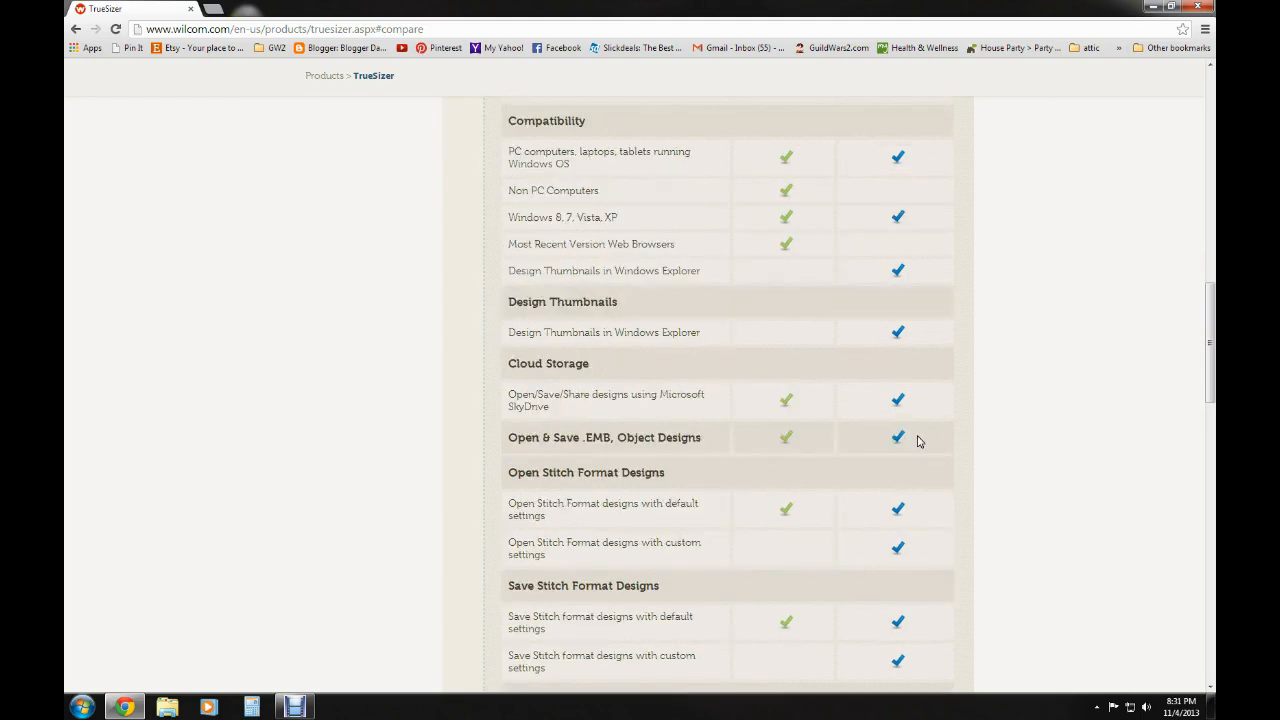
pyautogui.scroll(-3)
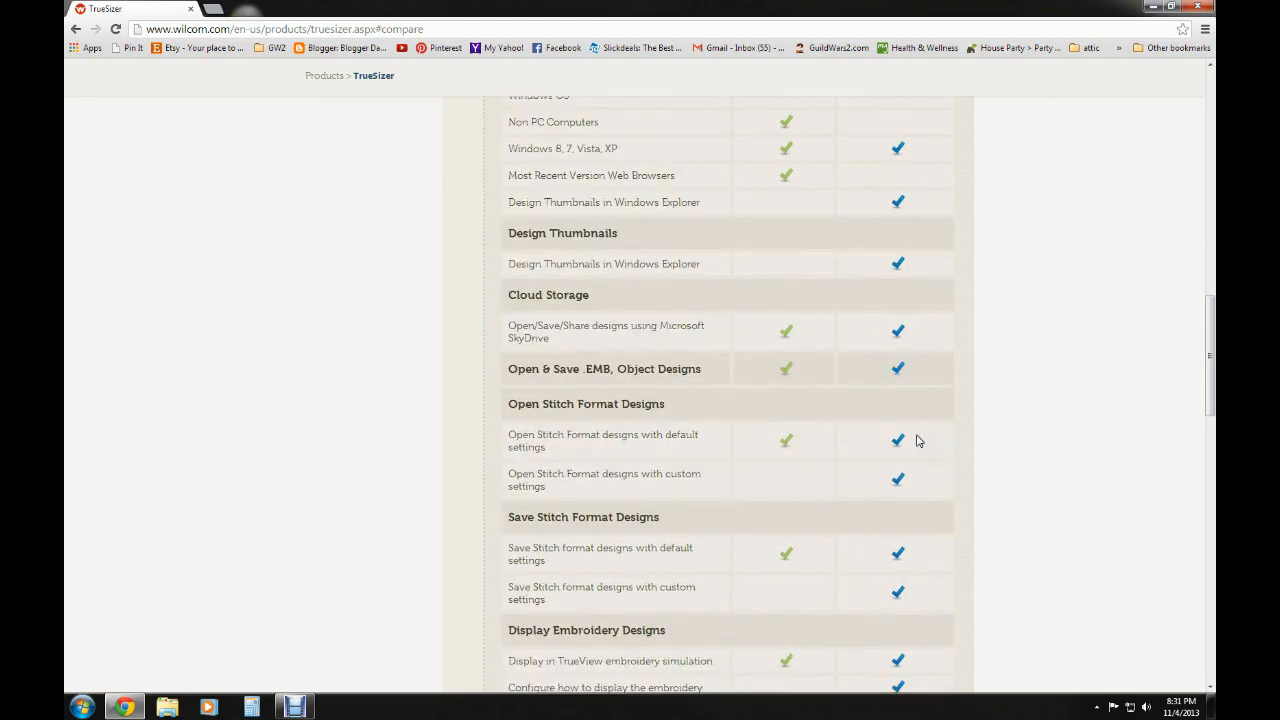
pyautogui.moveTo(834, 479)
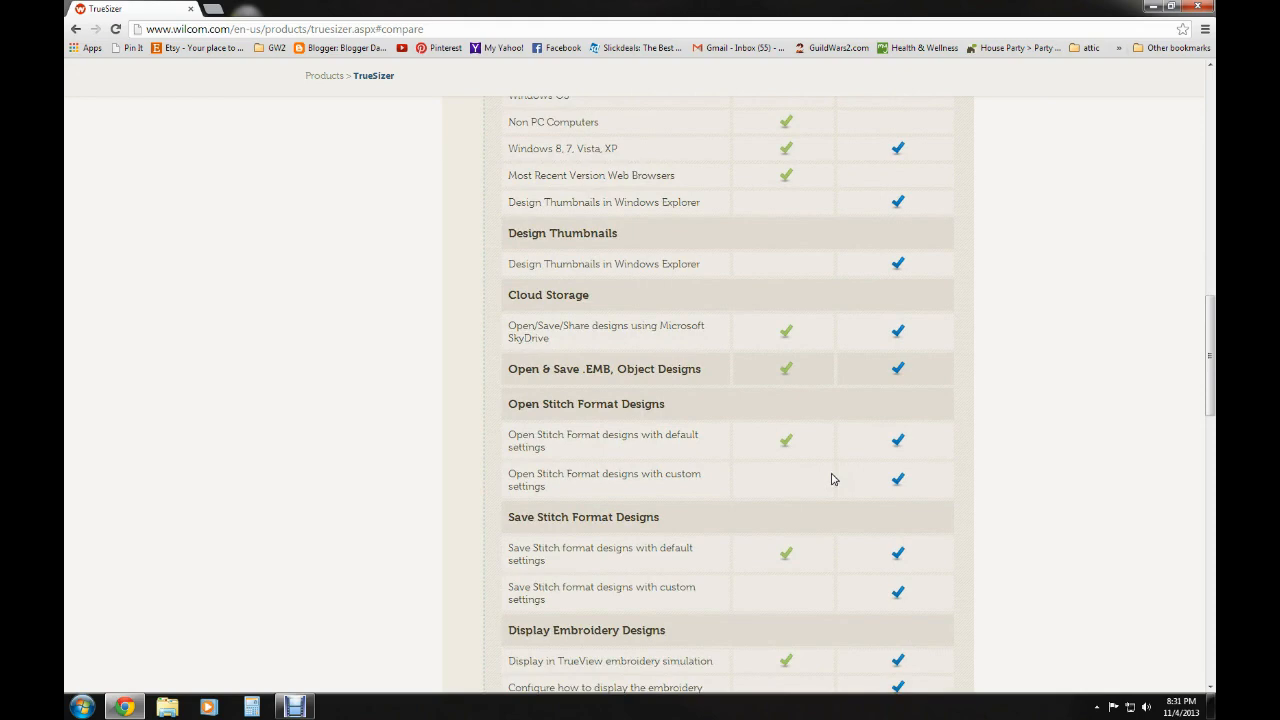
pyautogui.scroll(-3)
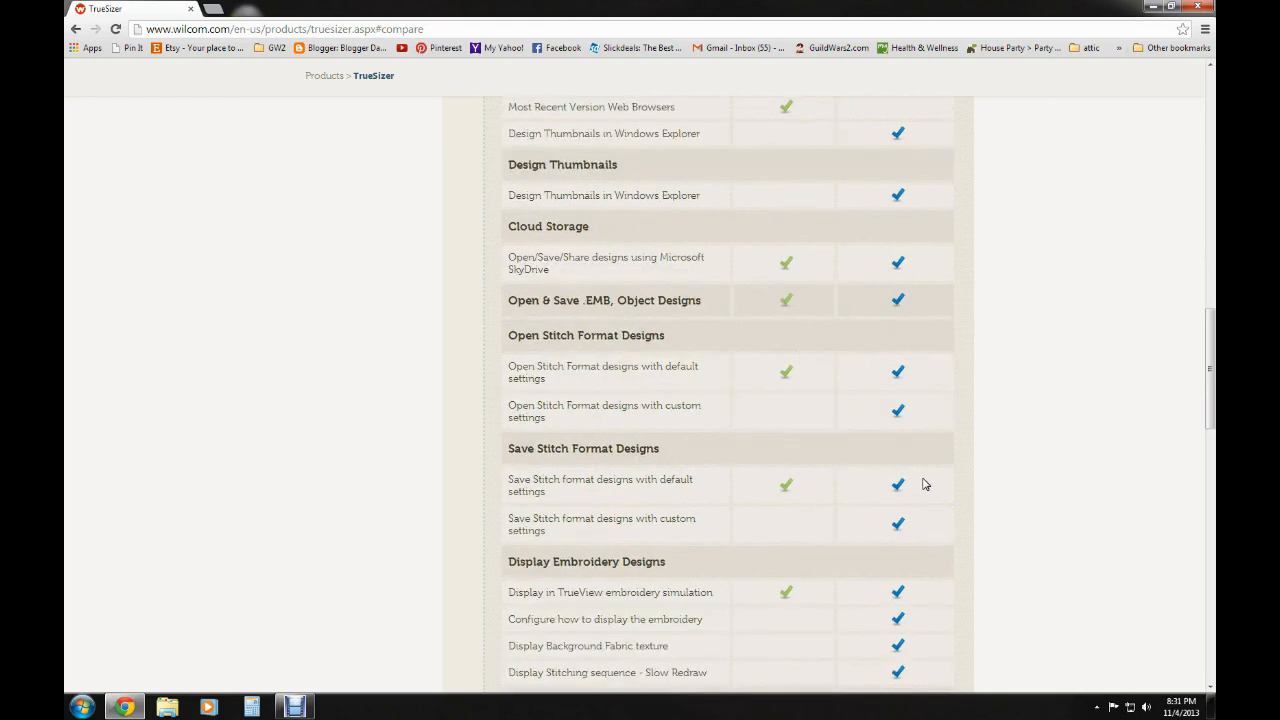
pyautogui.scroll(-3)
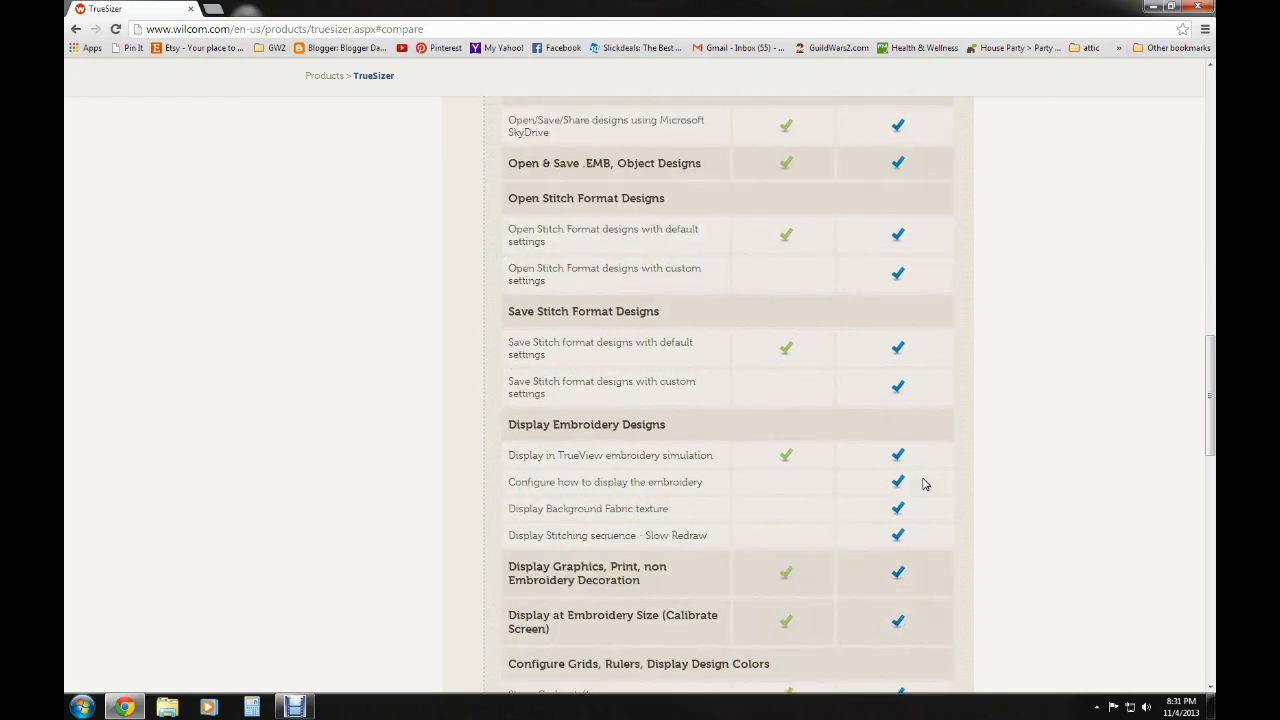
pyautogui.scroll(-3)
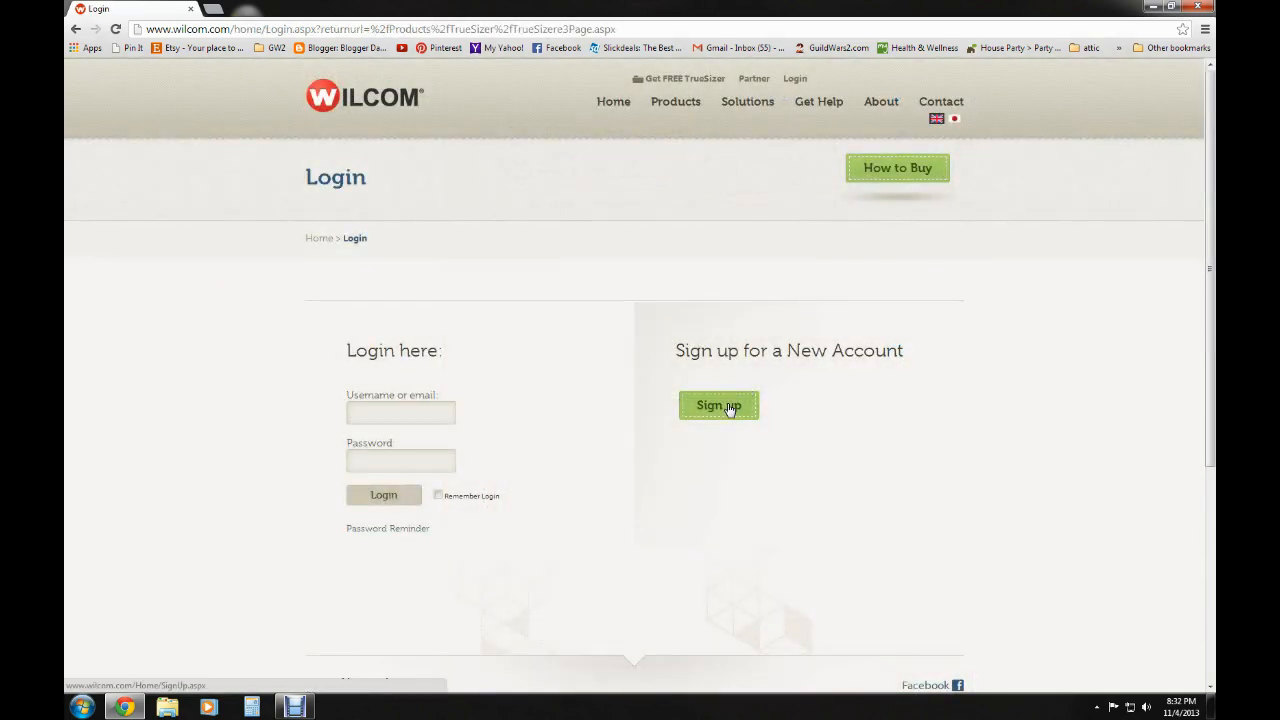
# Start a new Wilcom account and also request access to TrueSizer Web on the sign-up form
pyautogui.click(718, 405)
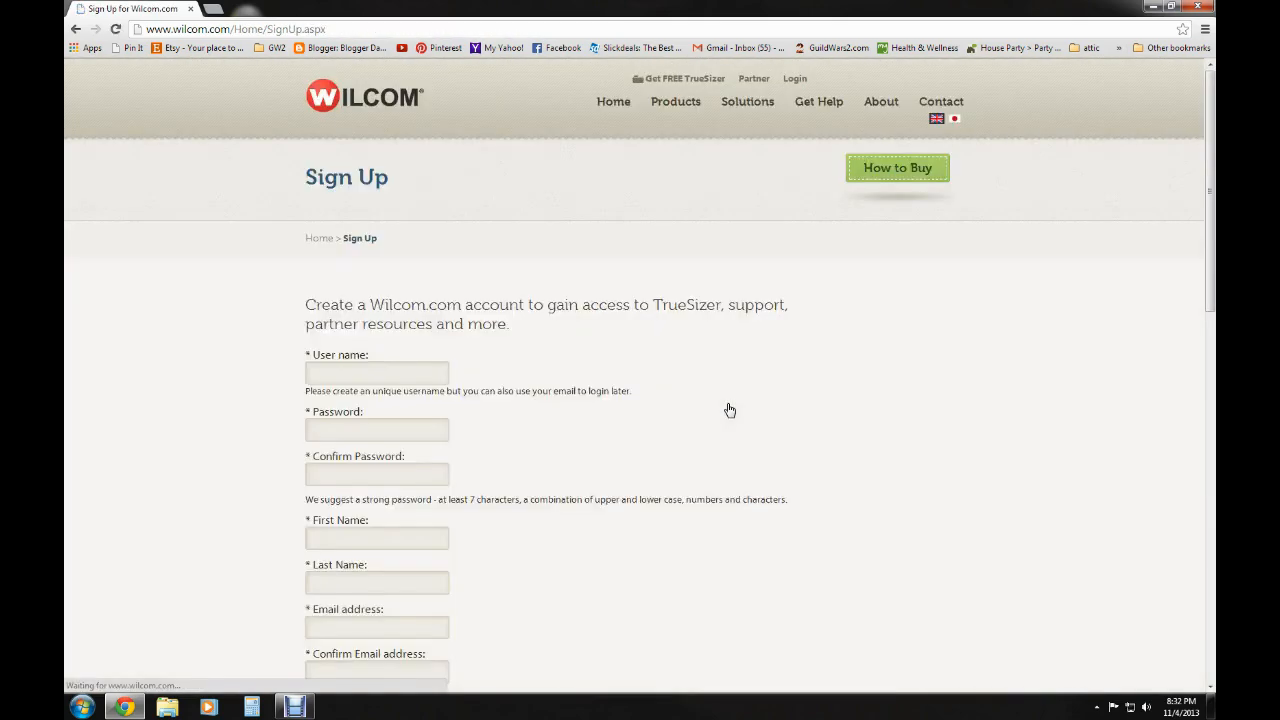
pyautogui.scroll(-3)
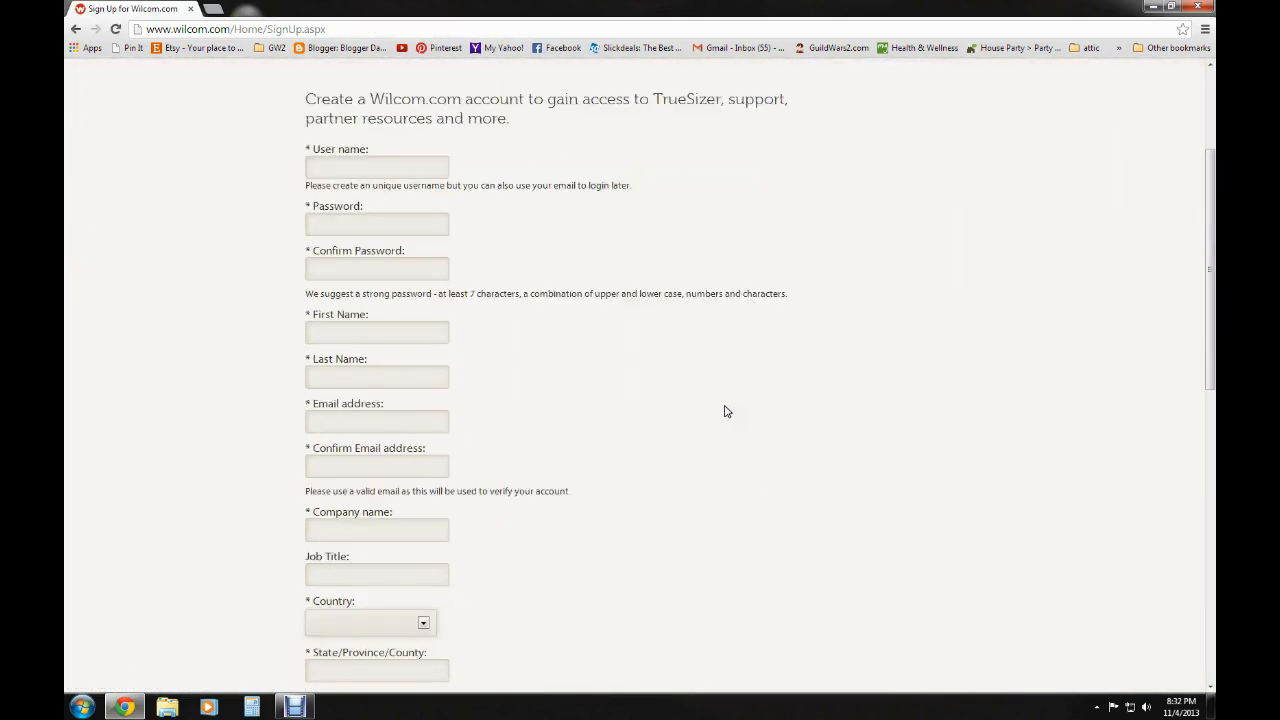
pyautogui.scroll(-3)
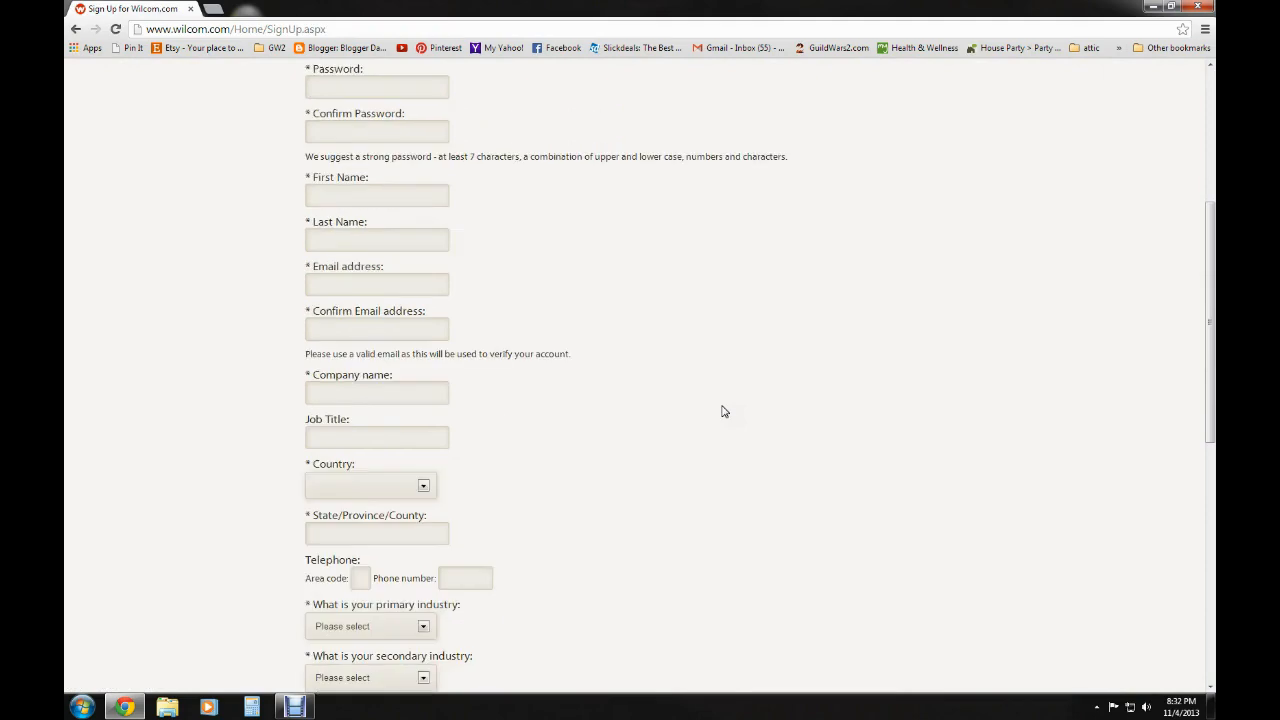
pyautogui.scroll(-3)
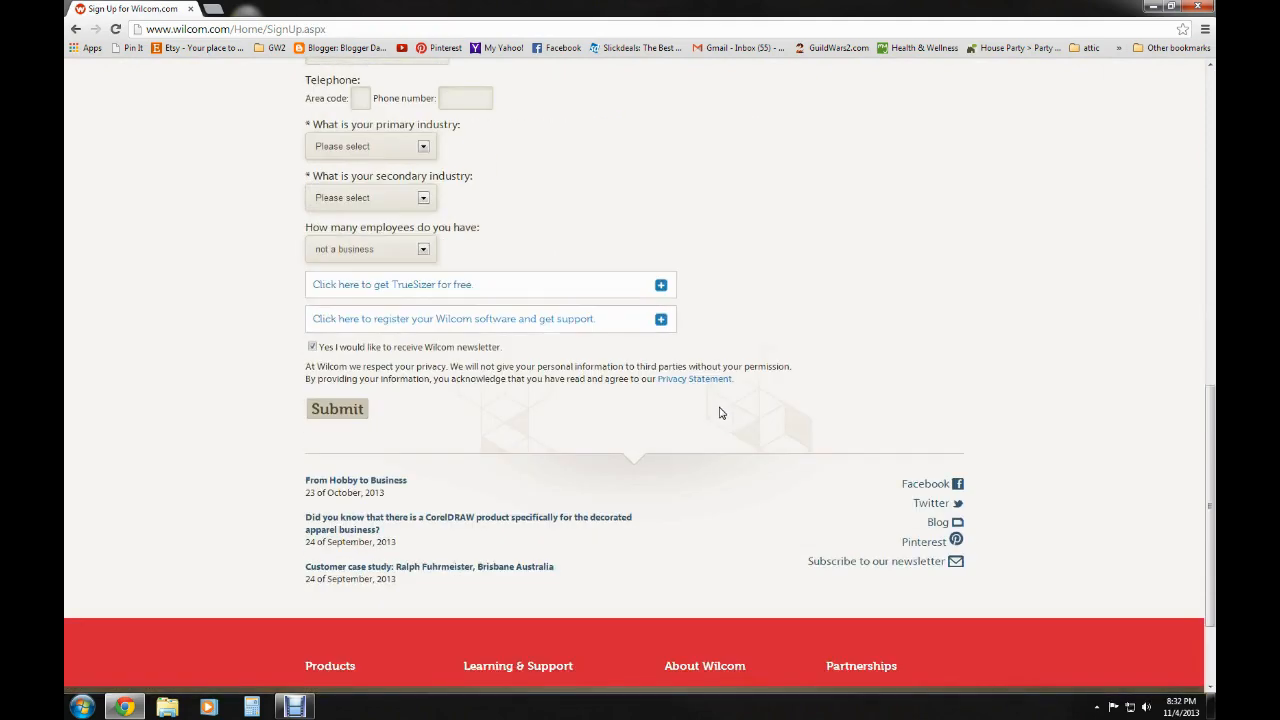
pyautogui.scroll(3)
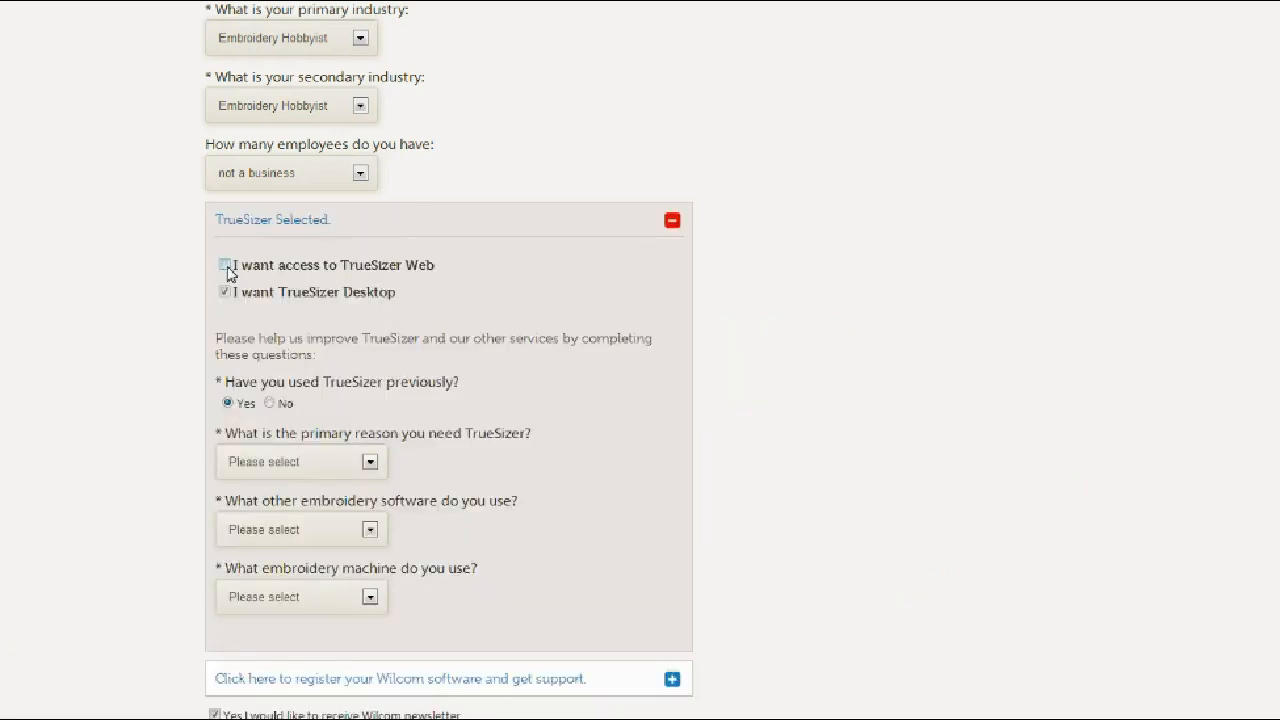
pyautogui.click(223, 265)
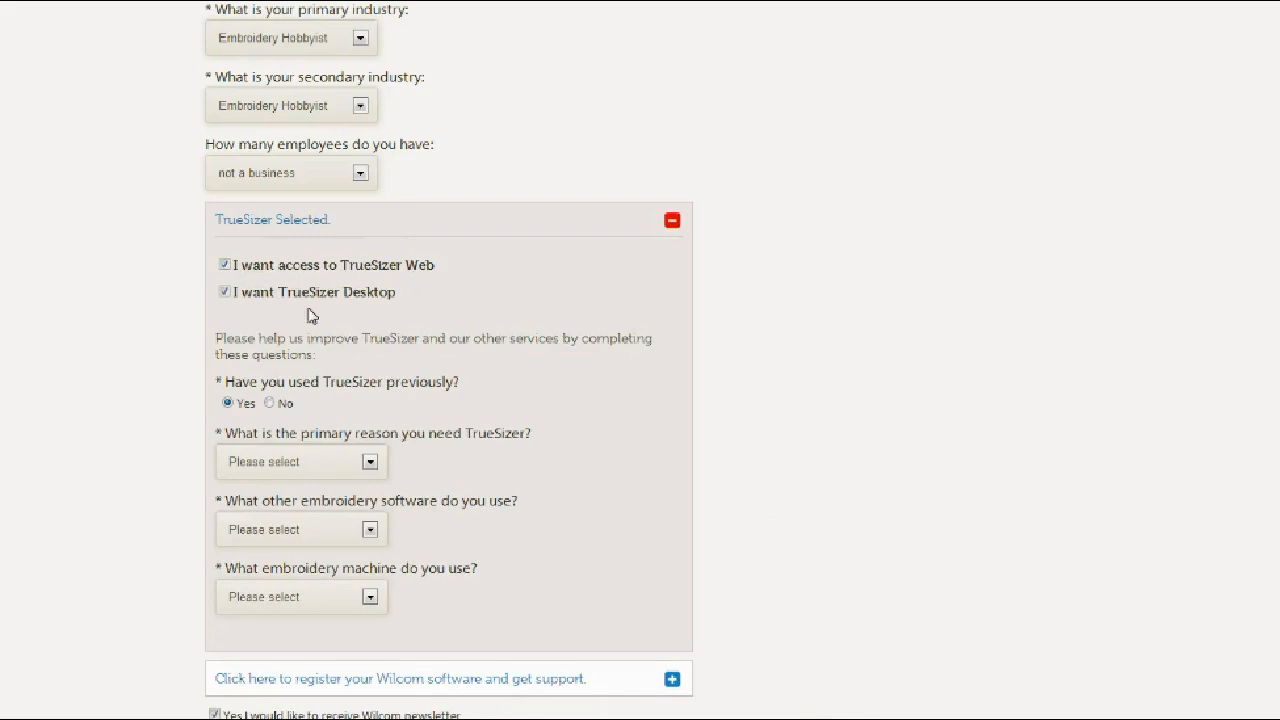
pyautogui.moveTo(365, 315)
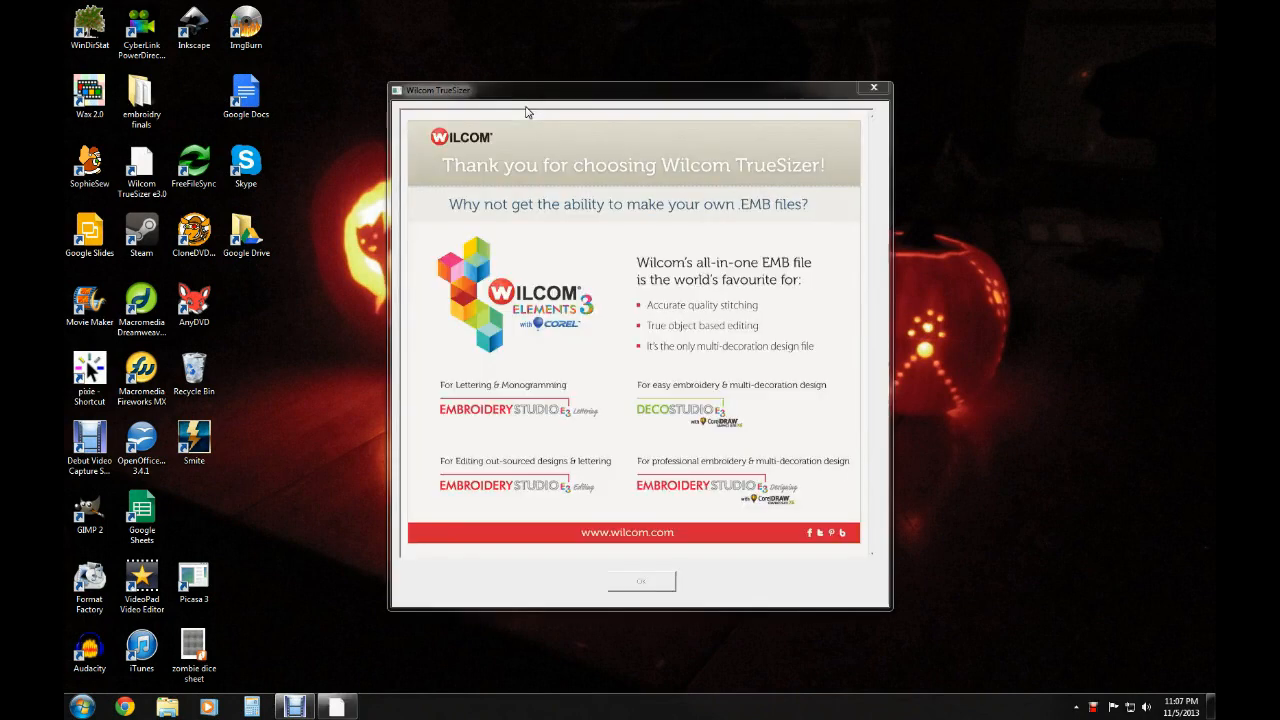
pyautogui.moveTo(685, 596)
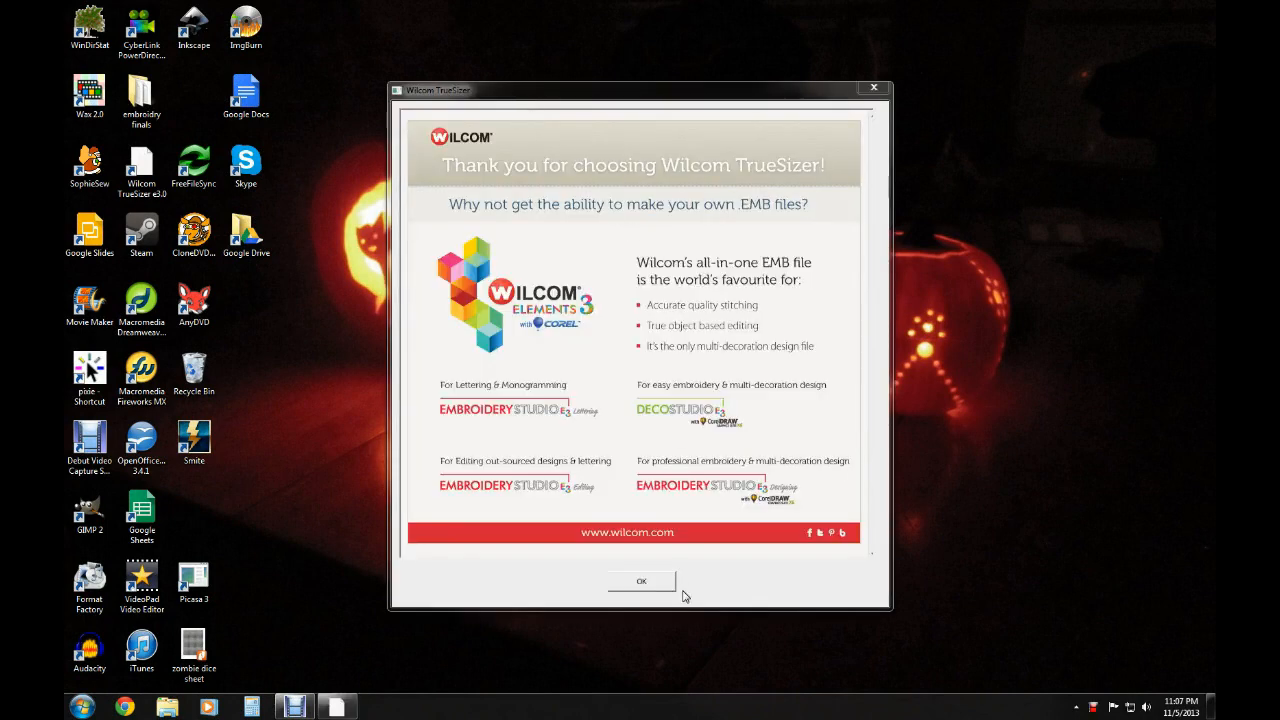
# Dismiss the TrueSizer welcome message to reach the blank design
pyautogui.click(641, 581)
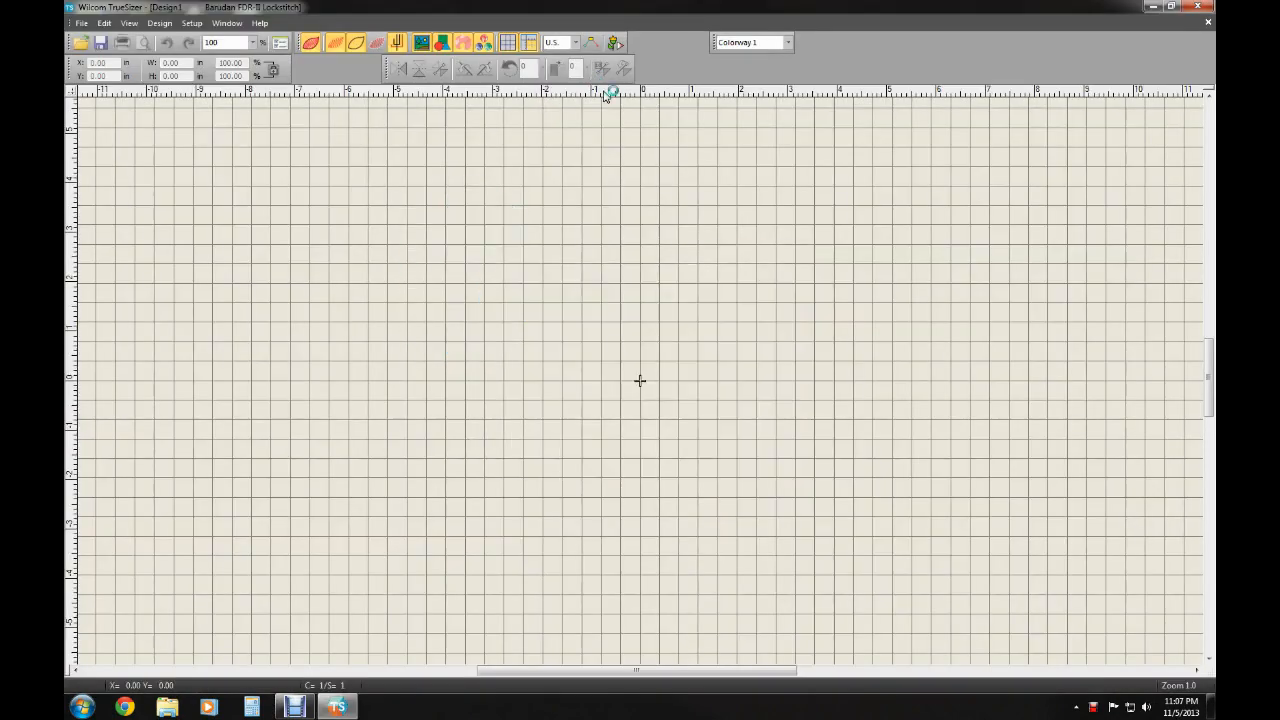
pyautogui.moveTo(660, 260)
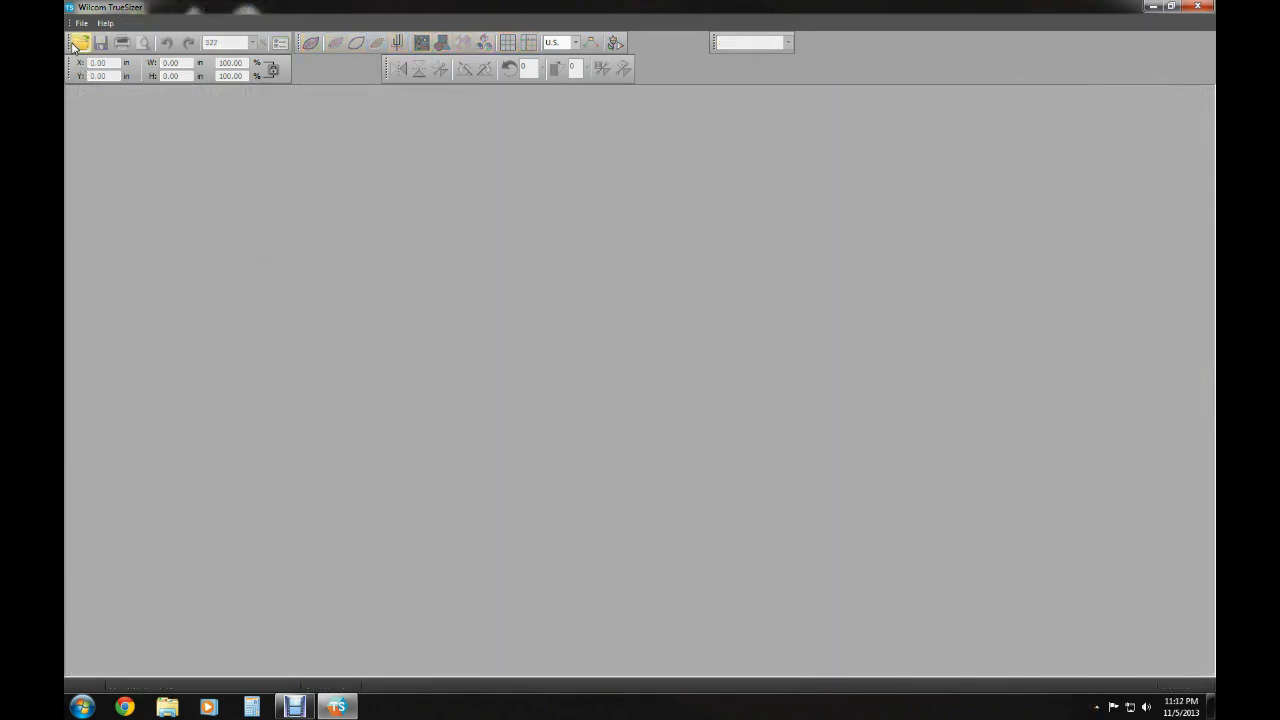
# Open spider web2.dst from the export folder with the file type set to Tajima (*.DST)
pyautogui.click(79, 42)
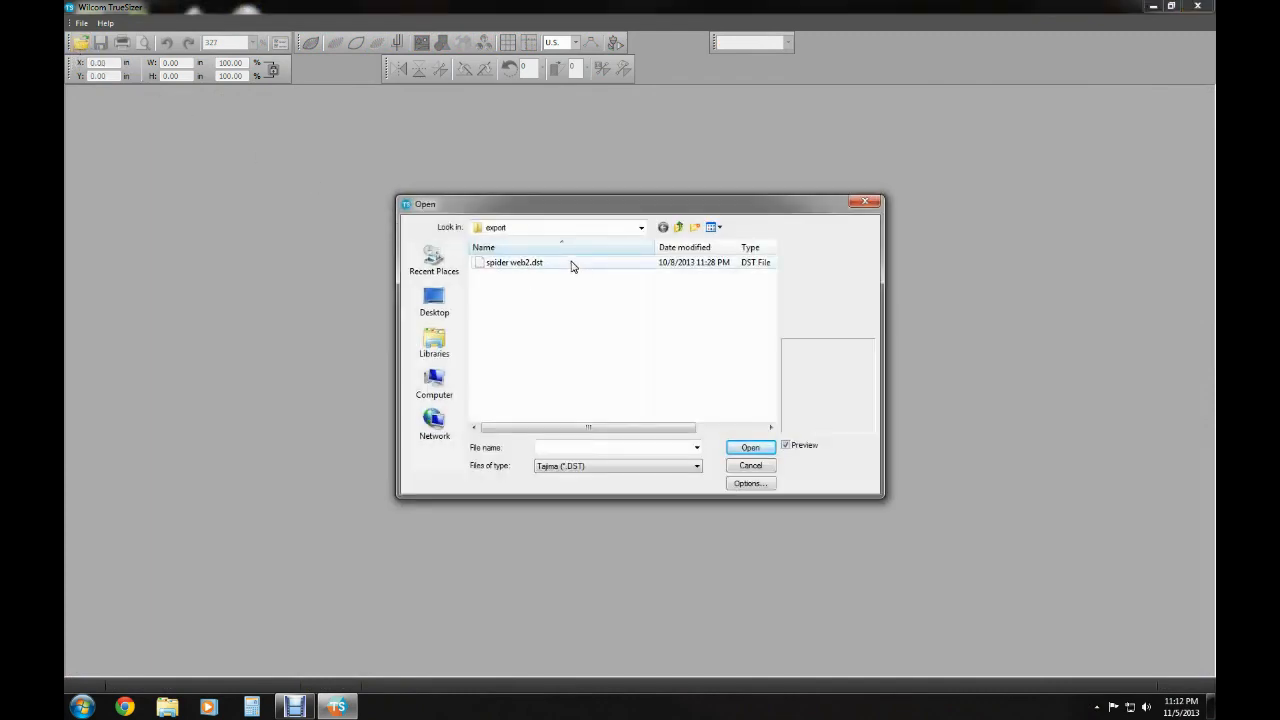
pyautogui.click(641, 227)
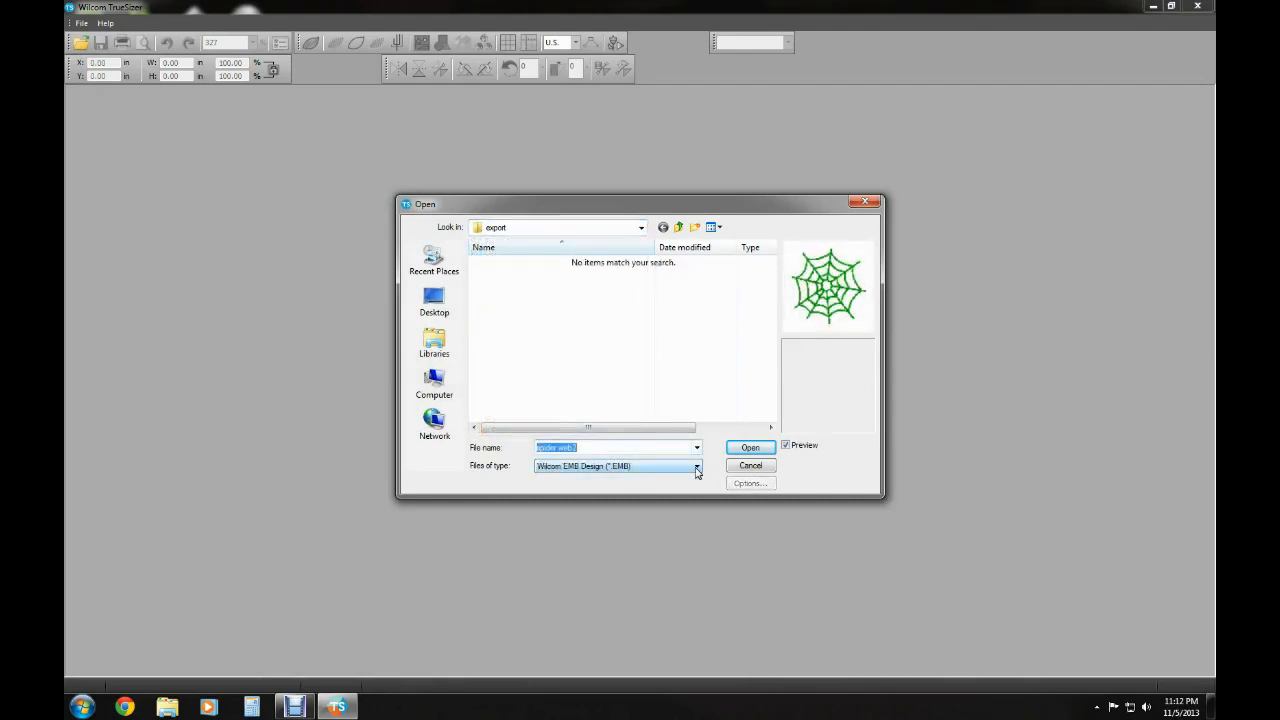
pyautogui.click(697, 466)
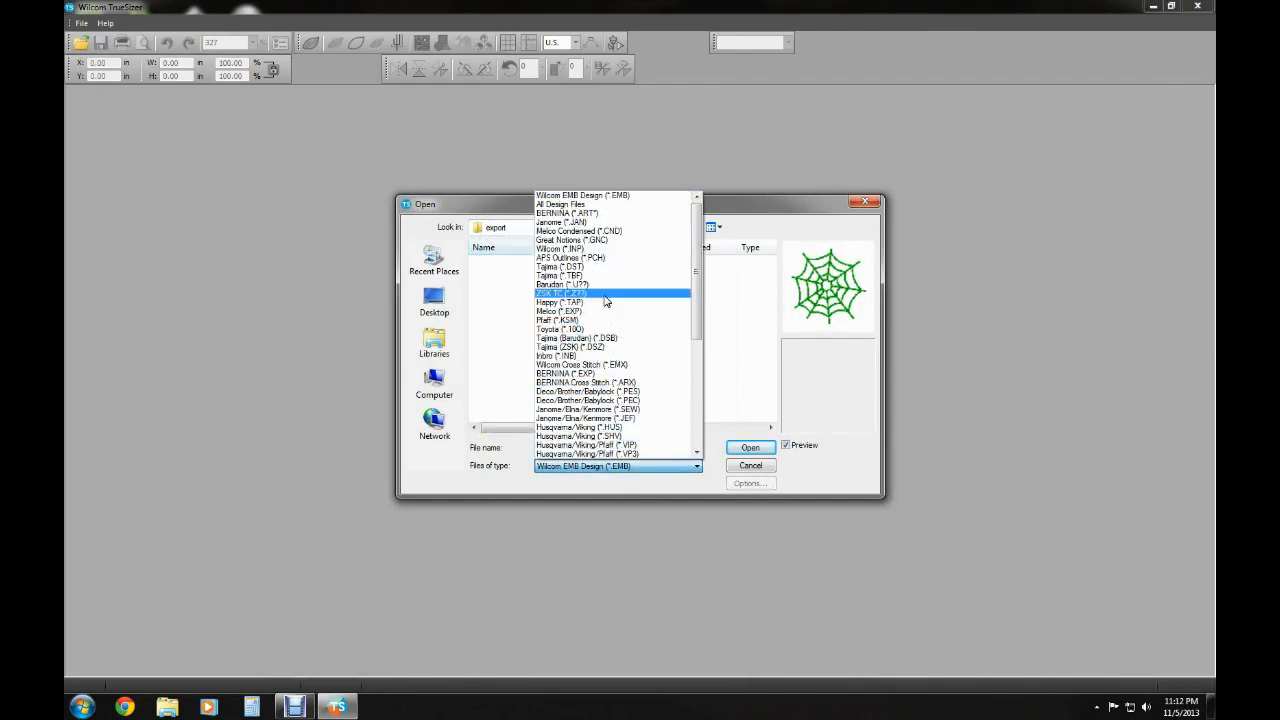
pyautogui.click(560, 266)
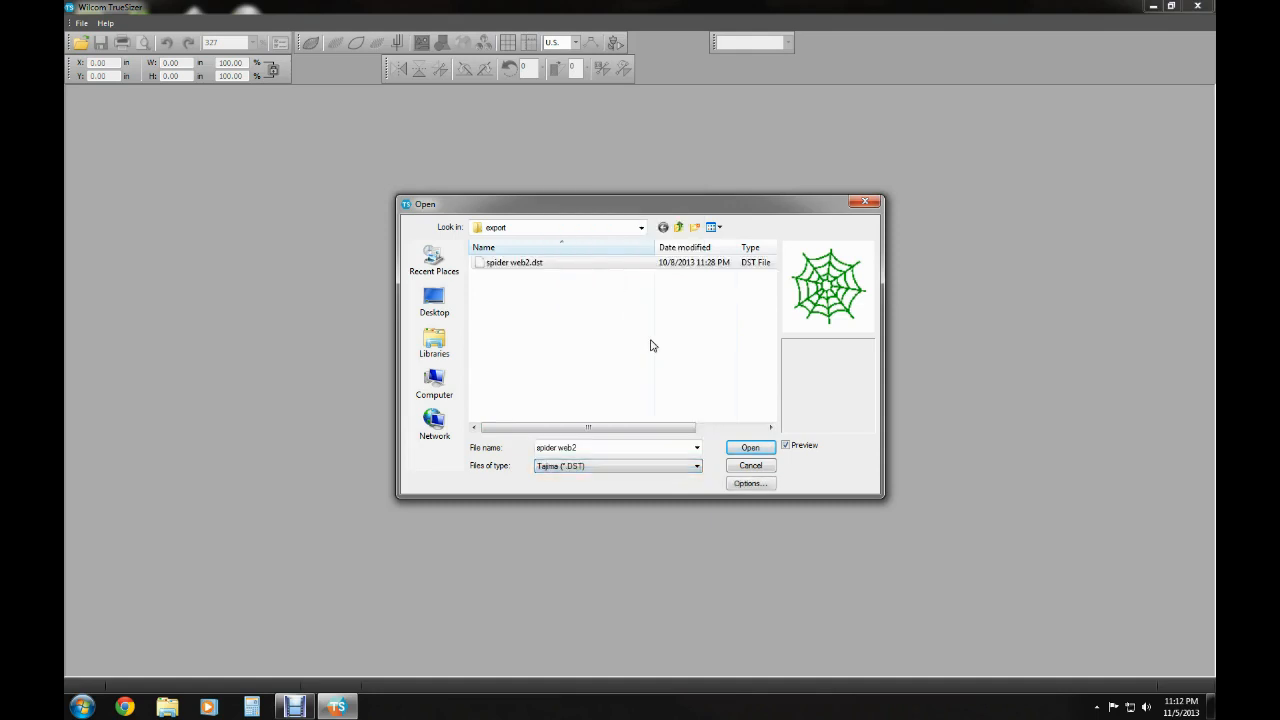
pyautogui.click(750, 447)
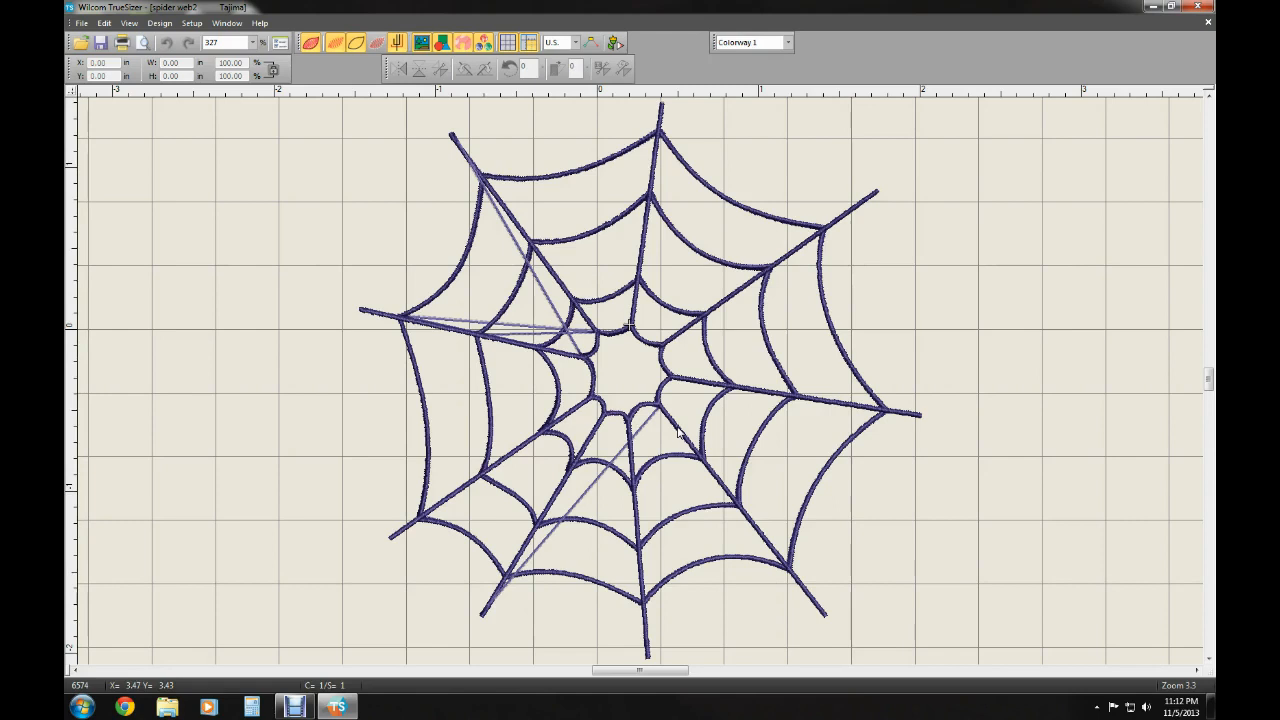
pyautogui.moveTo(424, 387)
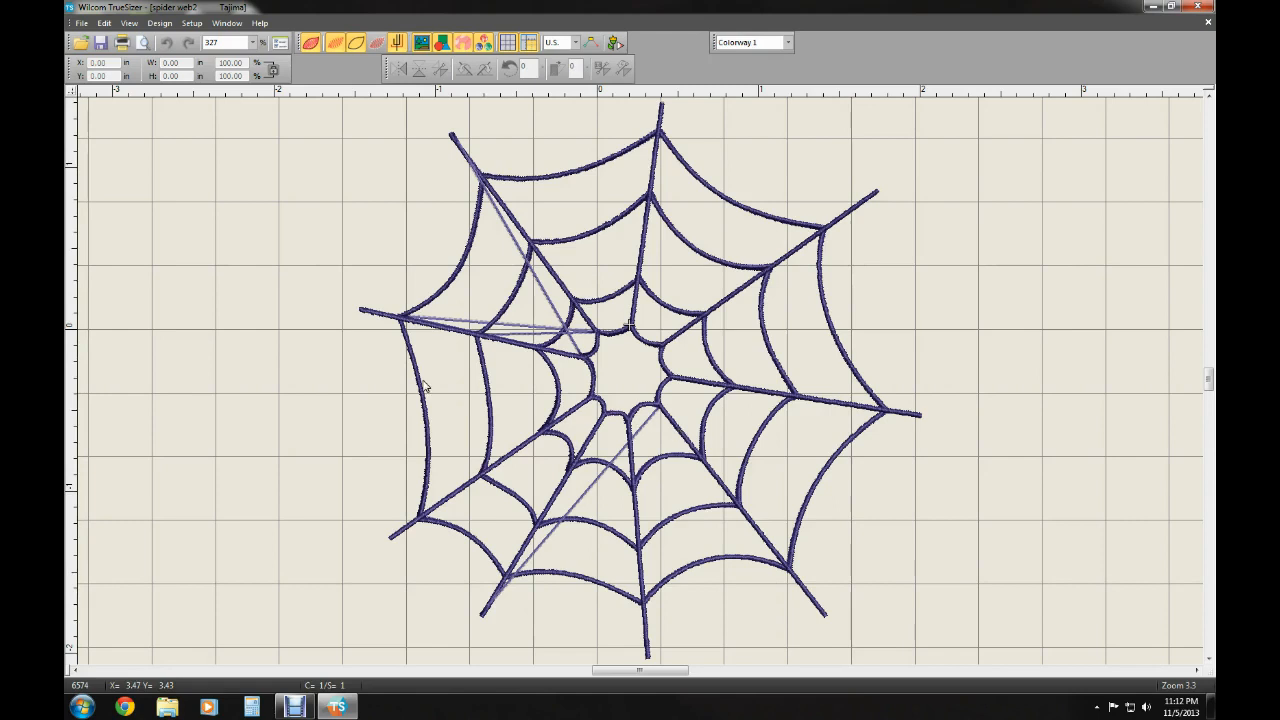
pyautogui.moveTo(125, 128)
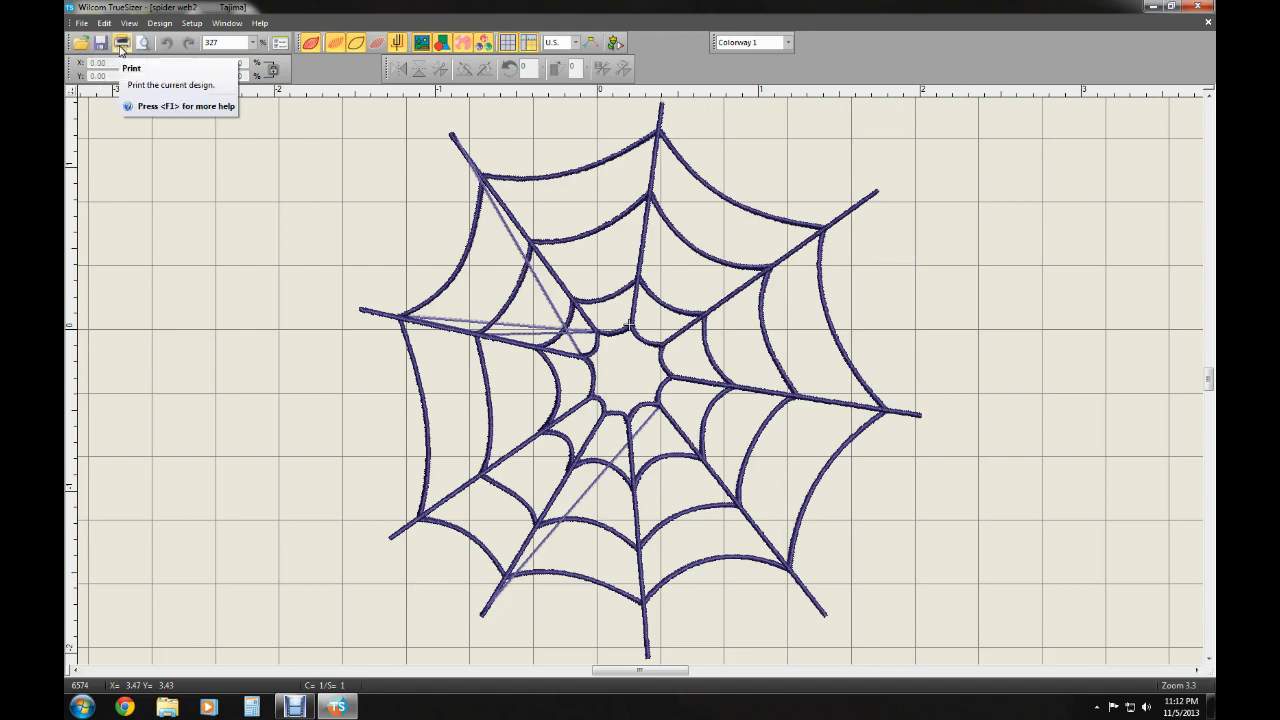
pyautogui.moveTo(143, 42)
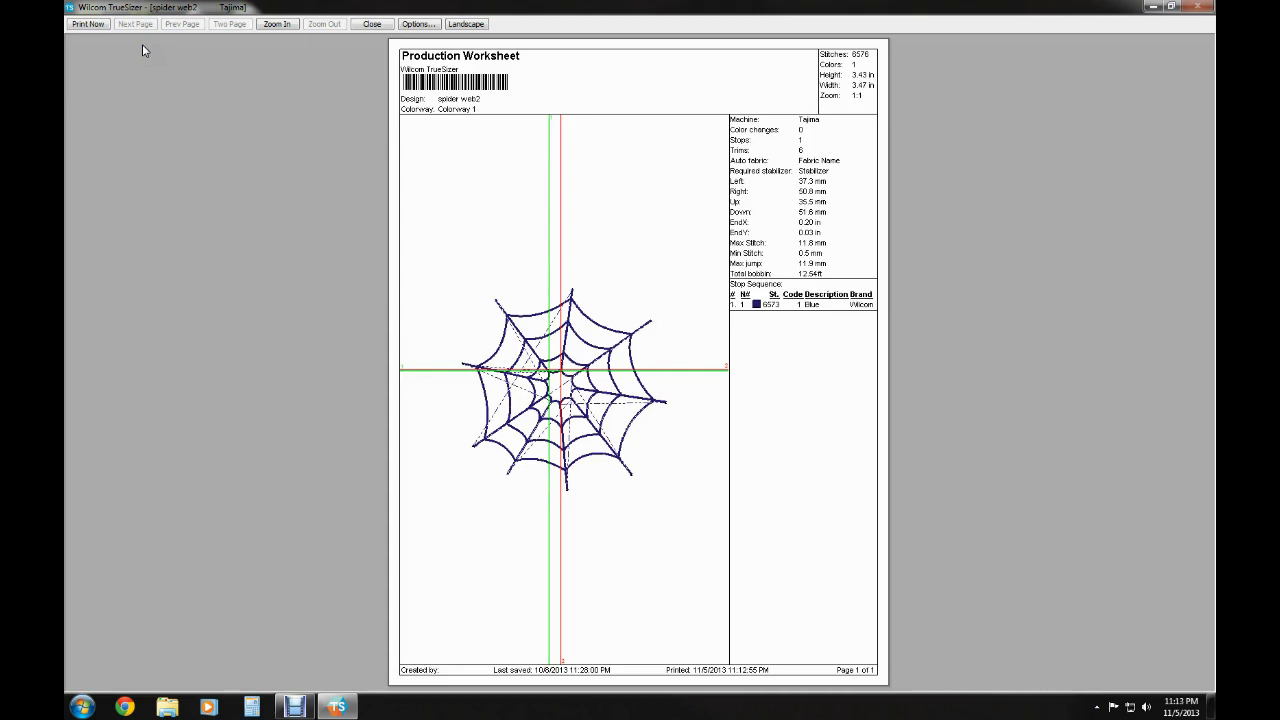
pyautogui.moveTo(680, 236)
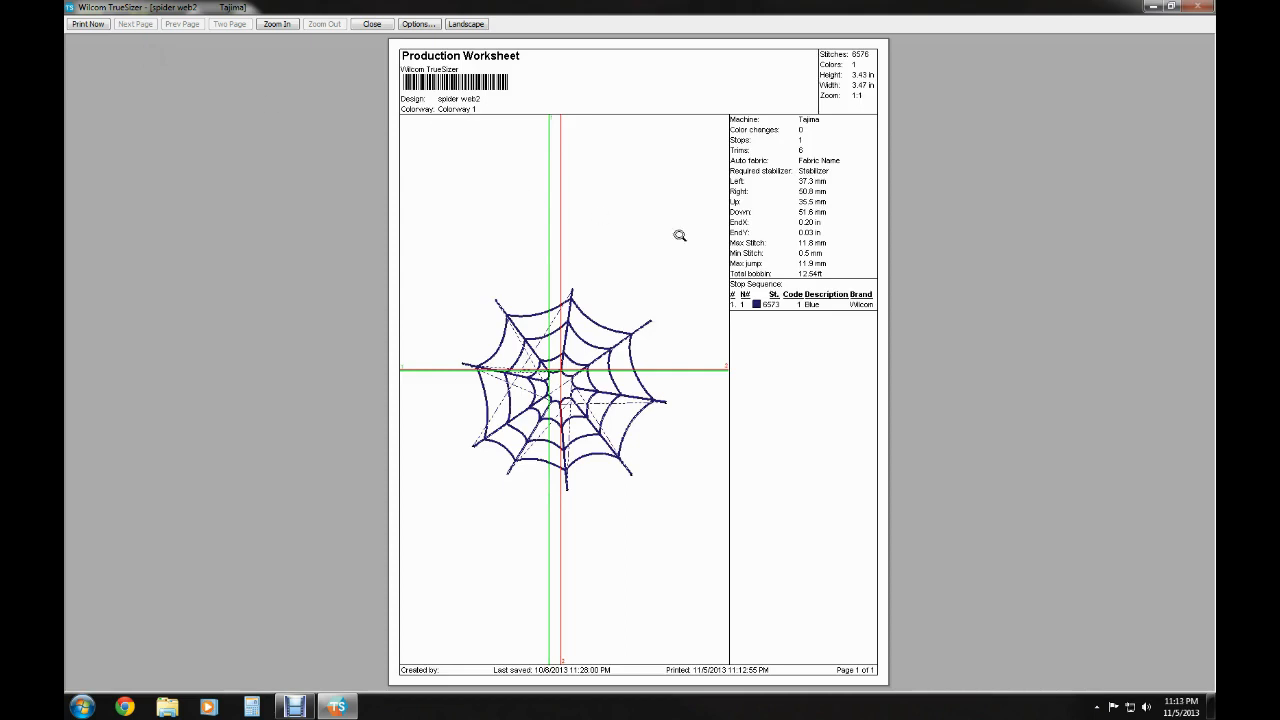
pyautogui.moveTo(984, 248)
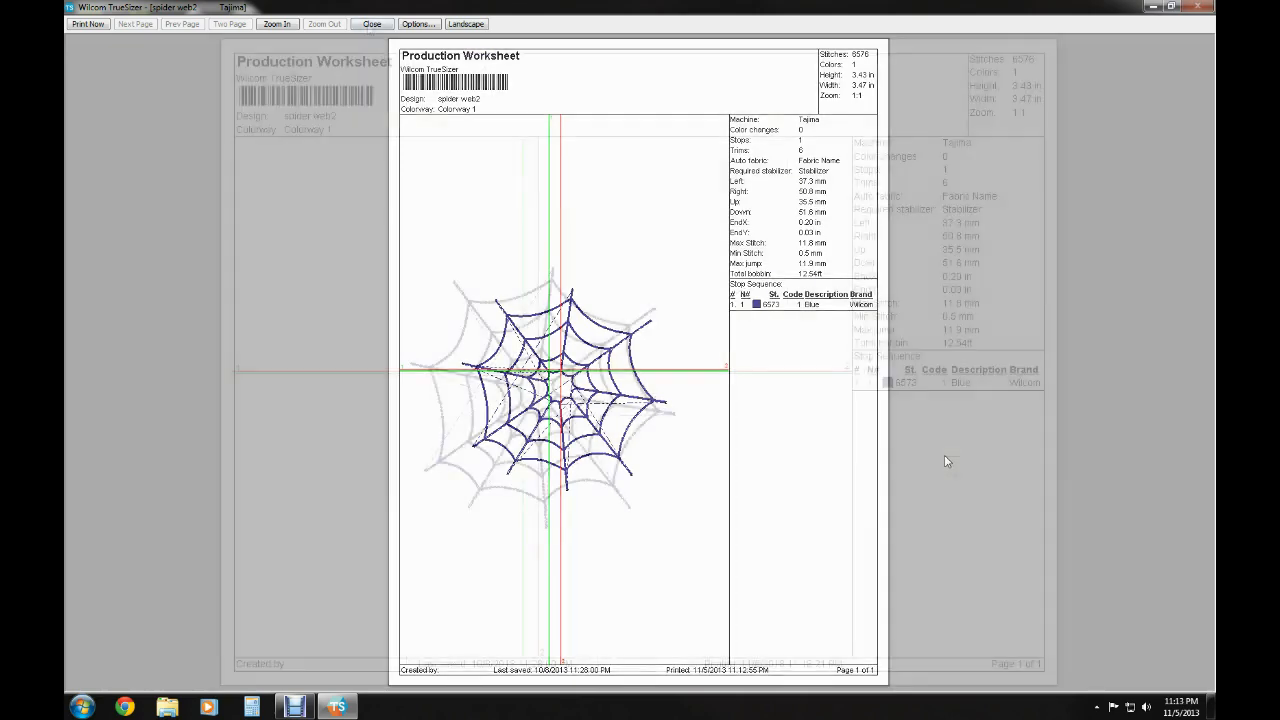
# Close the worksheet print preview to return to the spider web design on the grid
pyautogui.click(372, 23)
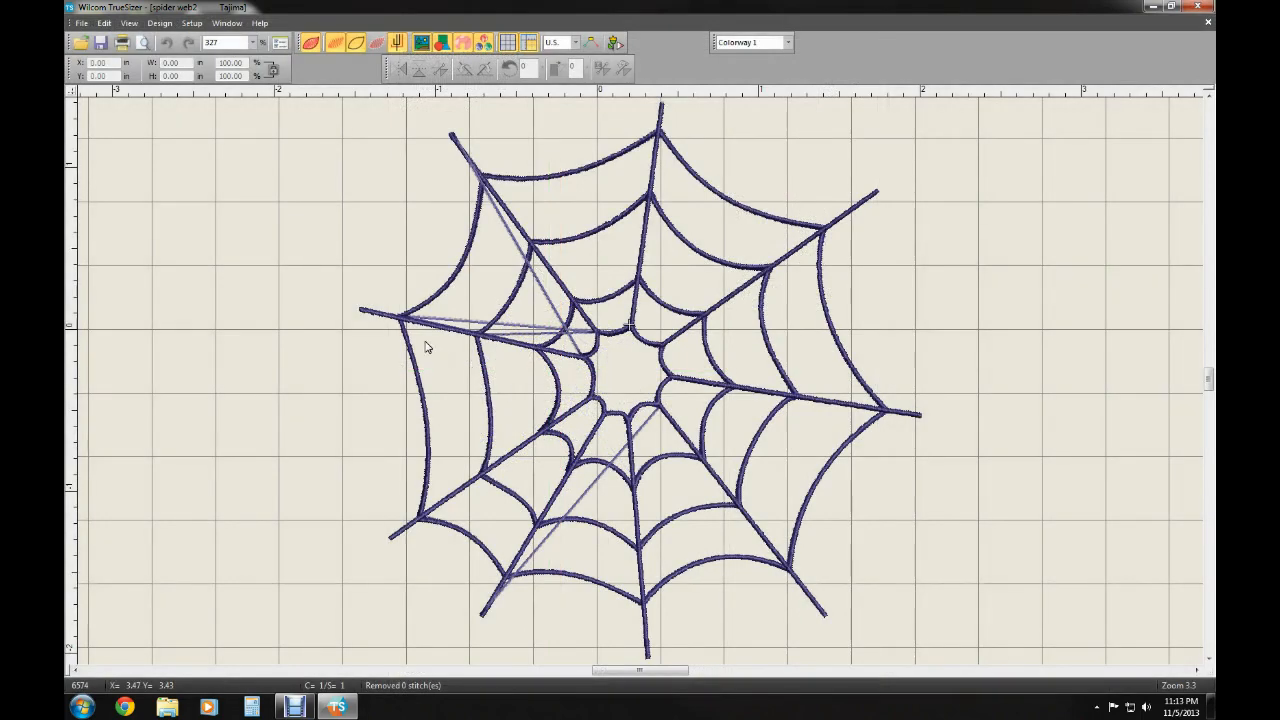
pyautogui.moveTo(168, 43)
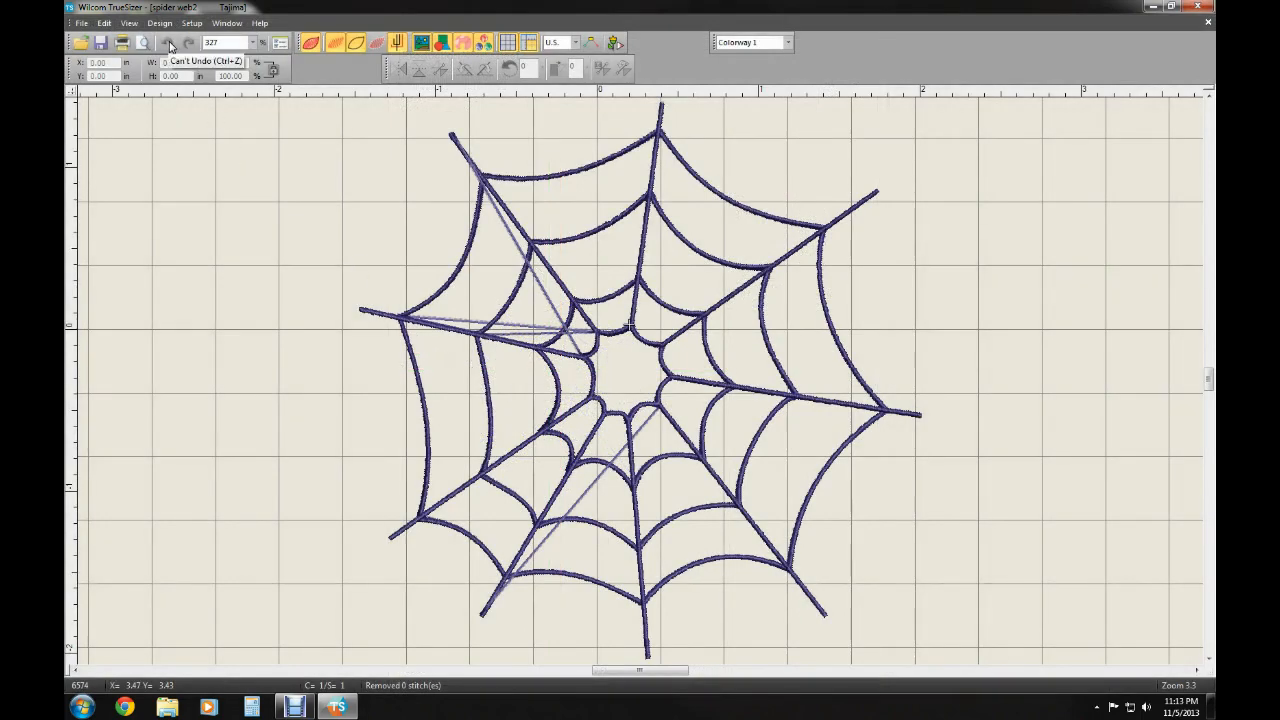
pyautogui.moveTo(191, 43)
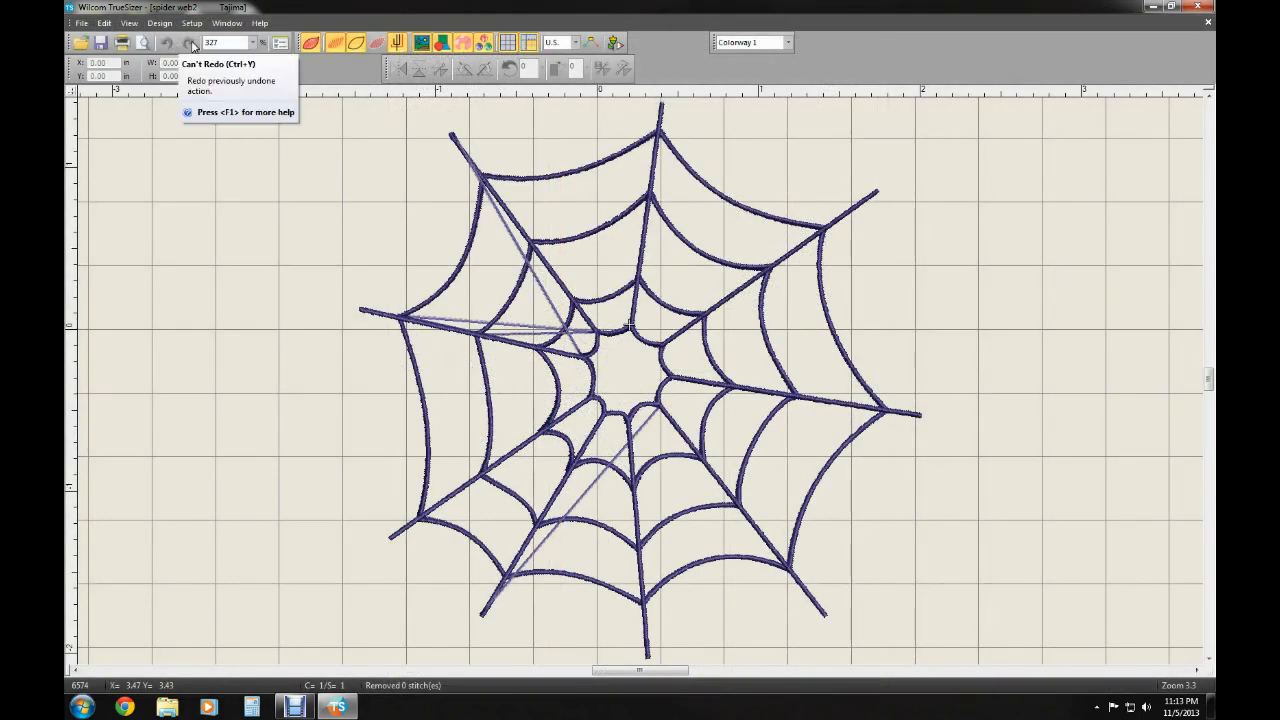
pyautogui.moveTo(253, 46)
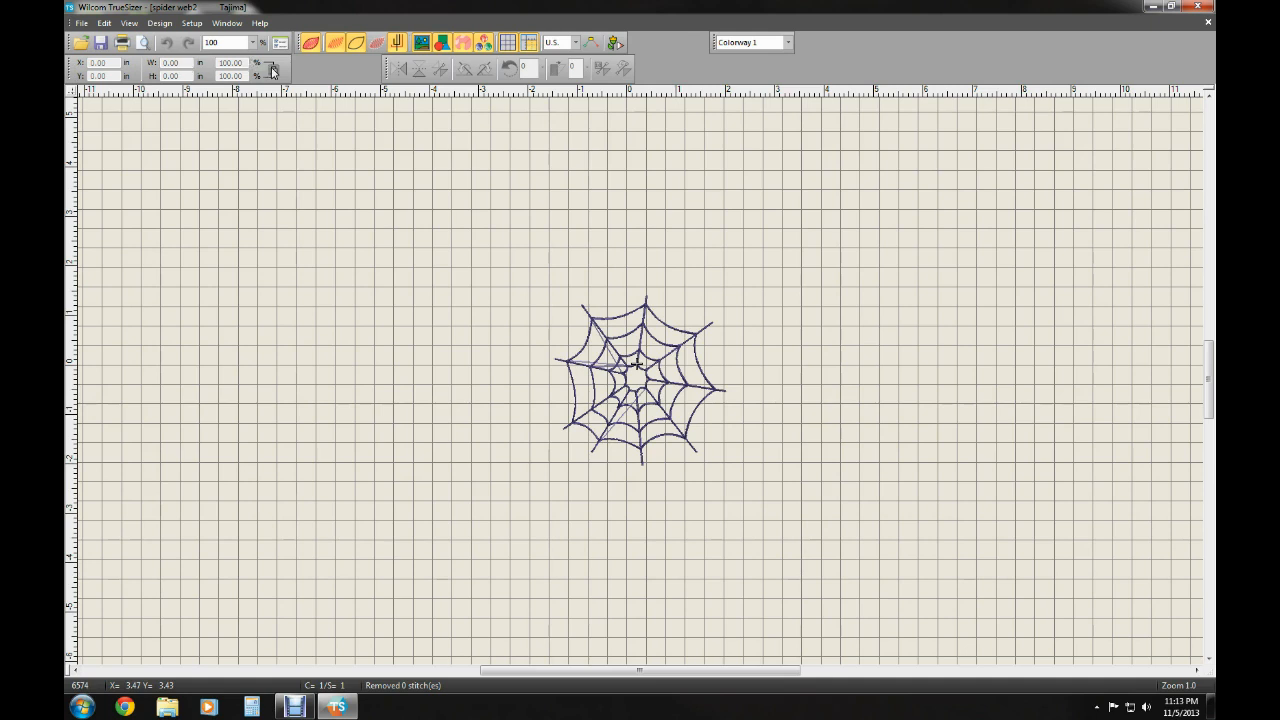
pyautogui.moveTo(232, 76)
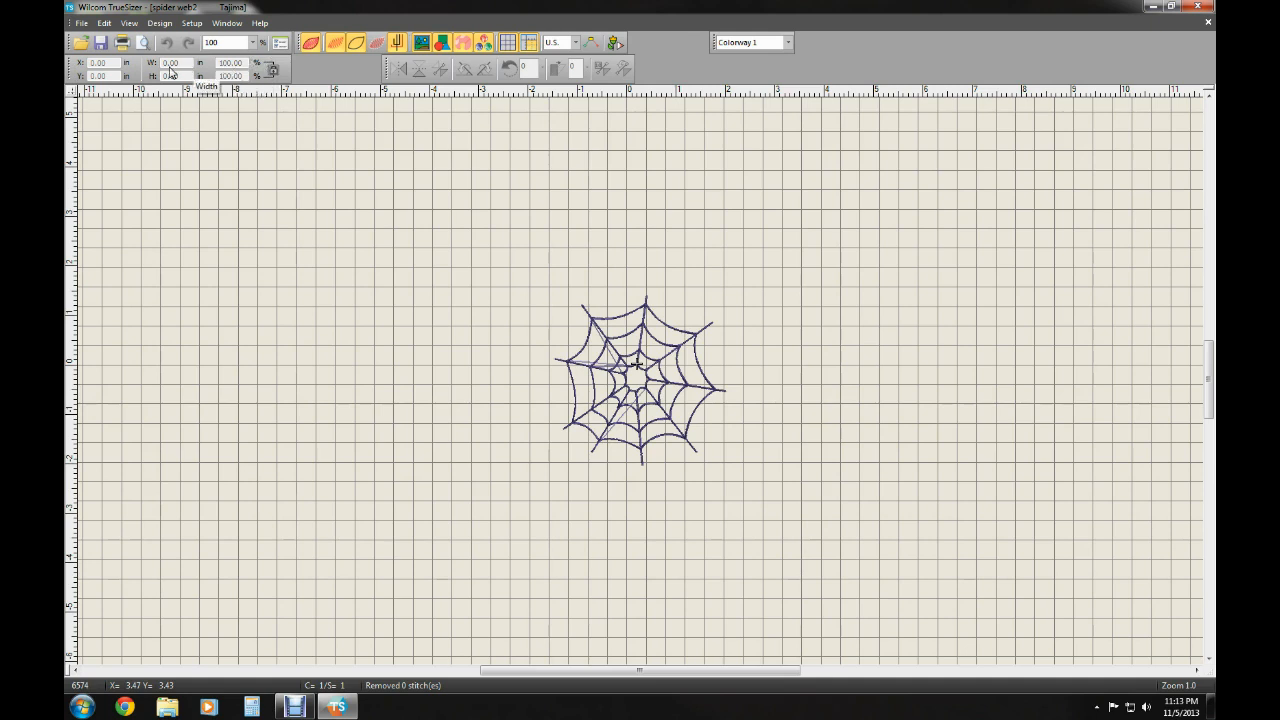
pyautogui.moveTo(98, 76)
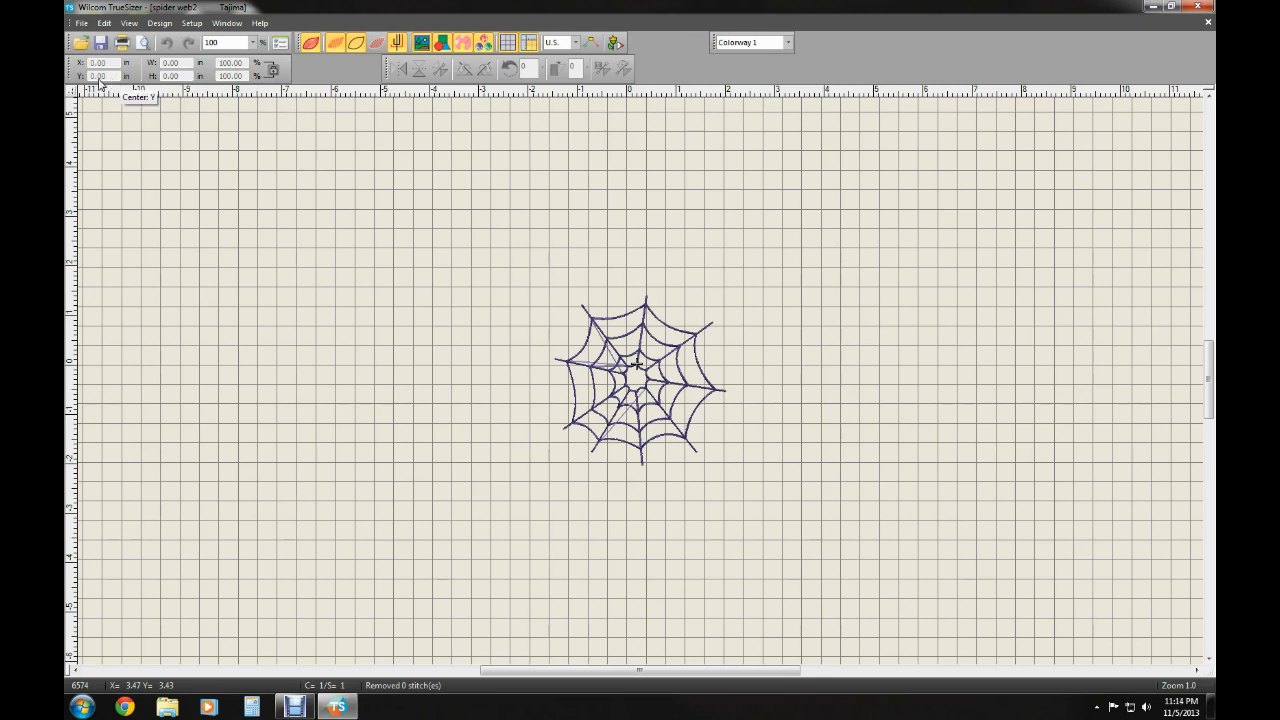
pyautogui.moveTo(208, 70)
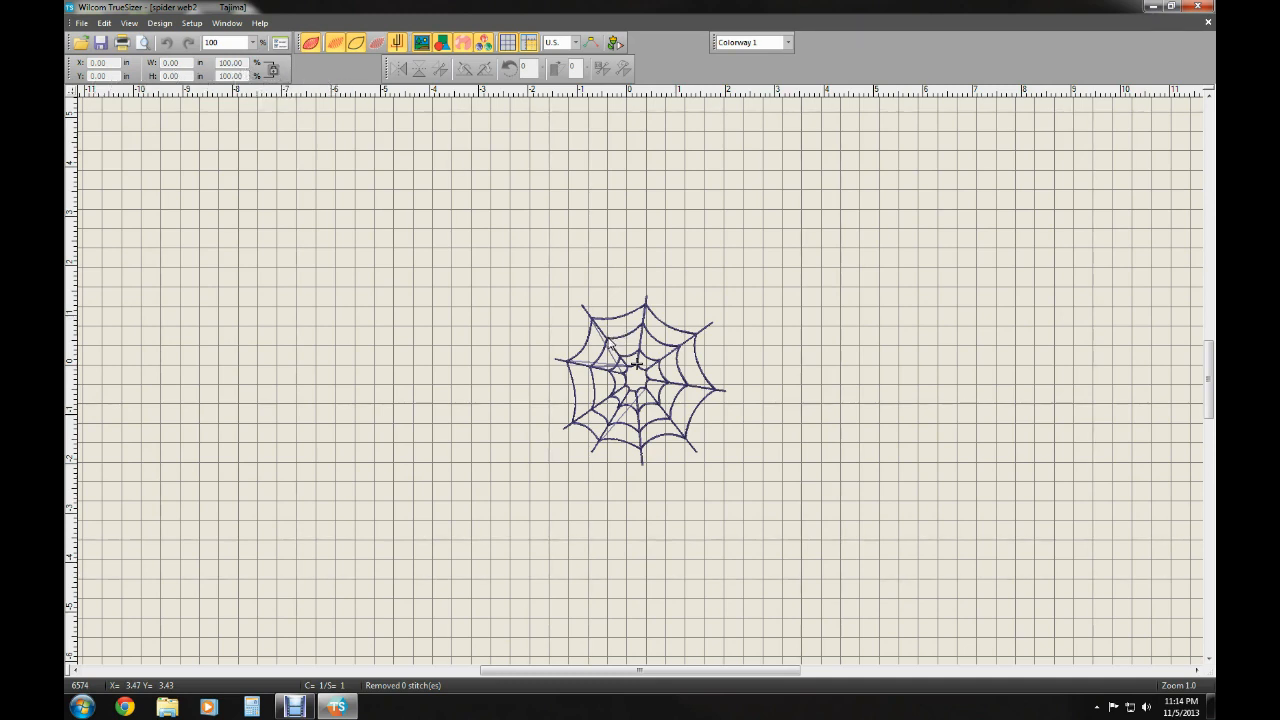
# Select the whole spider web design, showing its 3.47 by 3.43 inch size
pyautogui.click(640, 380)
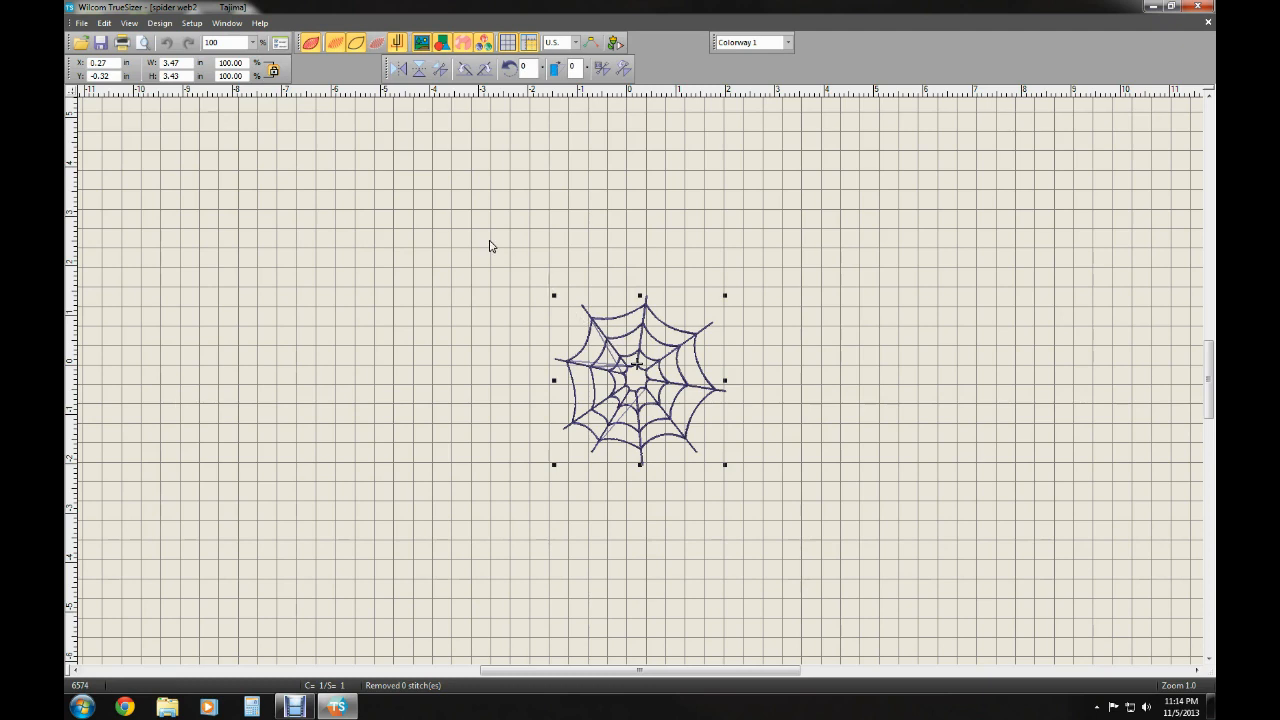
pyautogui.moveTo(115, 93)
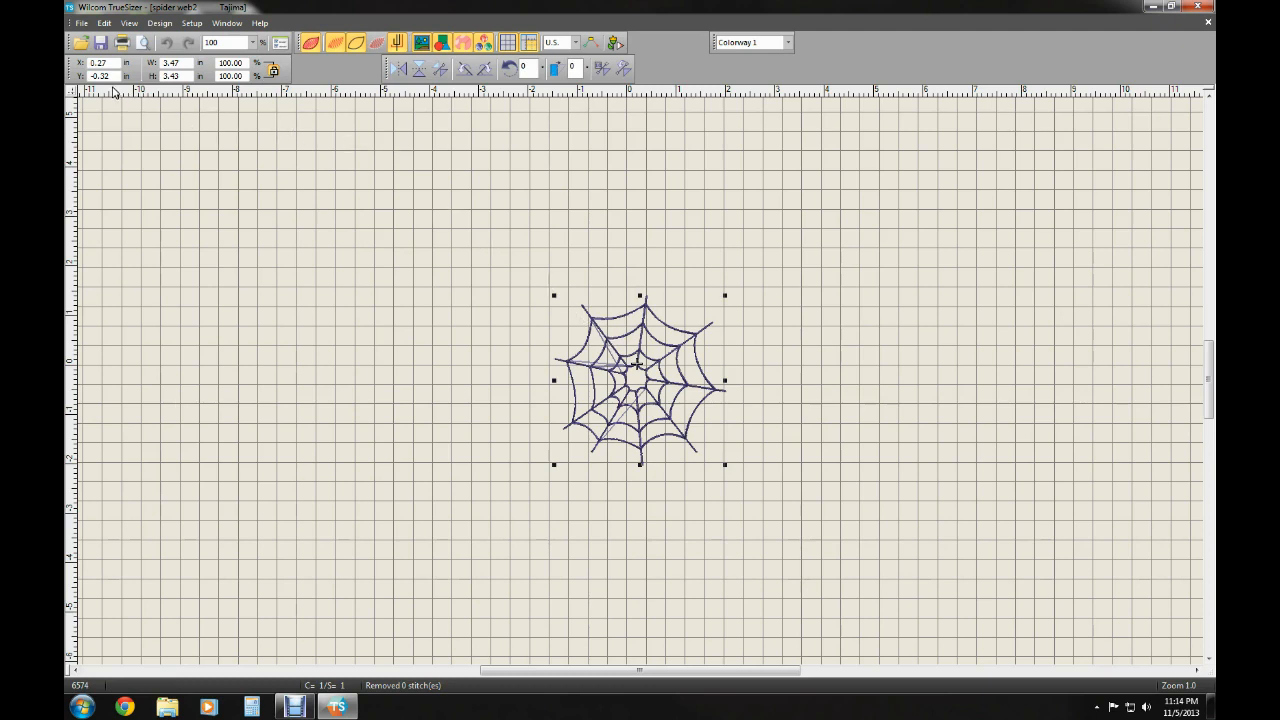
pyautogui.moveTo(183, 76)
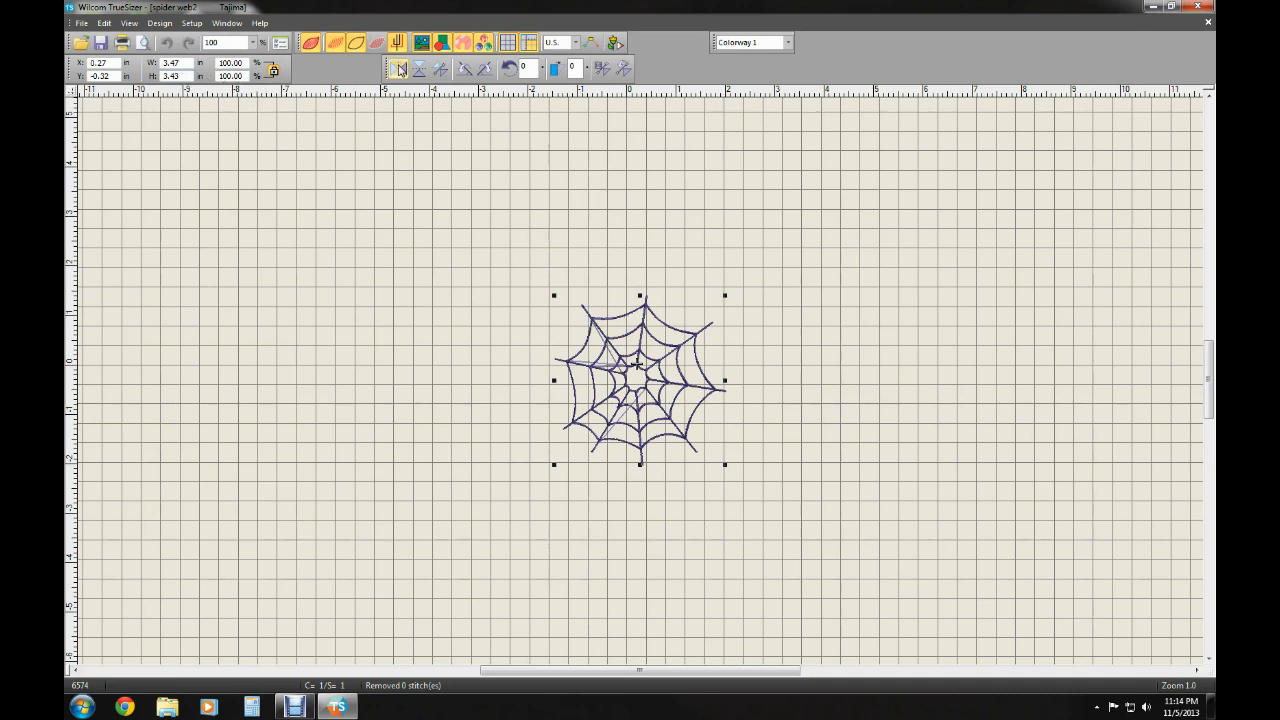
pyautogui.moveTo(419, 68)
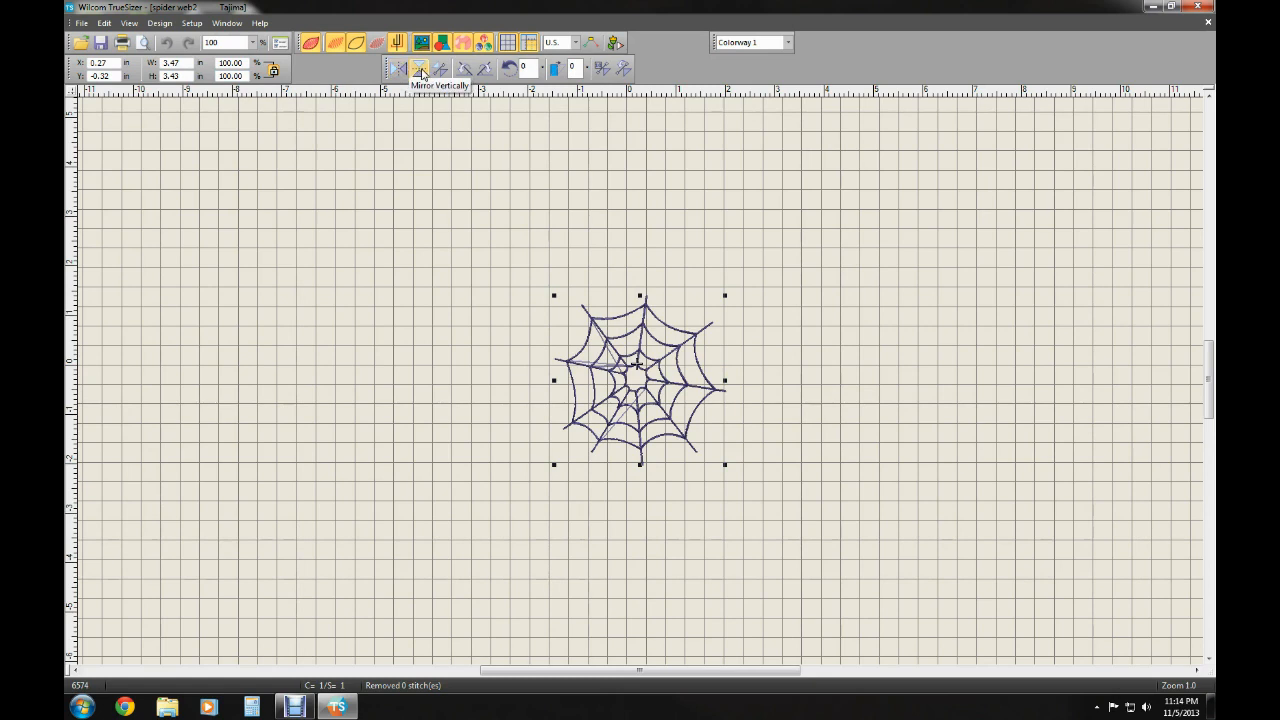
pyautogui.moveTo(438, 68)
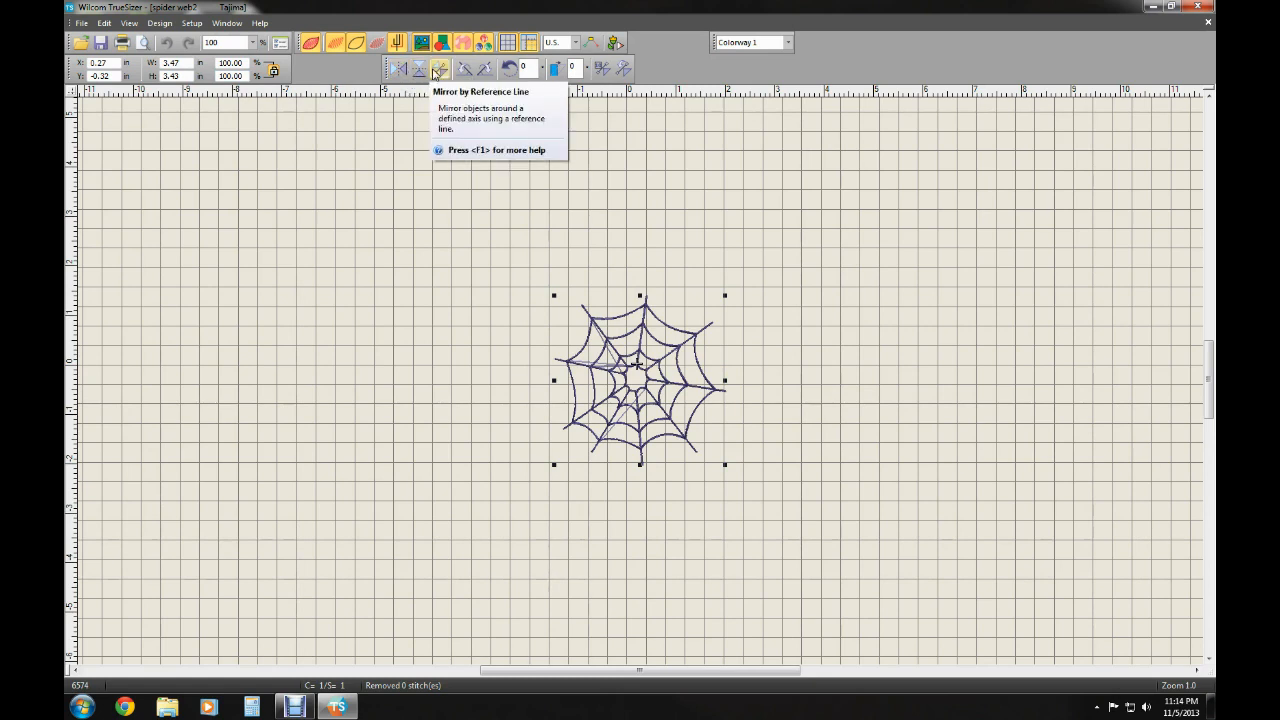
pyautogui.moveTo(465, 69)
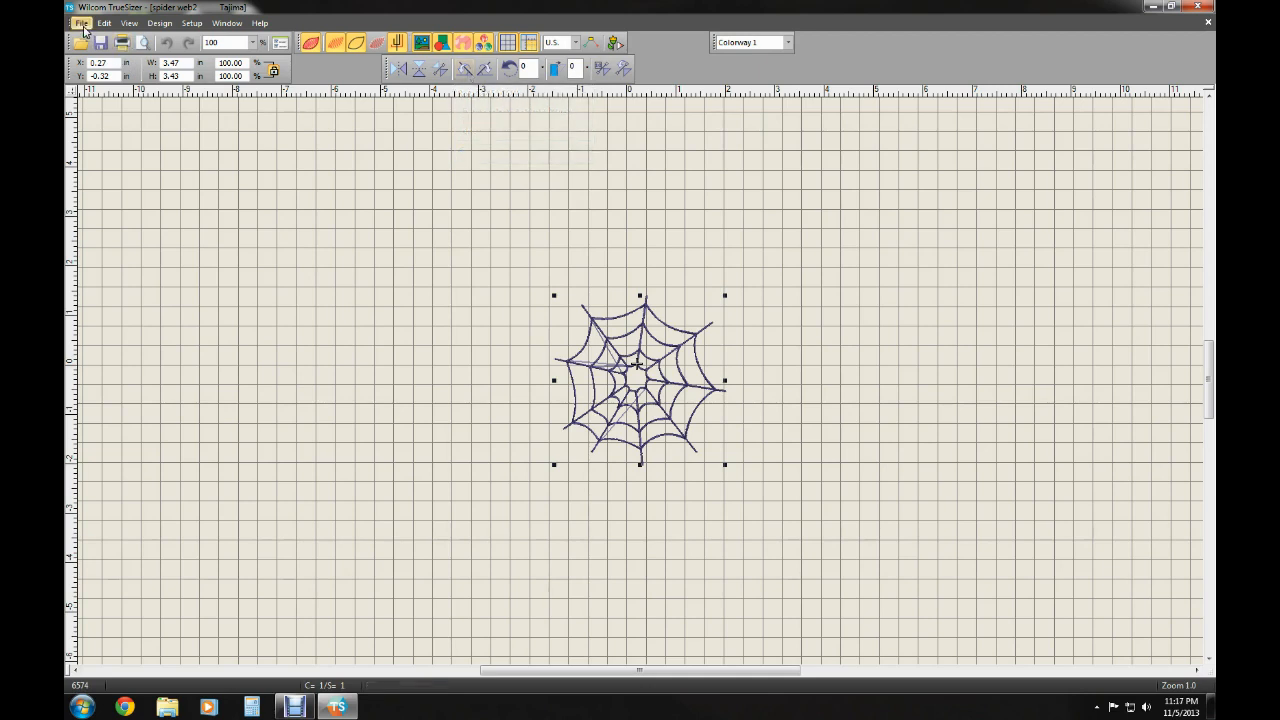
# Review Capture Design Bitmap with Whole design and Save to disk, then leave the settings
pyautogui.click(81, 23)
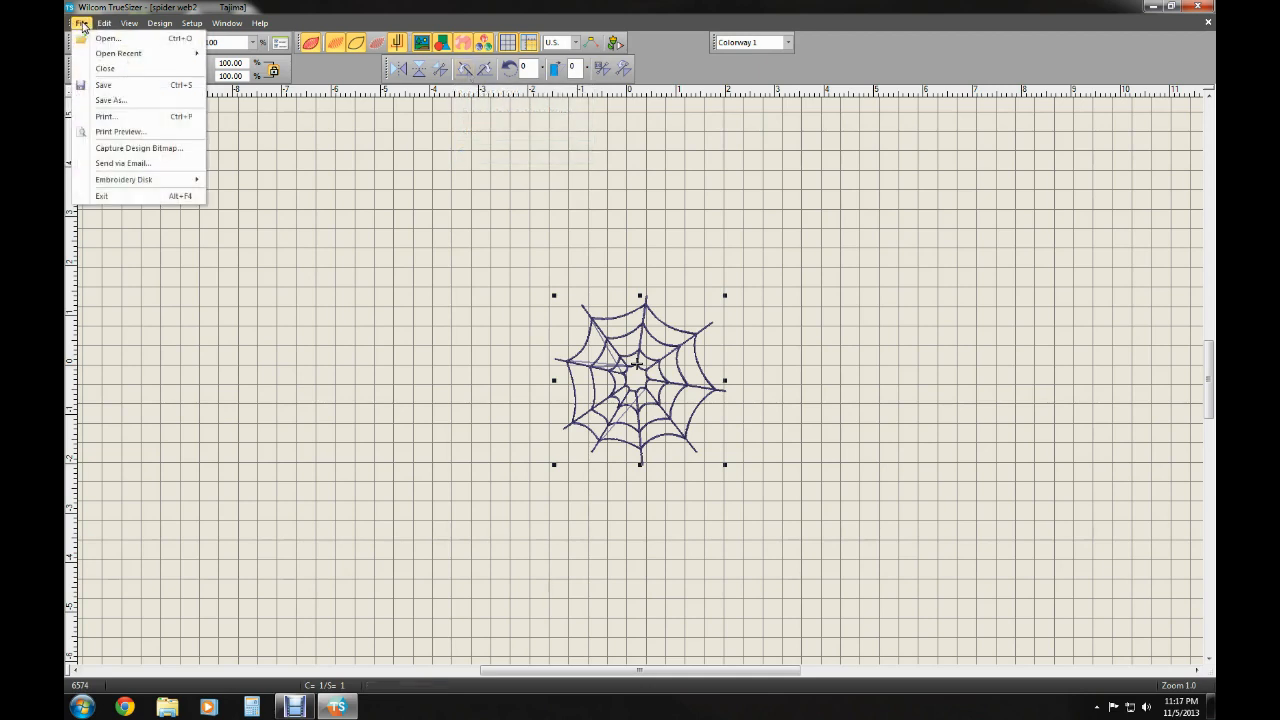
pyautogui.moveTo(123, 148)
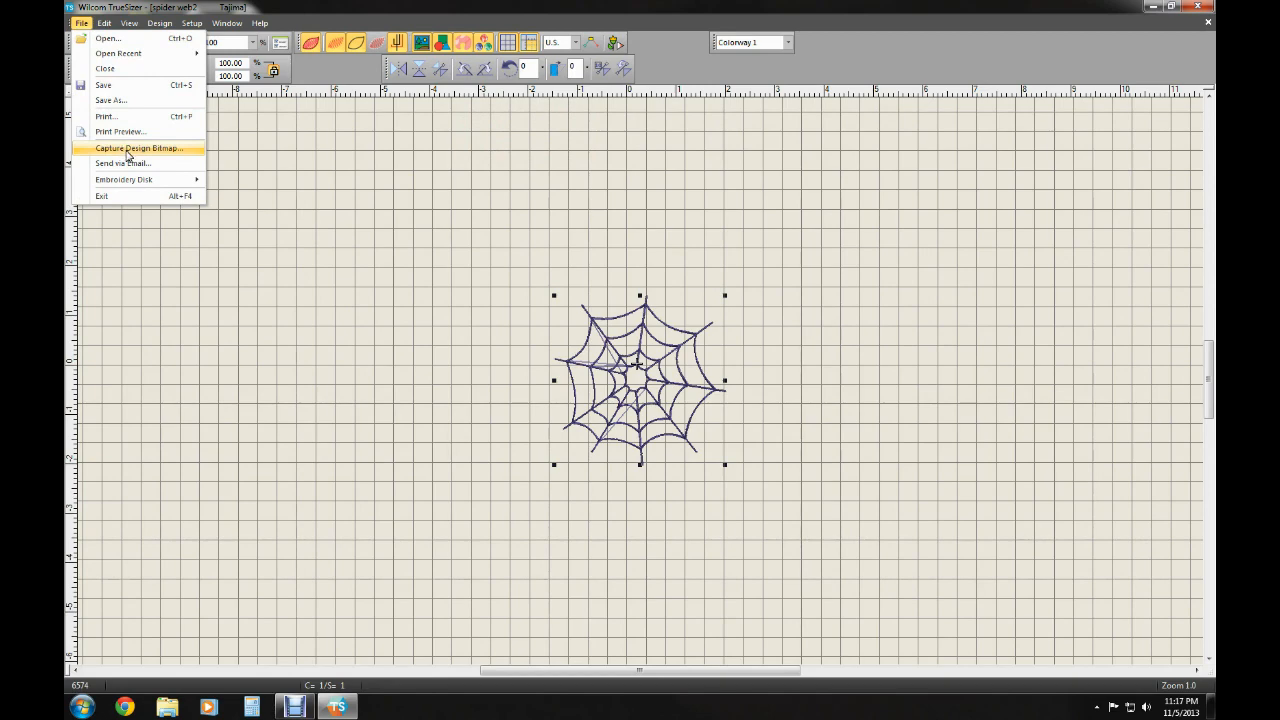
pyautogui.click(139, 148)
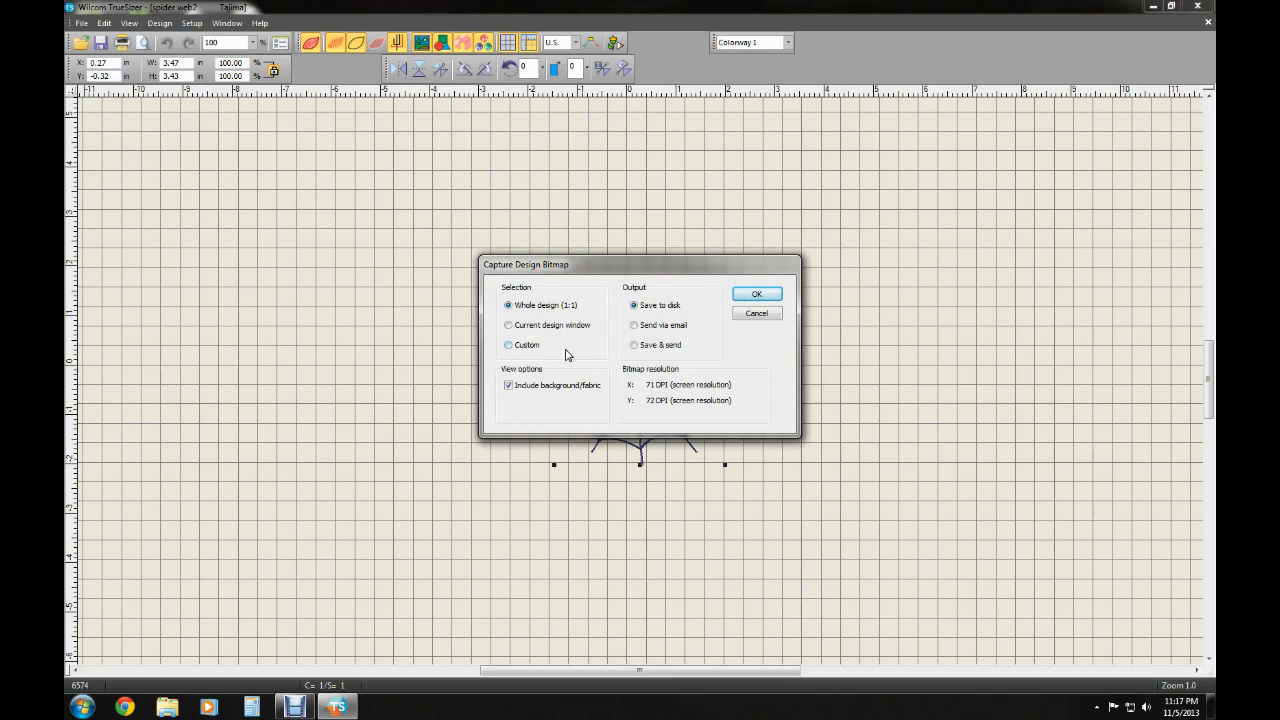
pyautogui.moveTo(616, 353)
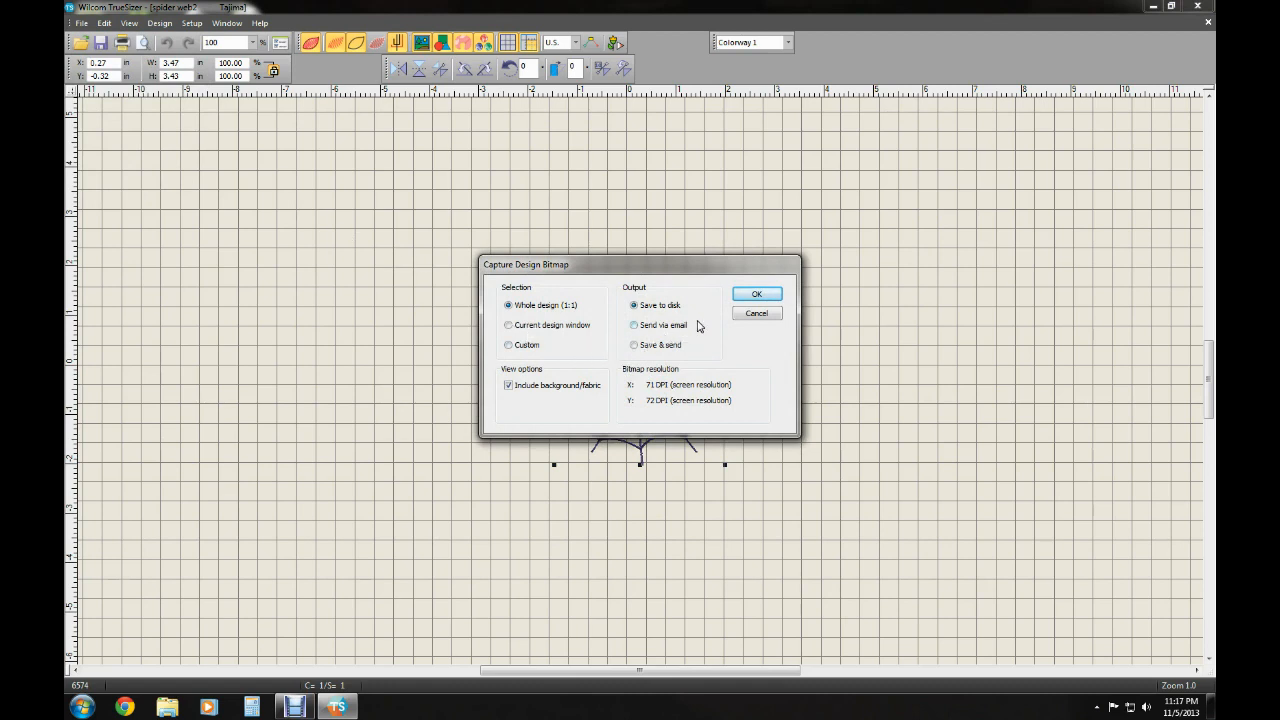
pyautogui.moveTo(695, 356)
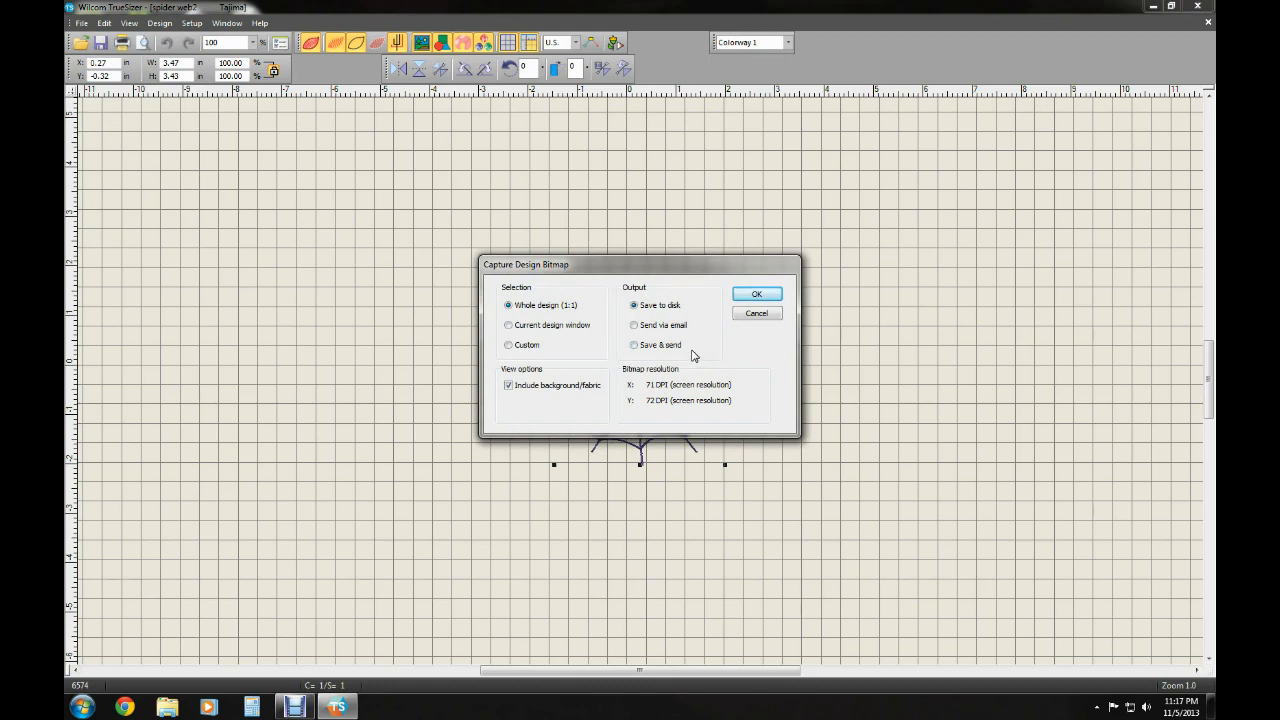
pyautogui.moveTo(694, 384)
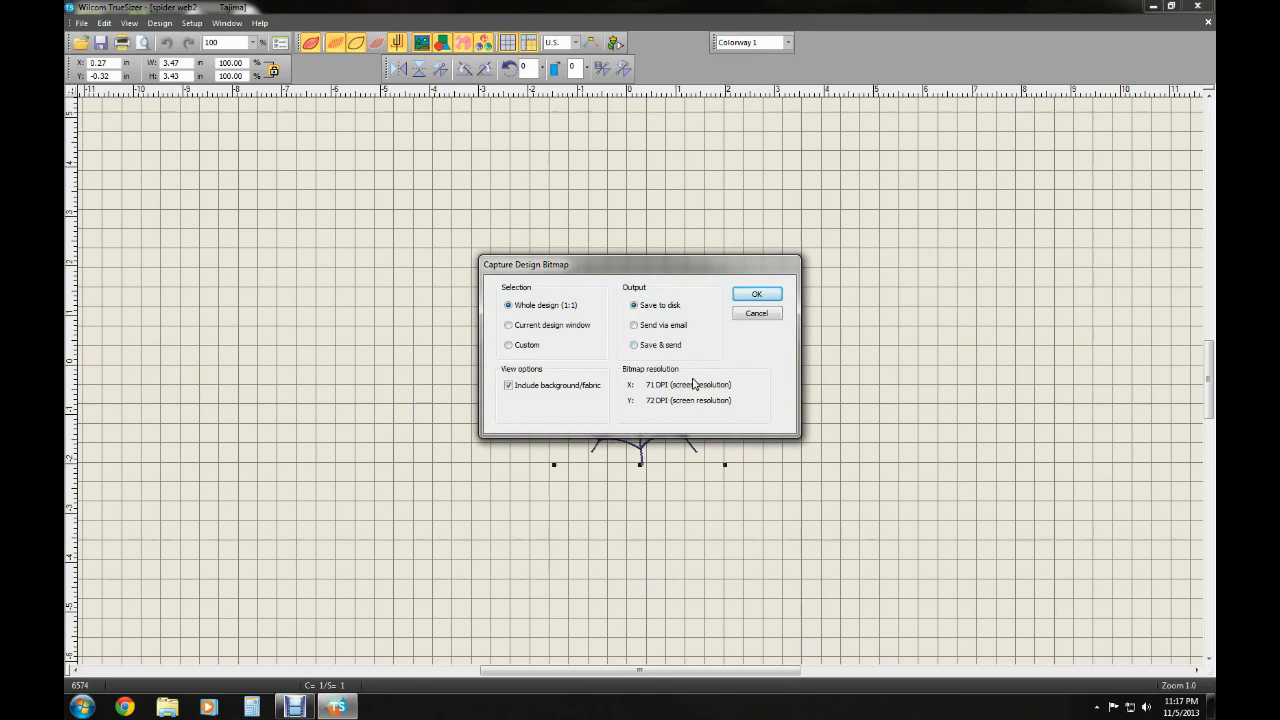
pyautogui.click(129, 23)
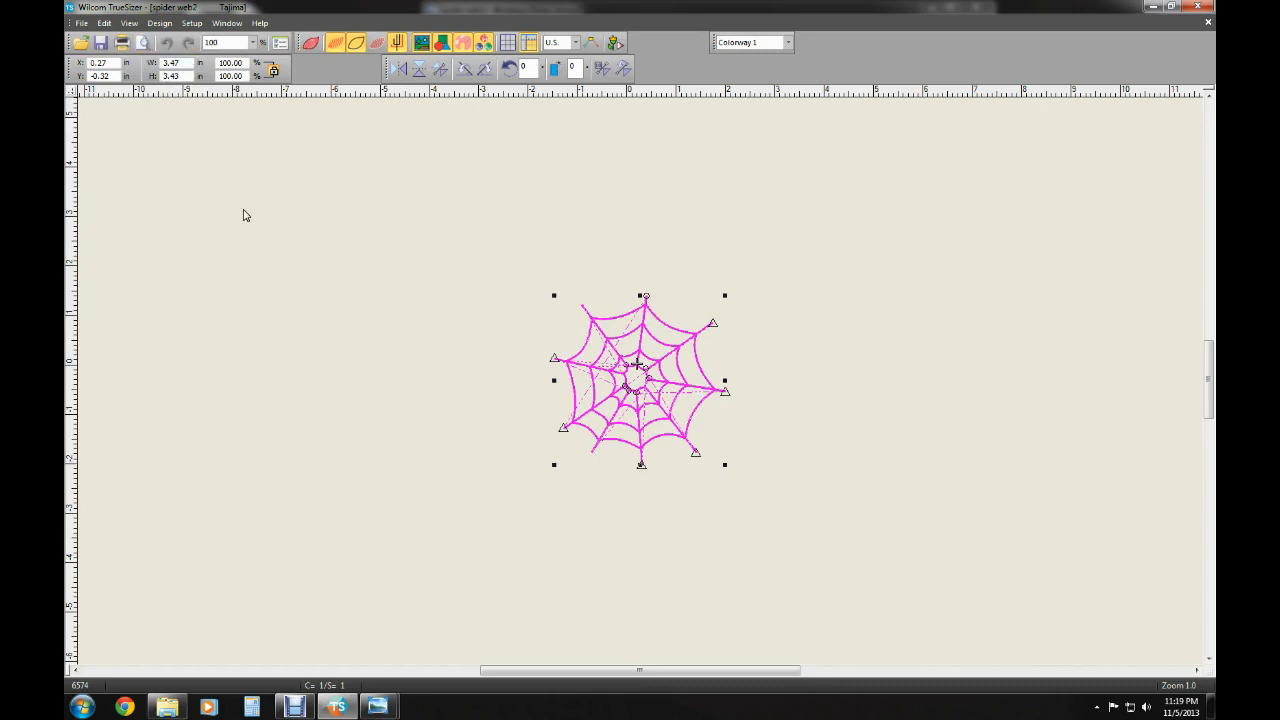
pyautogui.moveTo(320, 155)
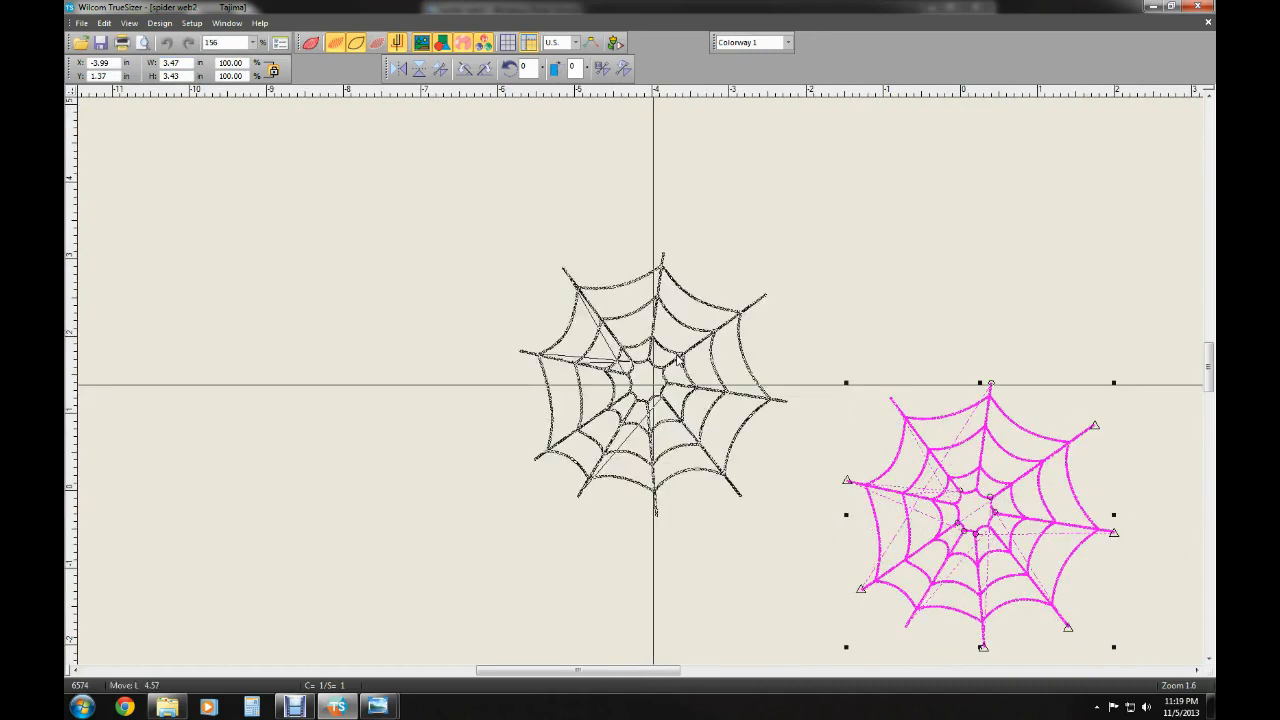
# Zoom to inspect the plain stitches and reselect the spider web design
pyautogui.scroll(-3)
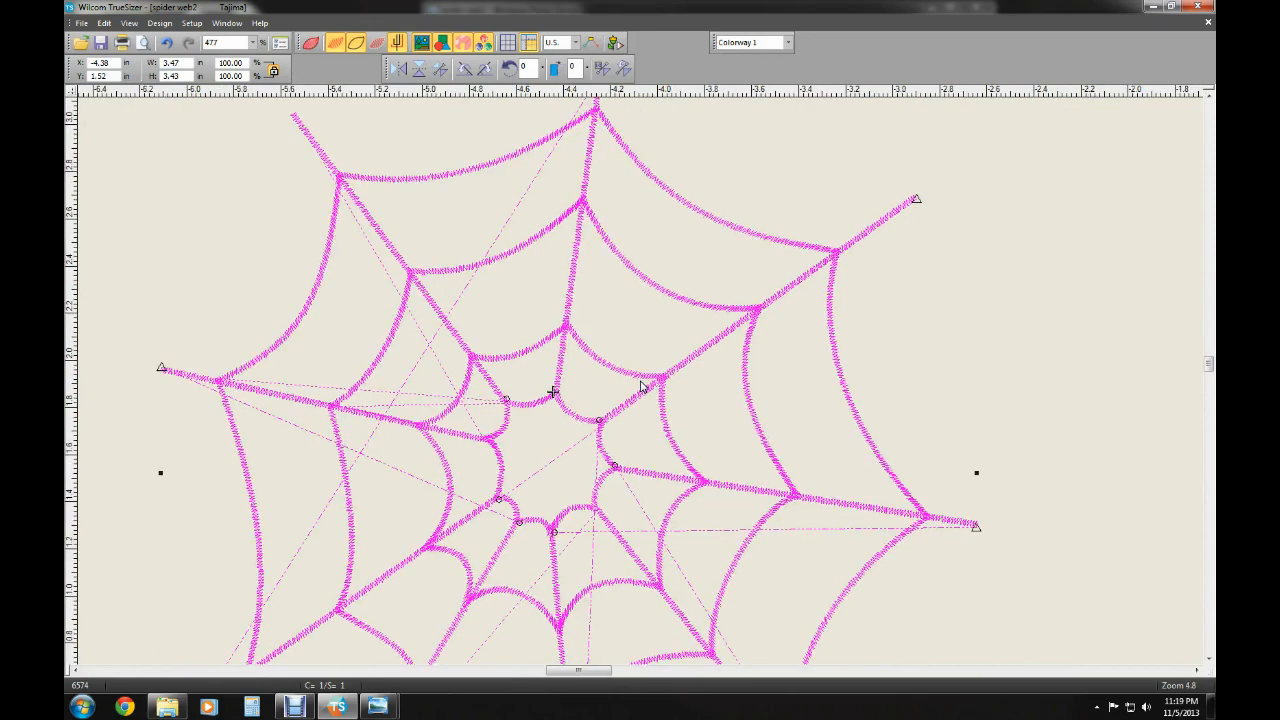
pyautogui.moveTo(351, 129)
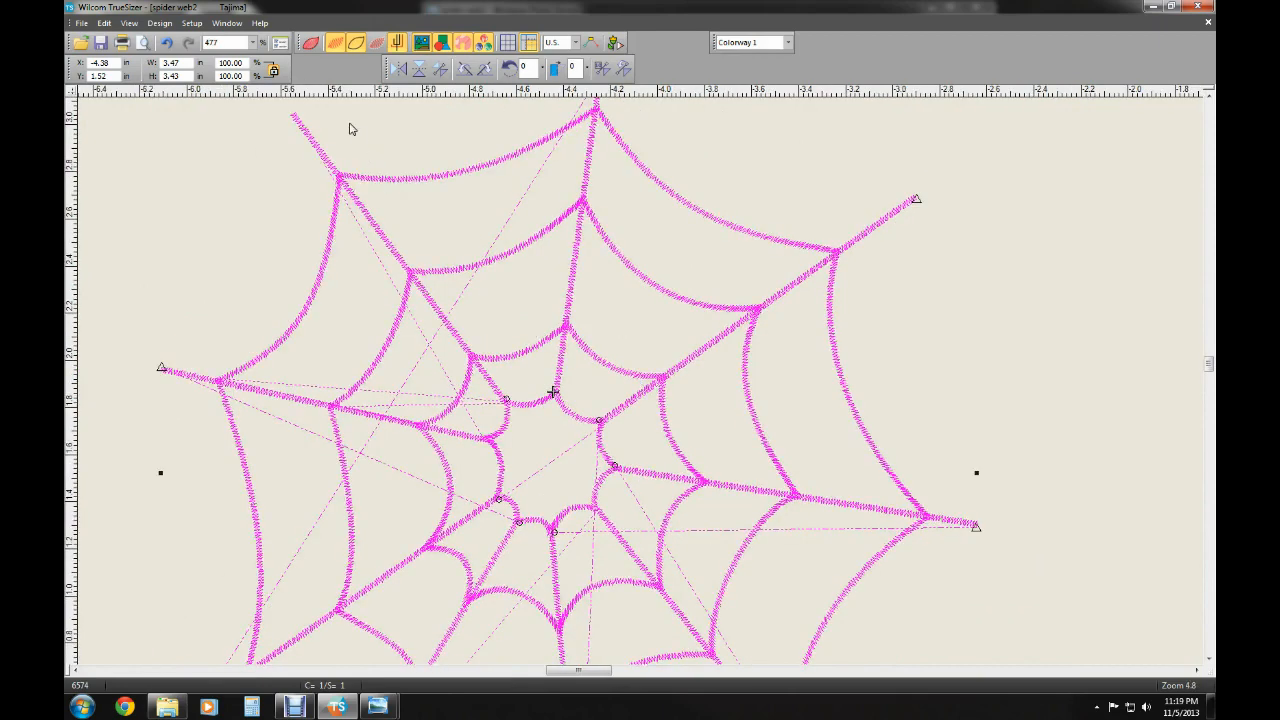
pyautogui.moveTo(311, 42)
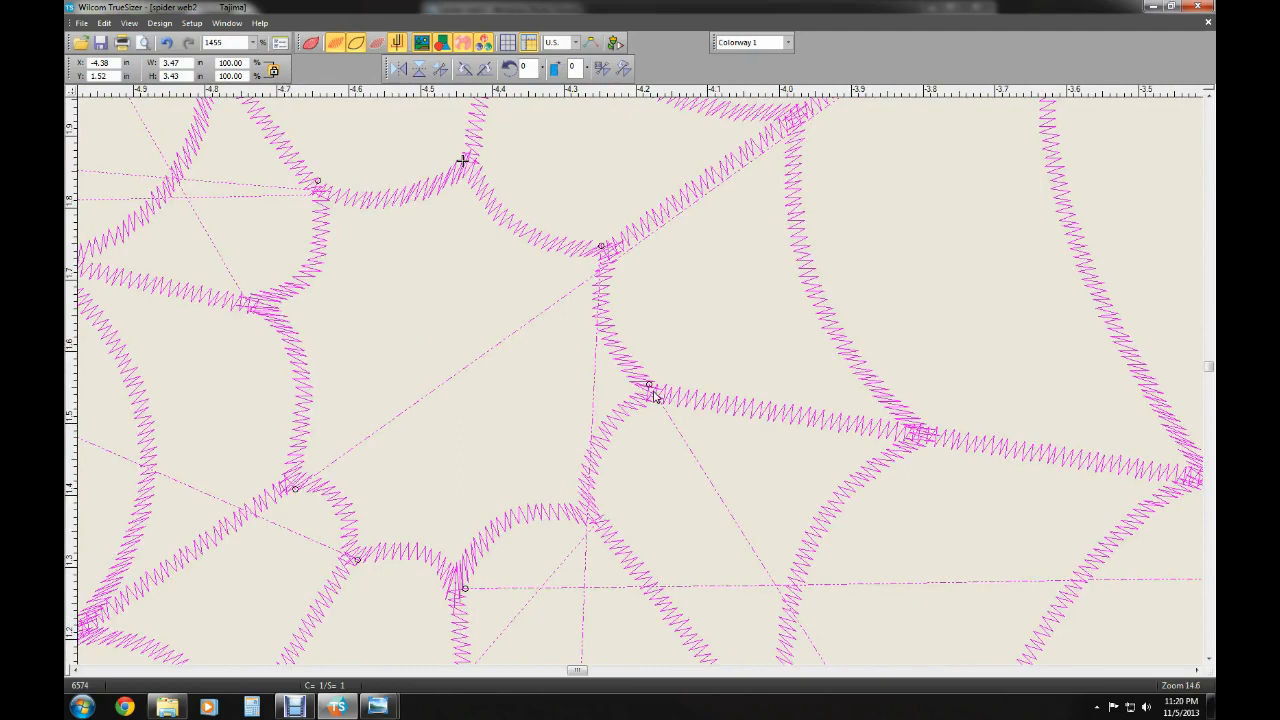
pyautogui.moveTo(375, 220)
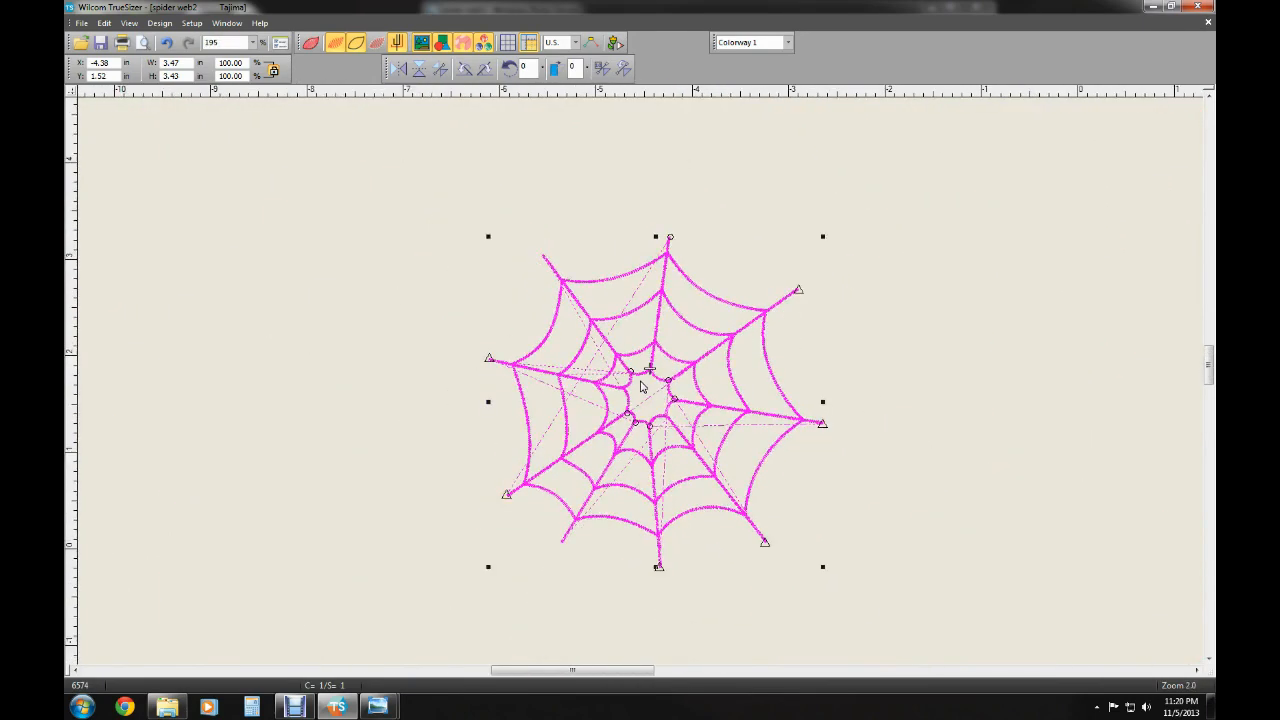
pyautogui.moveTo(490, 363)
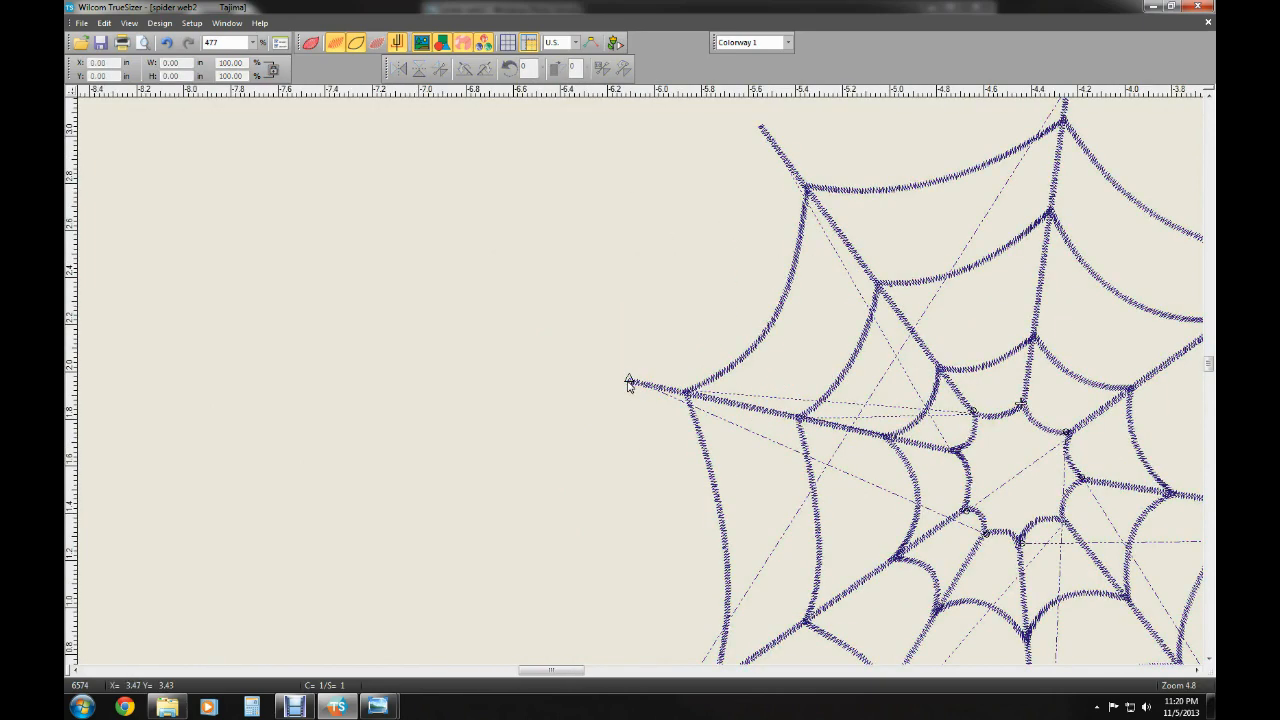
pyautogui.click(630, 382)
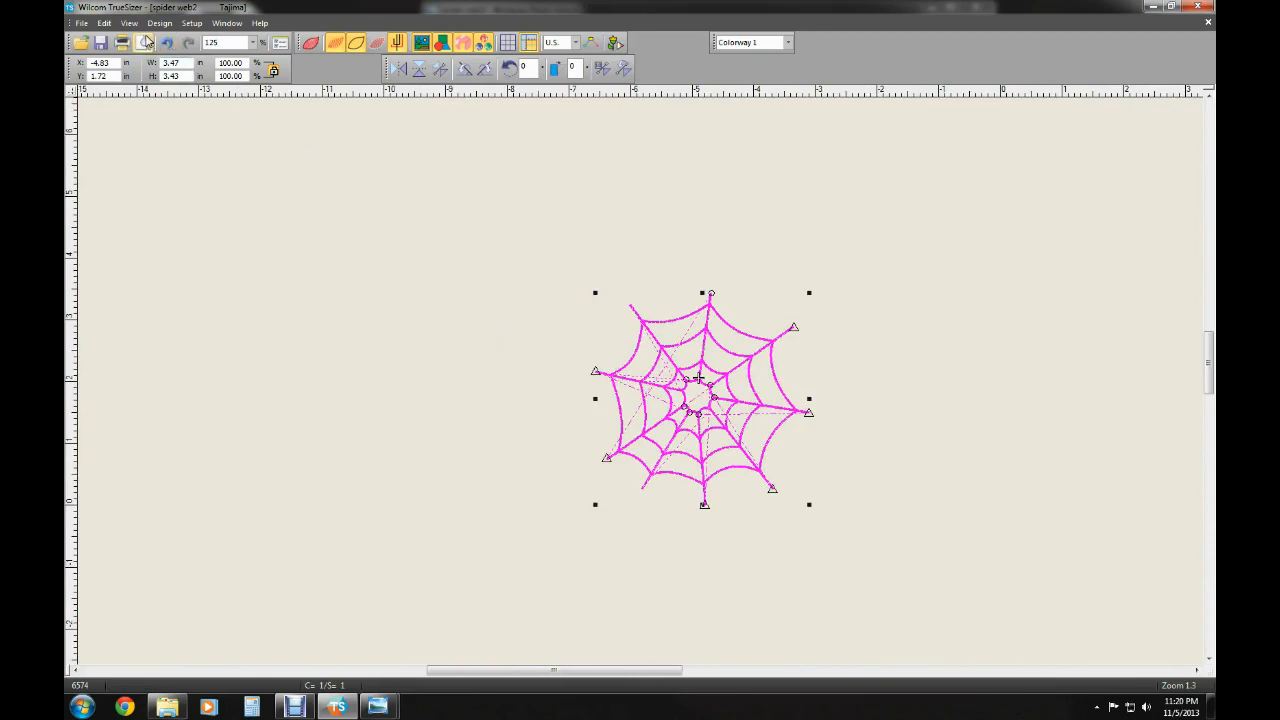
# Switch to pan mode and bring up the View options listing Slow Redraw
pyautogui.click(129, 22)
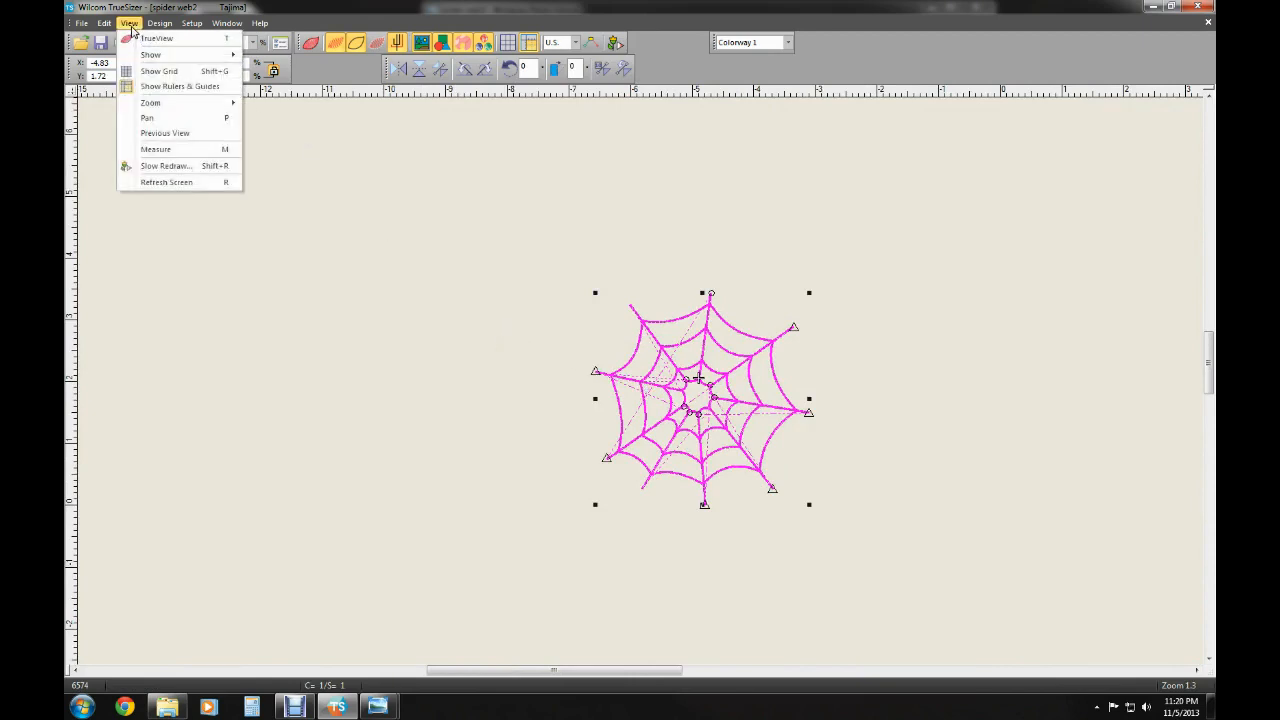
pyautogui.moveTo(165, 133)
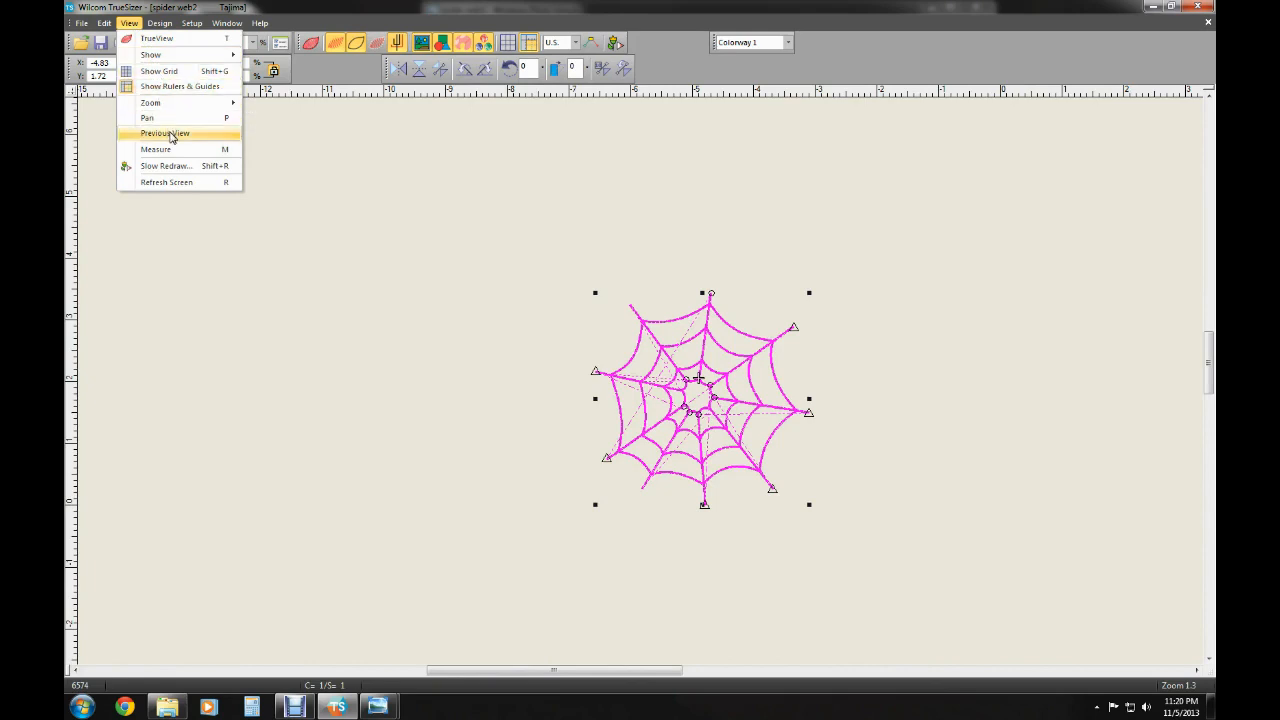
pyautogui.moveTo(178, 118)
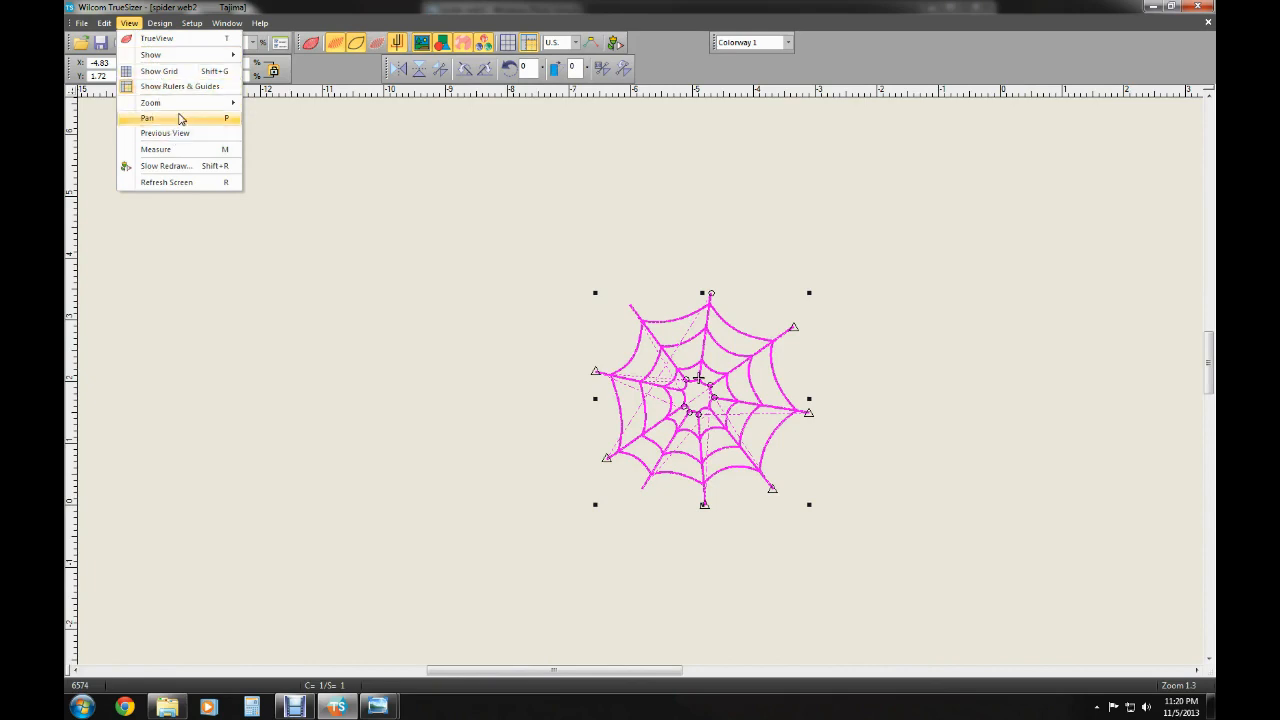
pyautogui.click(147, 118)
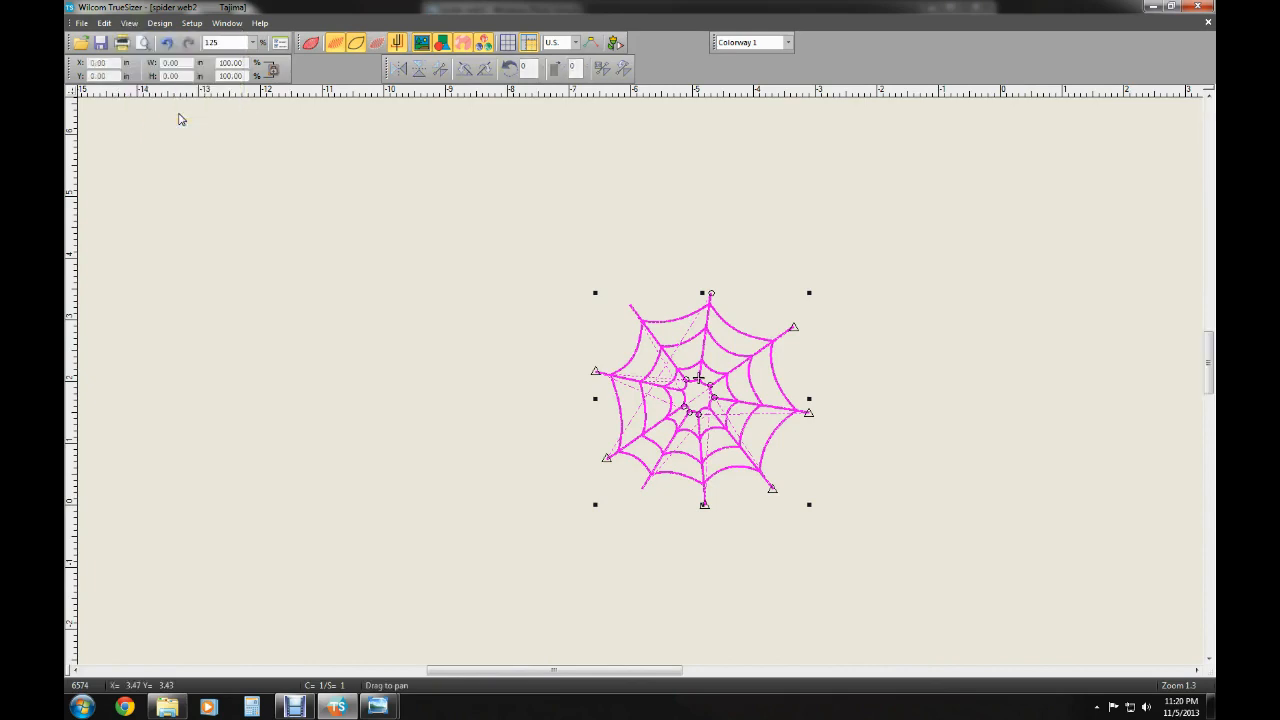
pyautogui.click(129, 23)
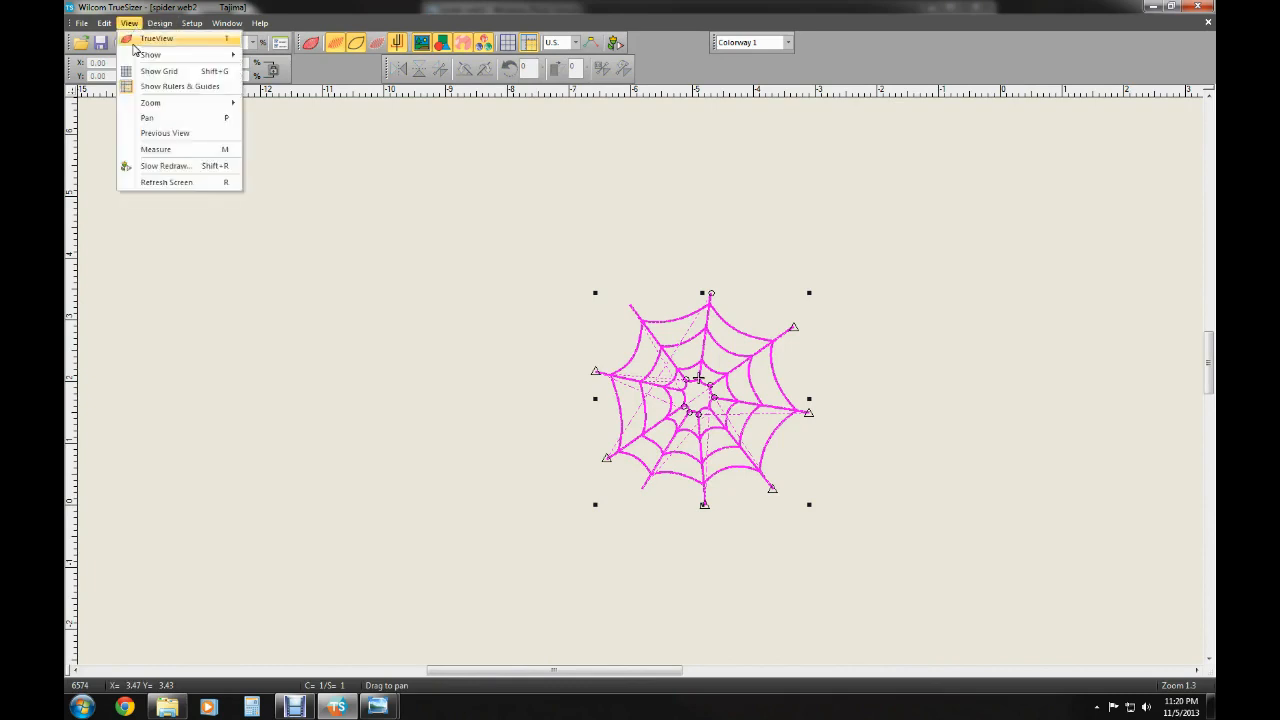
pyautogui.moveTo(165, 165)
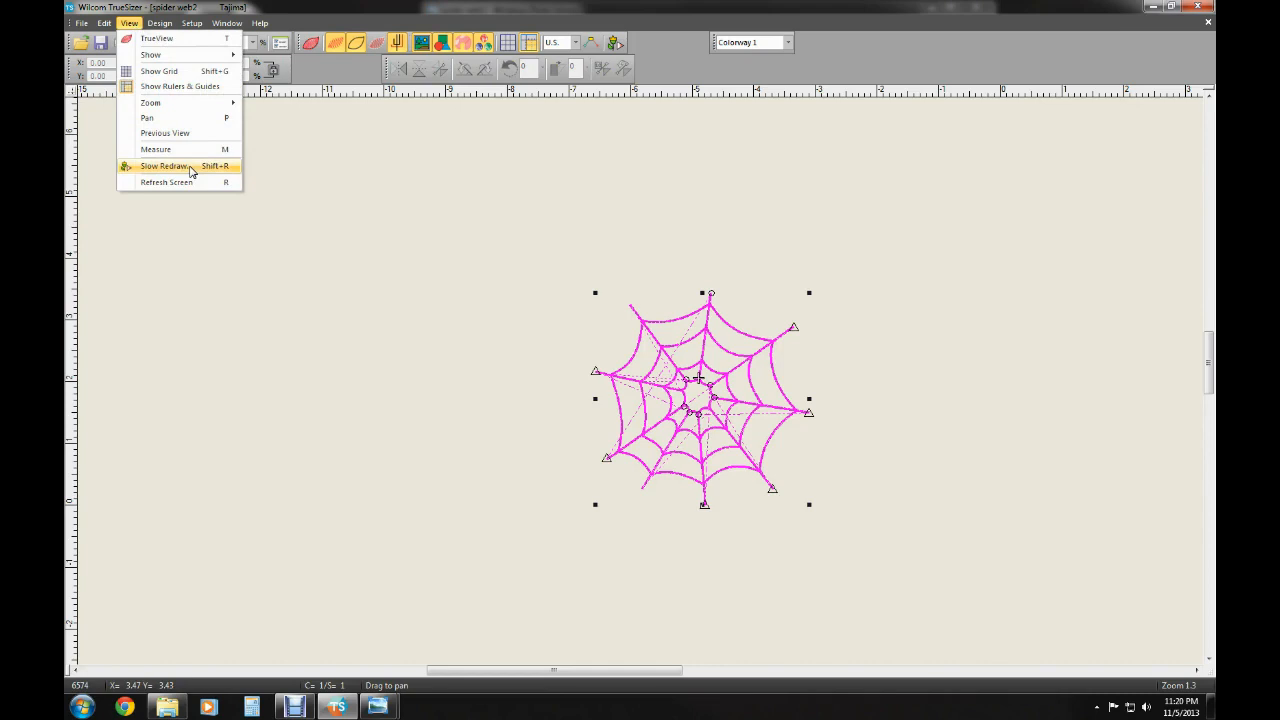
# Replay the spider web stitch by stitch with Slow Redraw at a faster speed
pyautogui.click(164, 166)
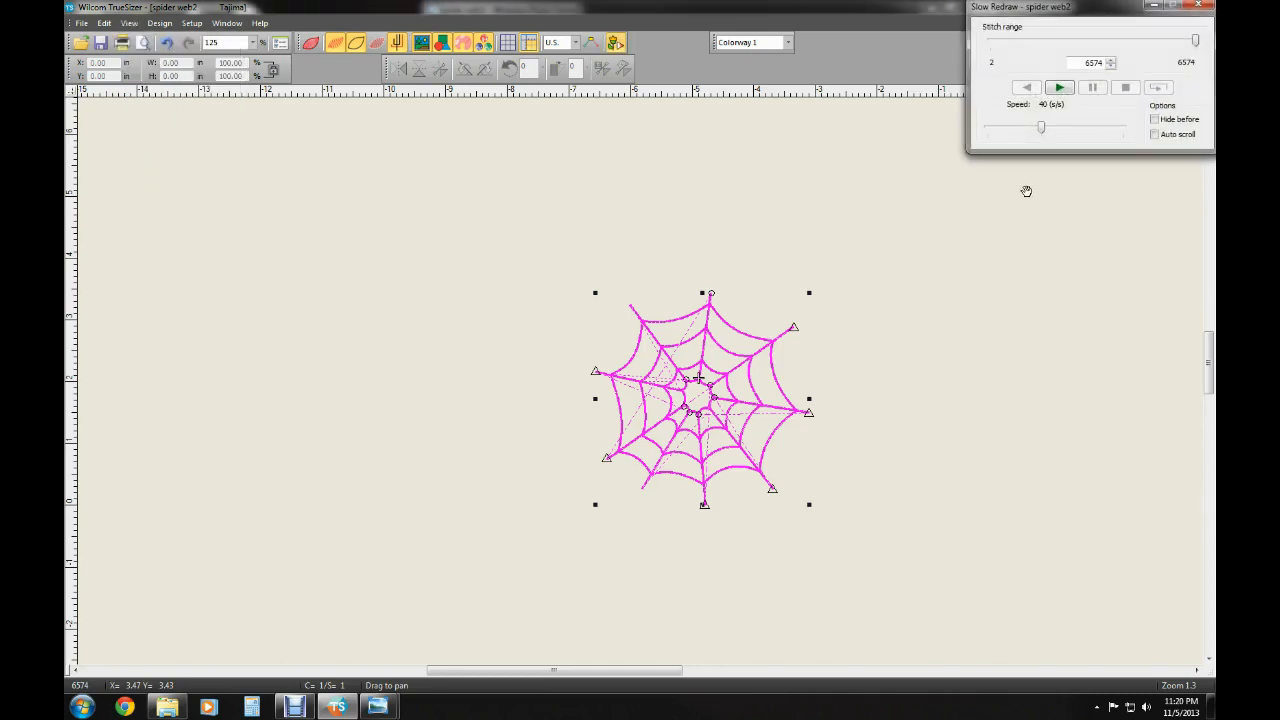
pyautogui.click(1059, 88)
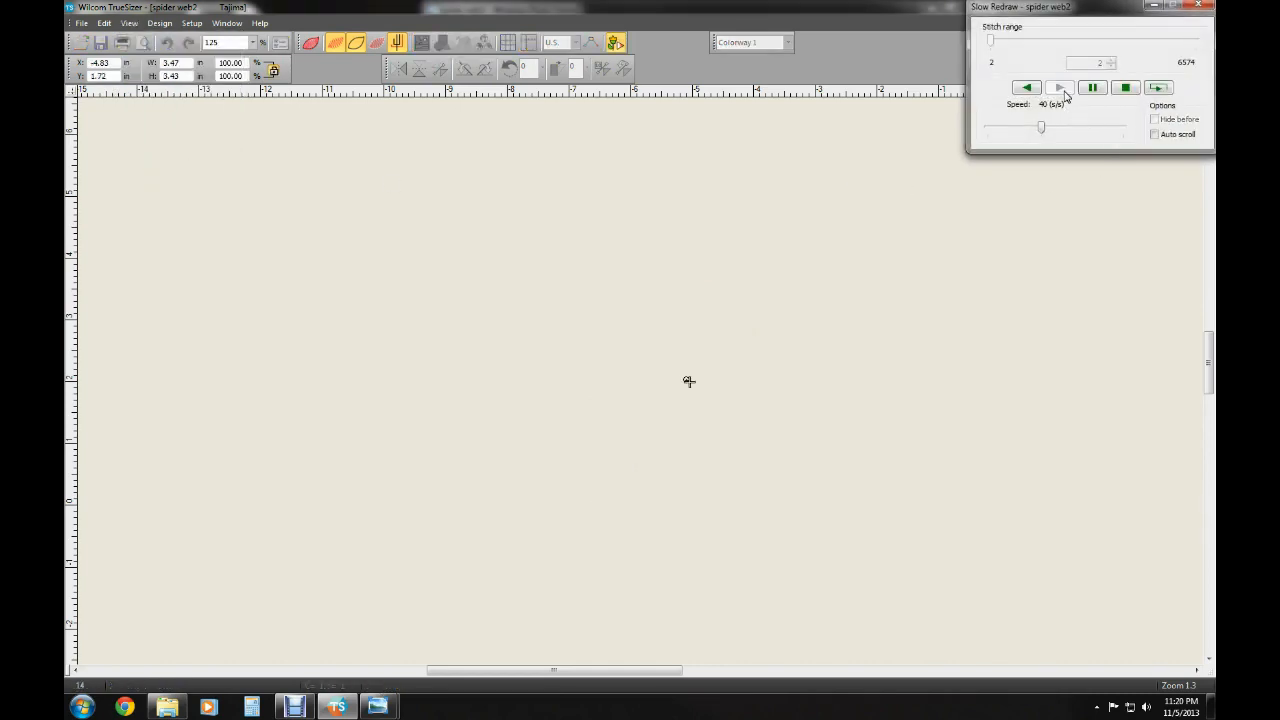
pyautogui.click(1059, 87)
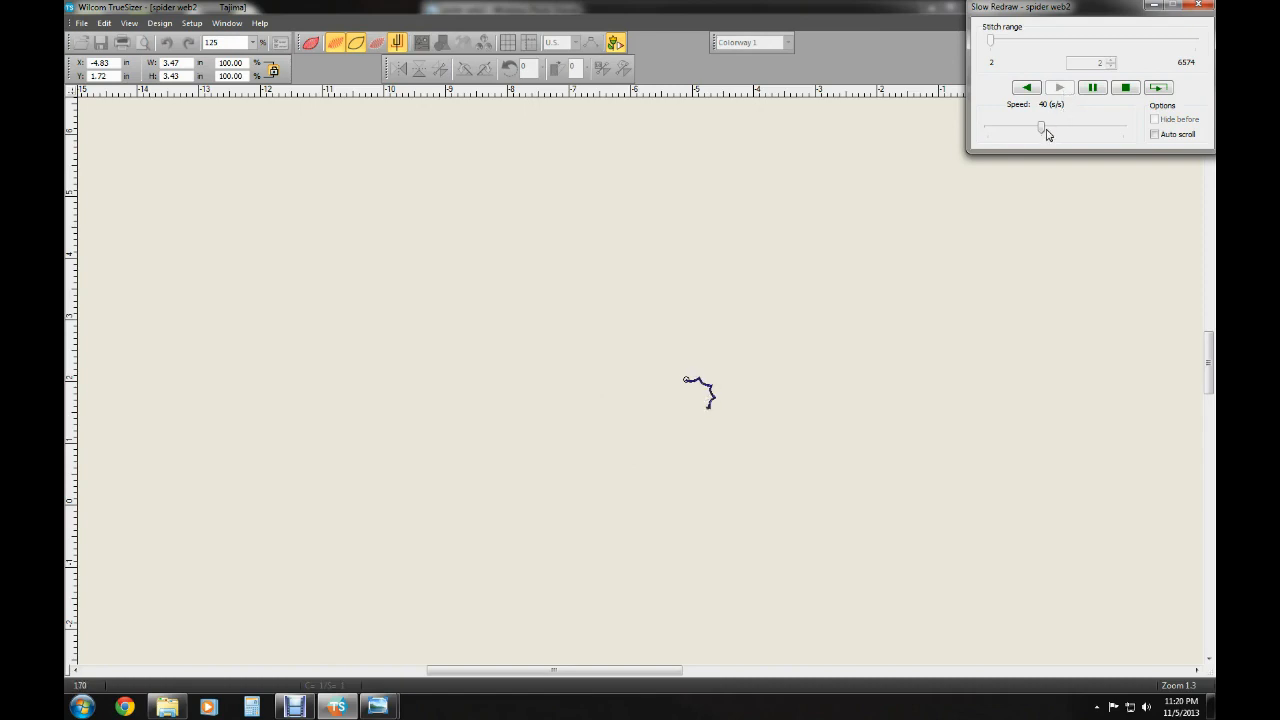
pyautogui.moveTo(1043, 128); pyautogui.dragTo(1073, 128)
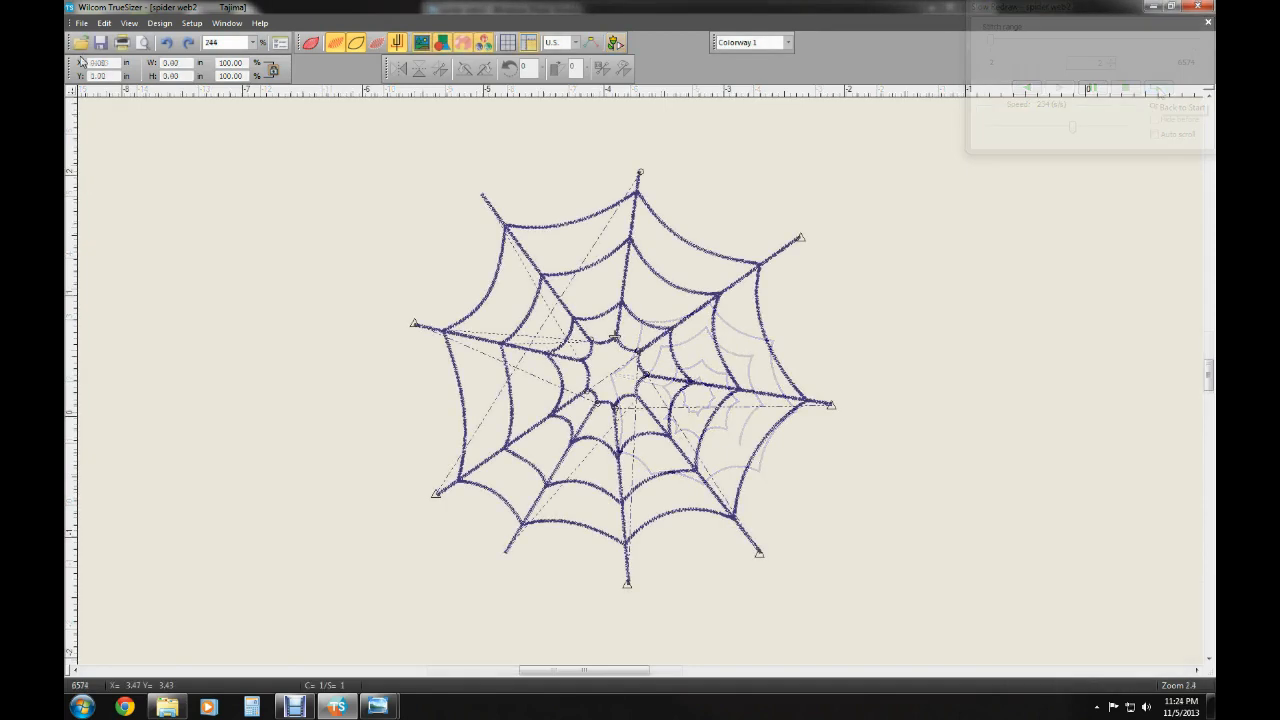
# Start Save As and choose the Deco/Brother/Babylock (*.PES) format for spider web2 in the export folder
pyautogui.click(81, 22)
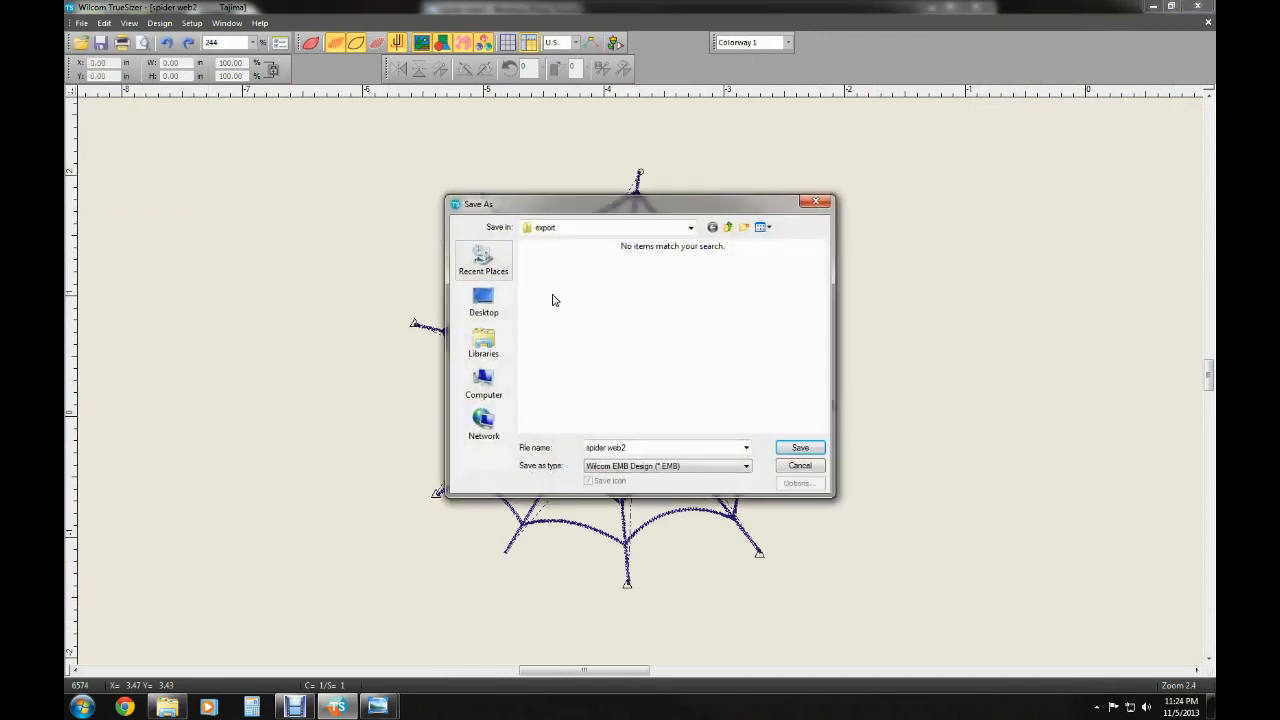
pyautogui.click(746, 466)
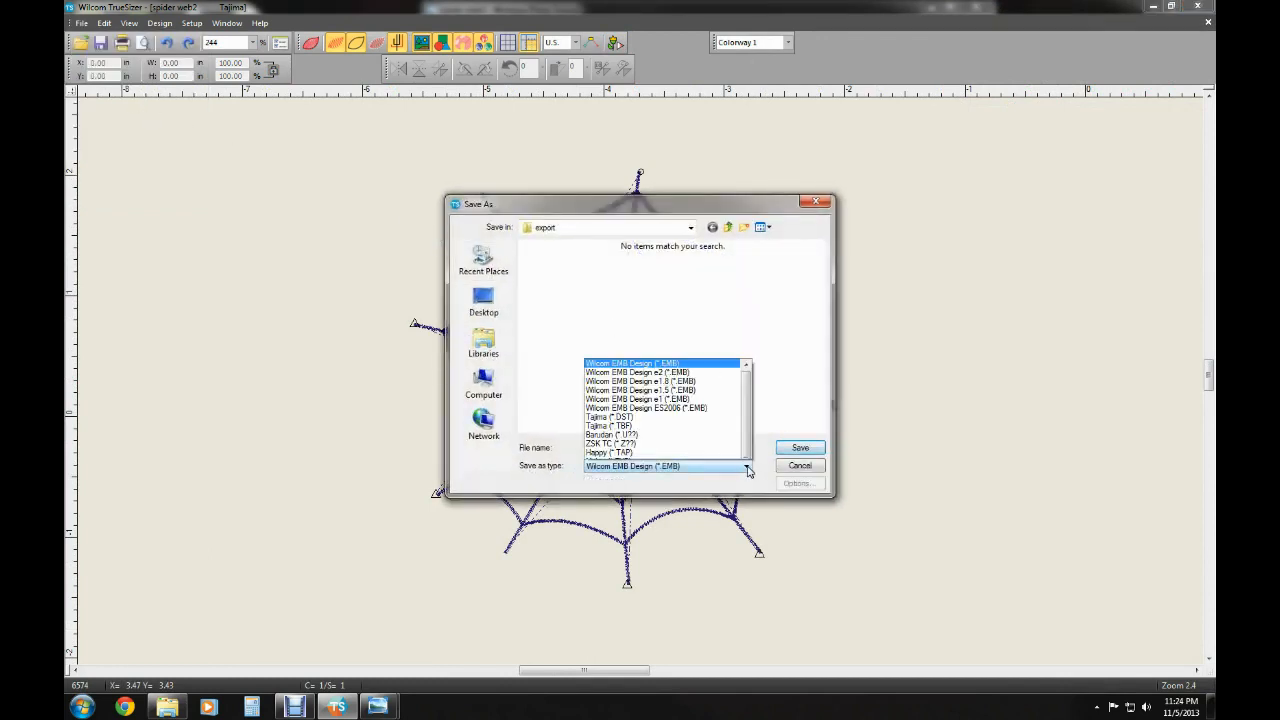
pyautogui.scroll(-3)
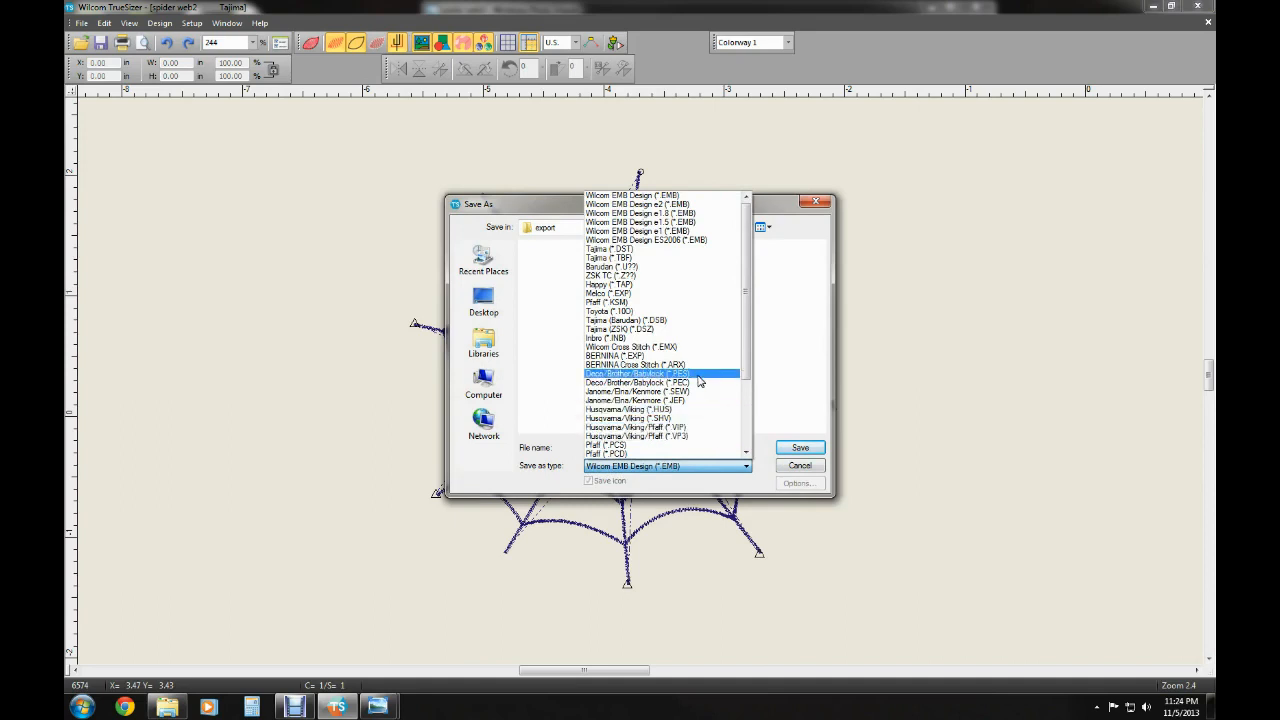
pyautogui.click(637, 382)
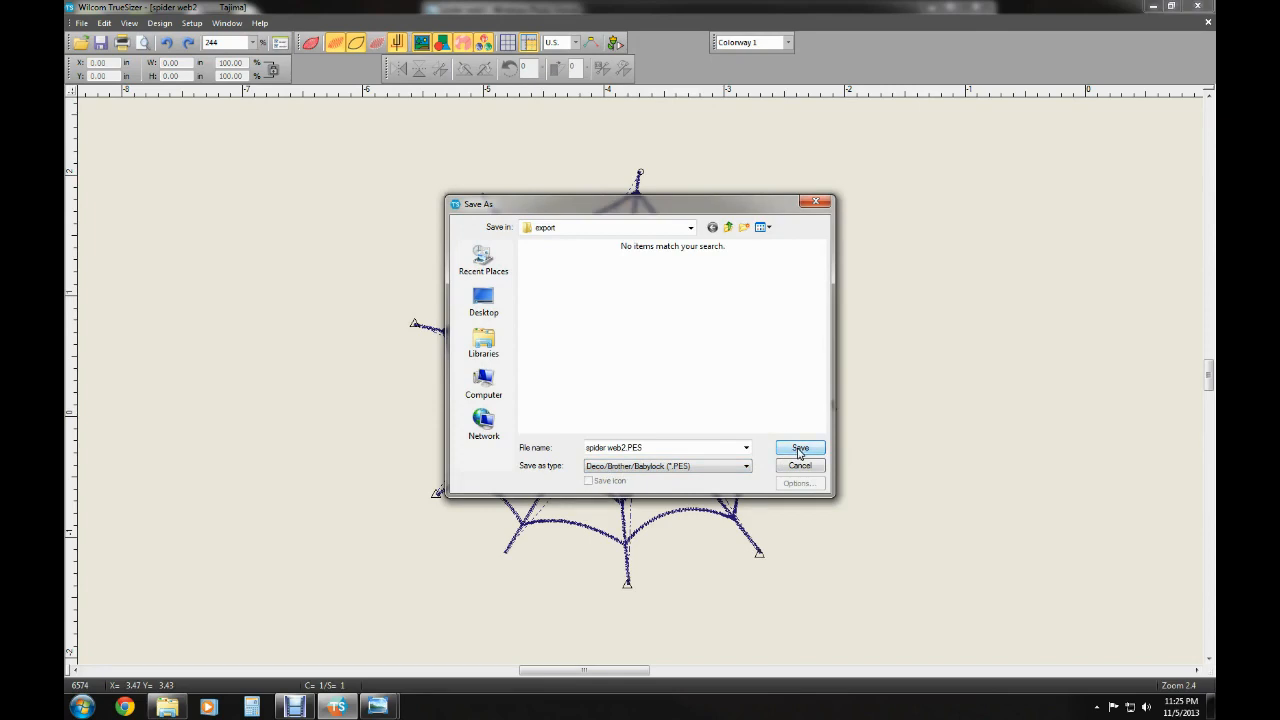
# Save spider web2 as a PES V6.0 file with the 100 x 100 hoop and confirm the save options
pyautogui.click(799, 447)
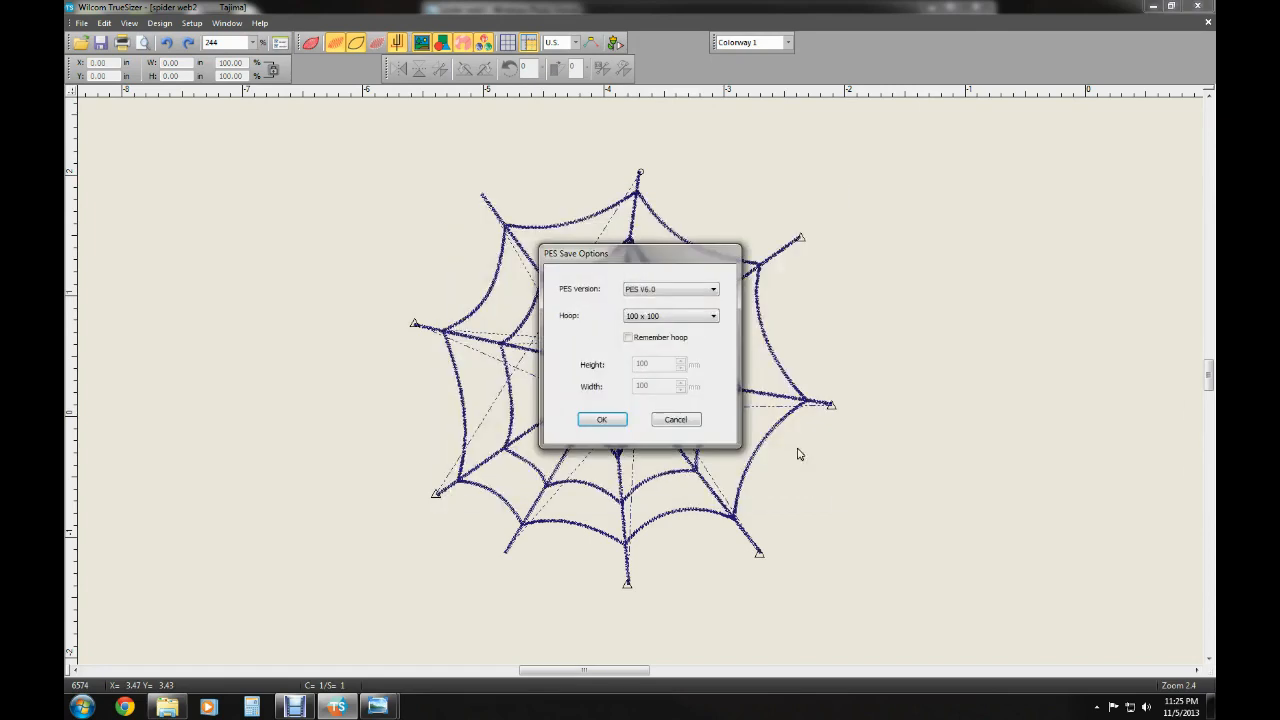
pyautogui.moveTo(605, 309)
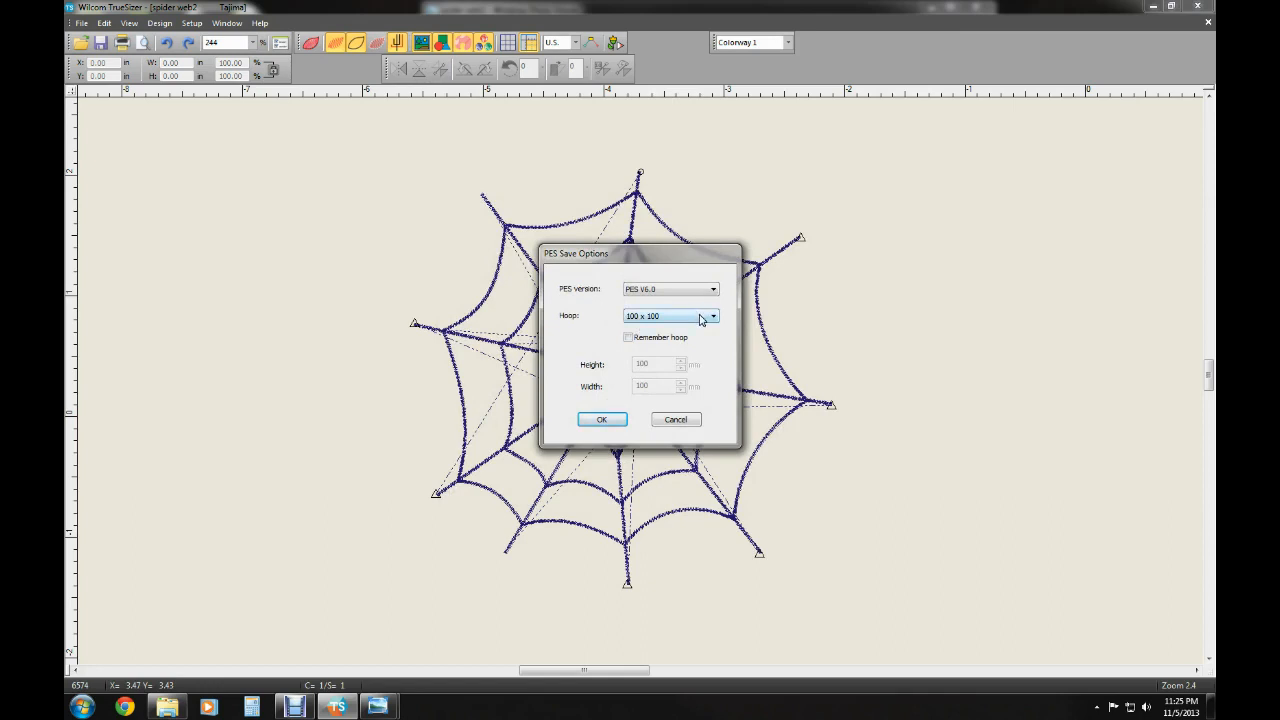
pyautogui.click(711, 316)
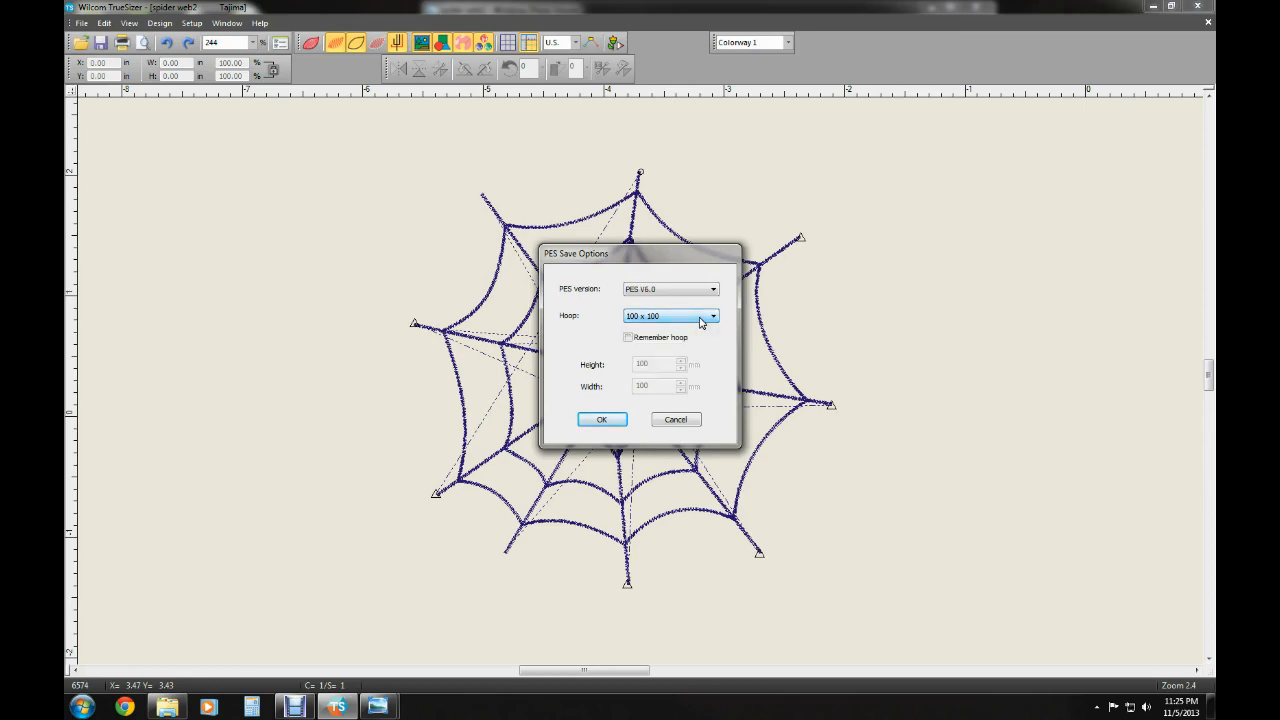
pyautogui.moveTo(695, 330)
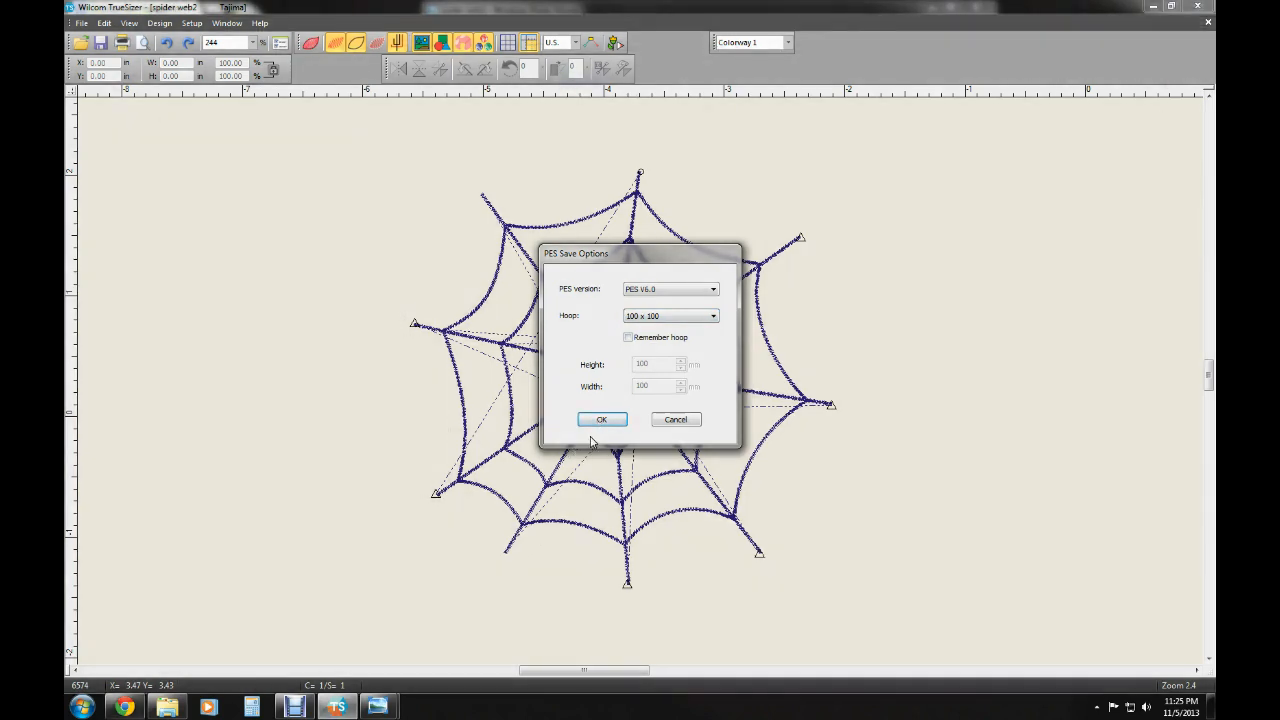
pyautogui.moveTo(601, 419)
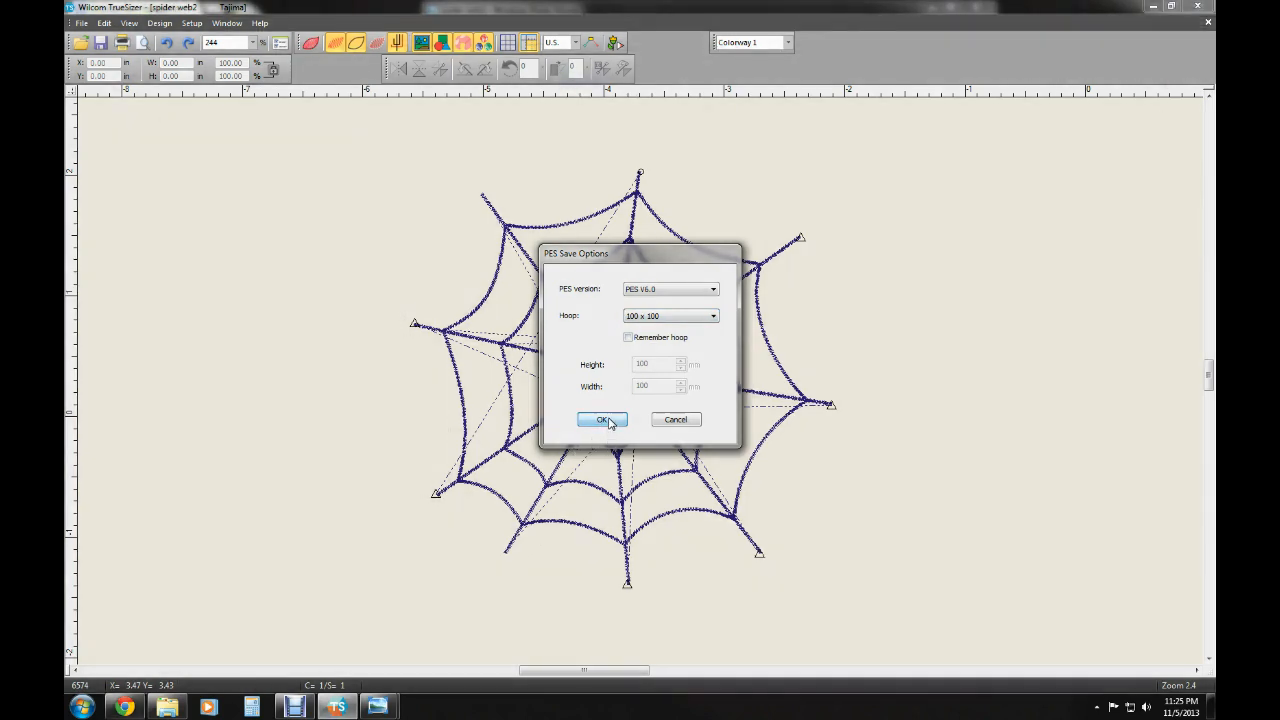
pyautogui.click(602, 419)
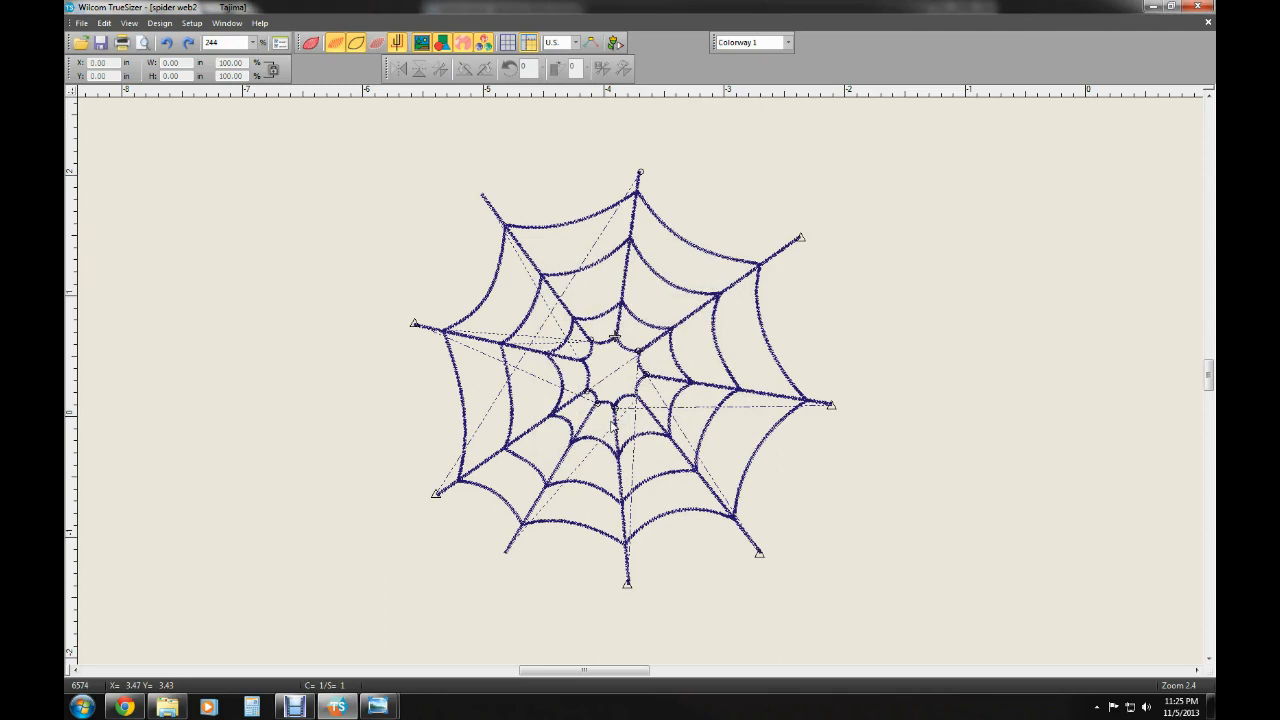
# Switch to Windows Explorer and select the new 41 KB spider web2.PES in the export folder
pyautogui.click(167, 707)
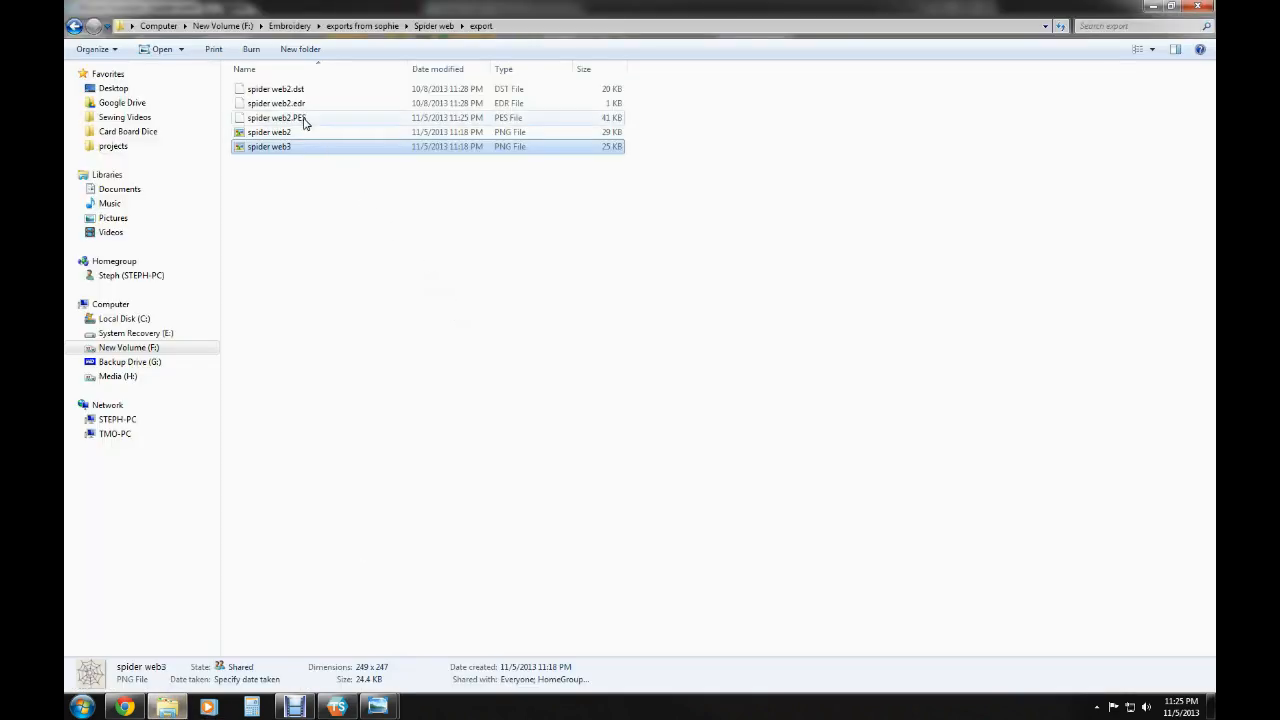
pyautogui.click(277, 117)
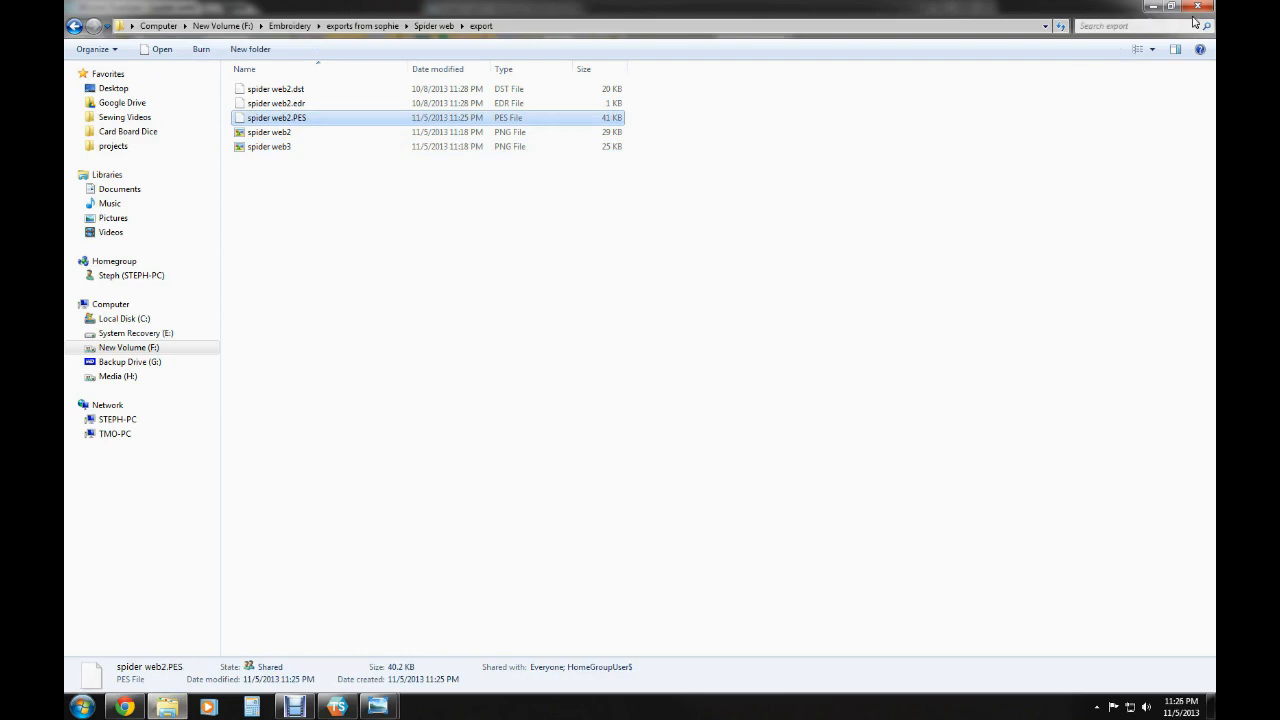
pyautogui.moveTo(1199, 8)
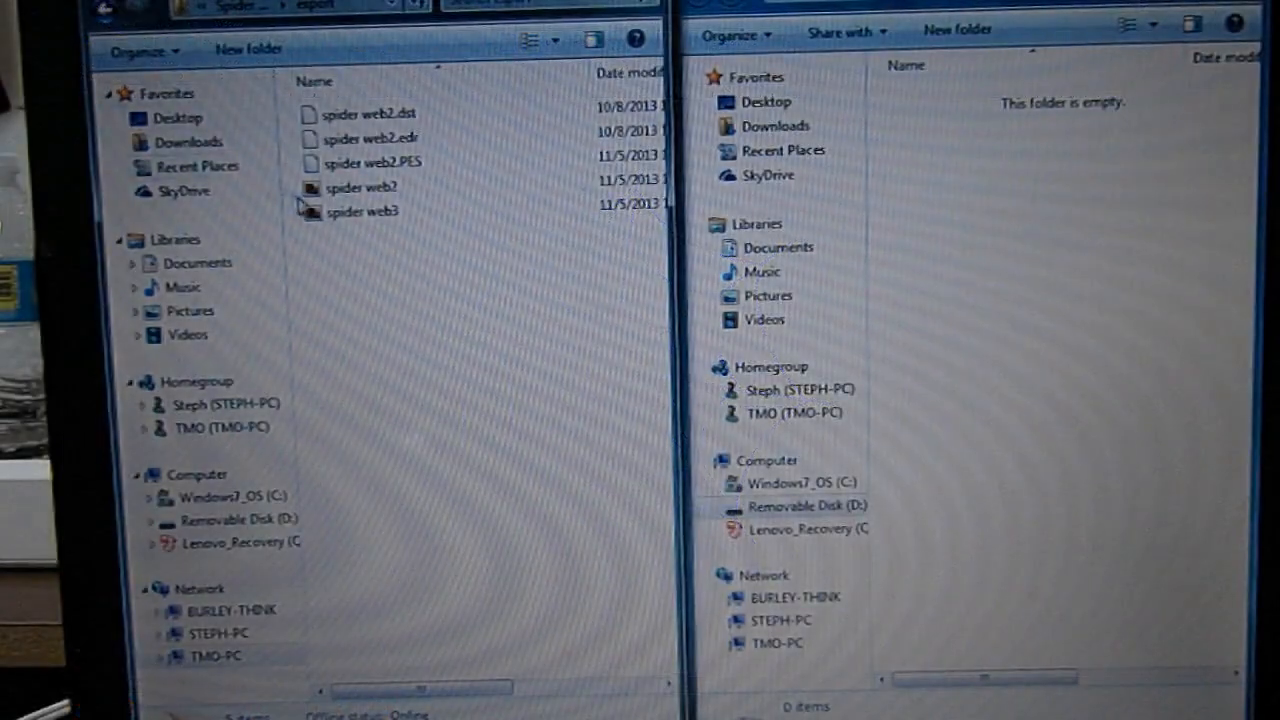
pyautogui.click(371, 161)
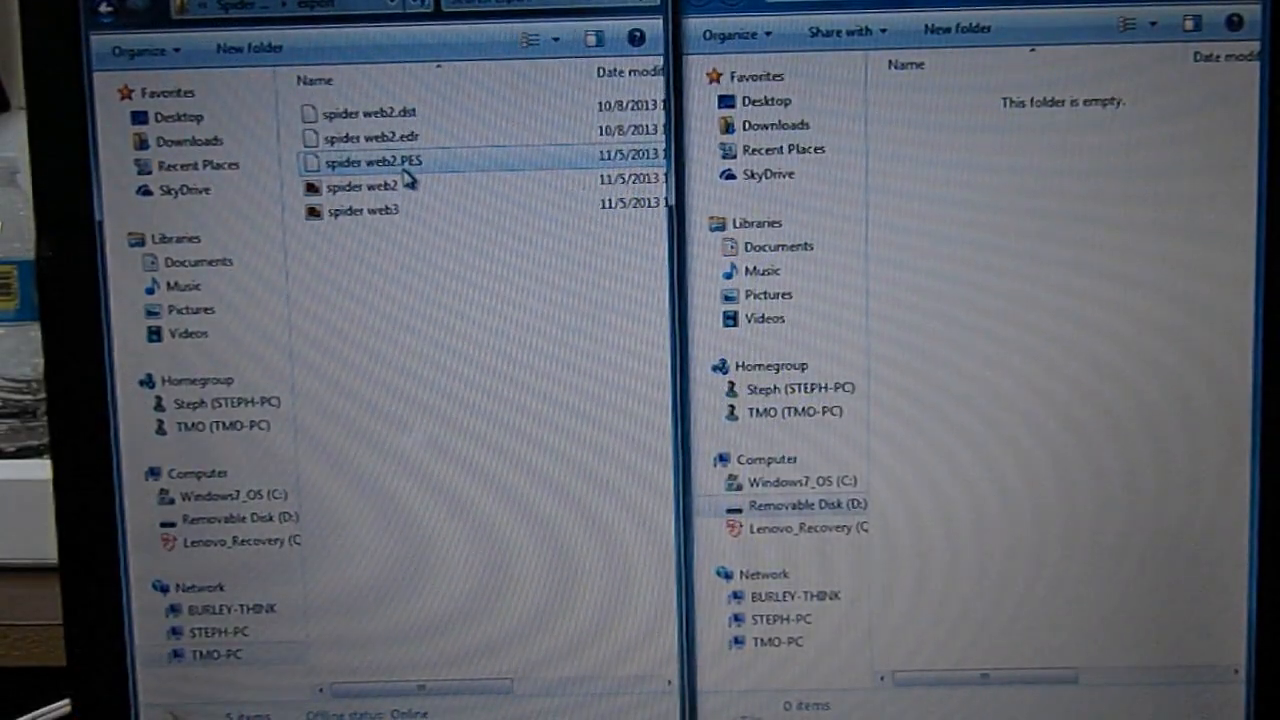
pyautogui.moveTo(370, 161)
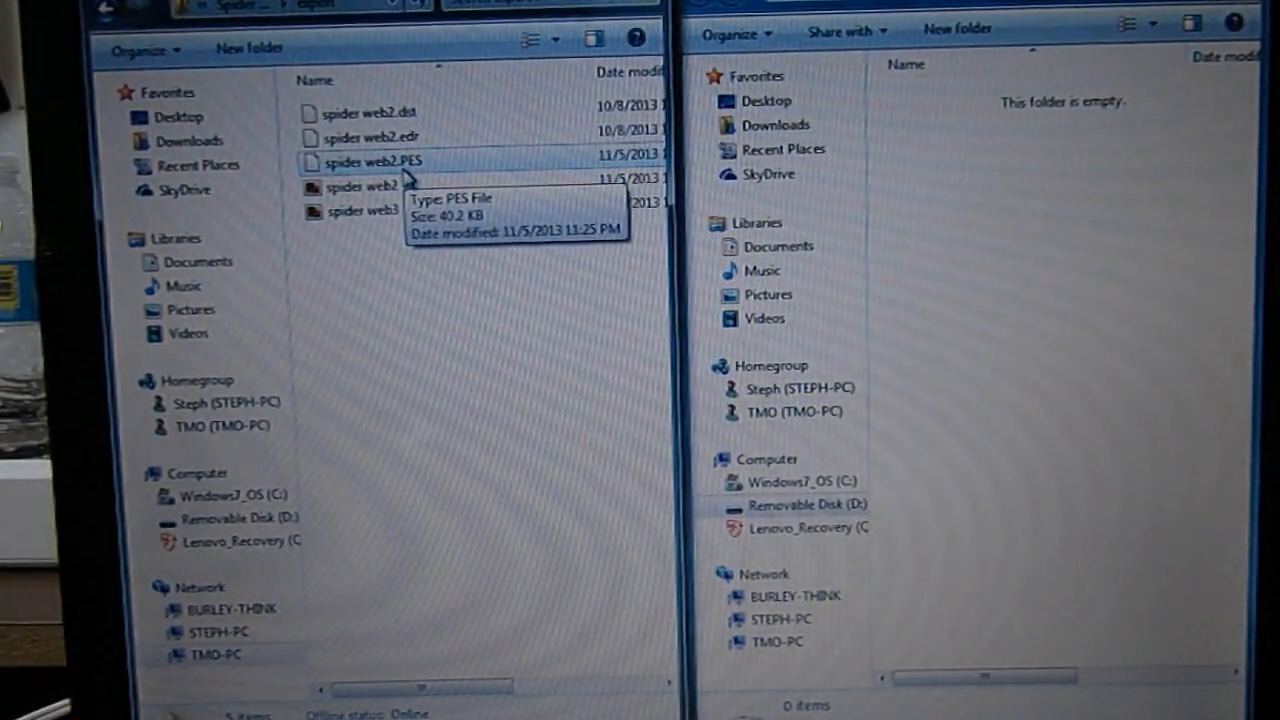
pyautogui.click(370, 161)
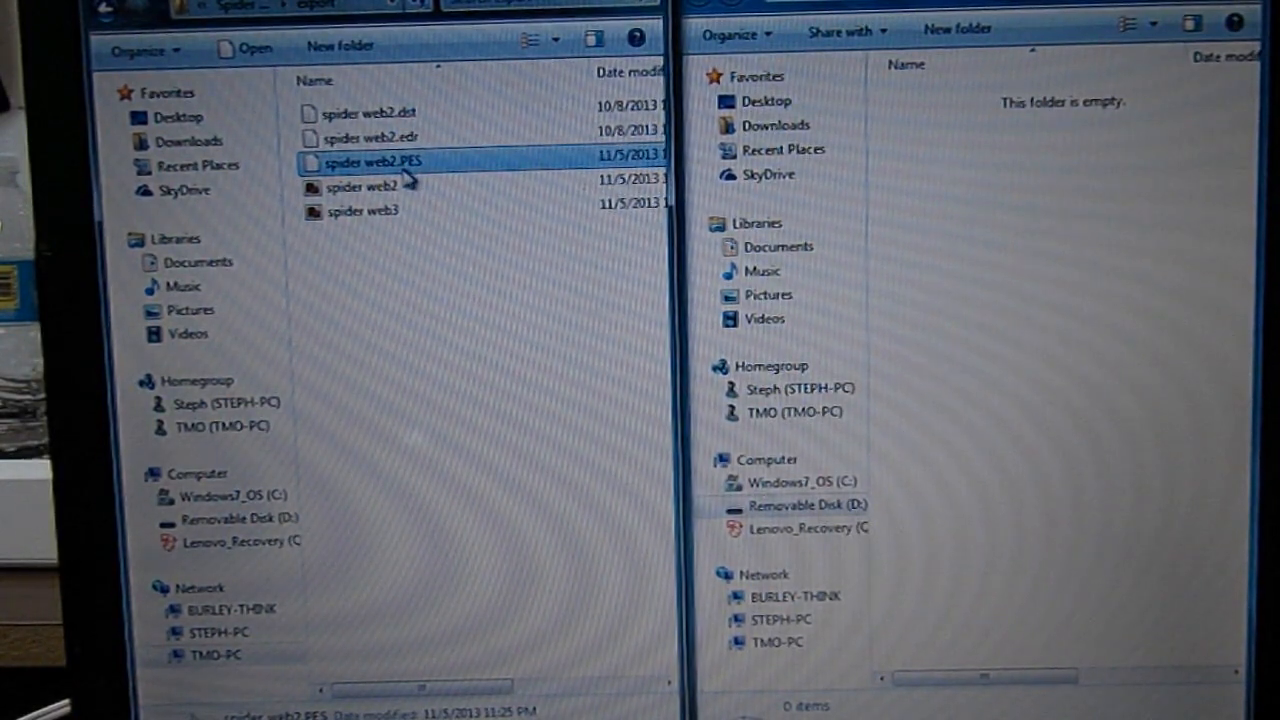